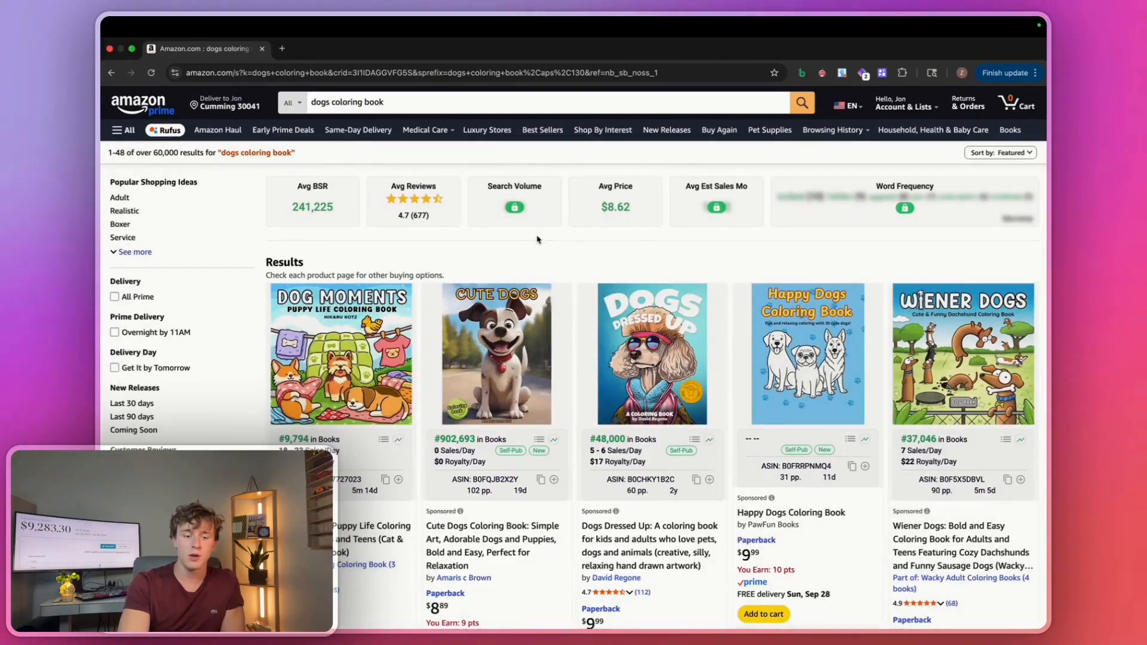
{"action": "mouse_move", "coordinate": [529, 239]}
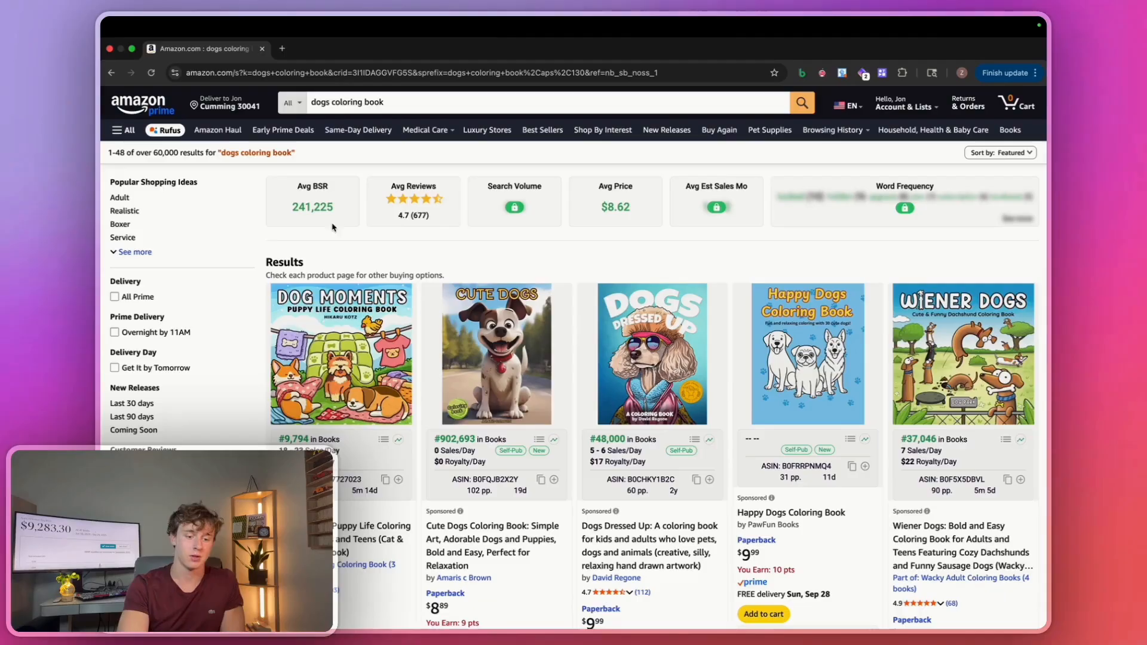
{"action": "mouse_move", "coordinate": [208, 366]}
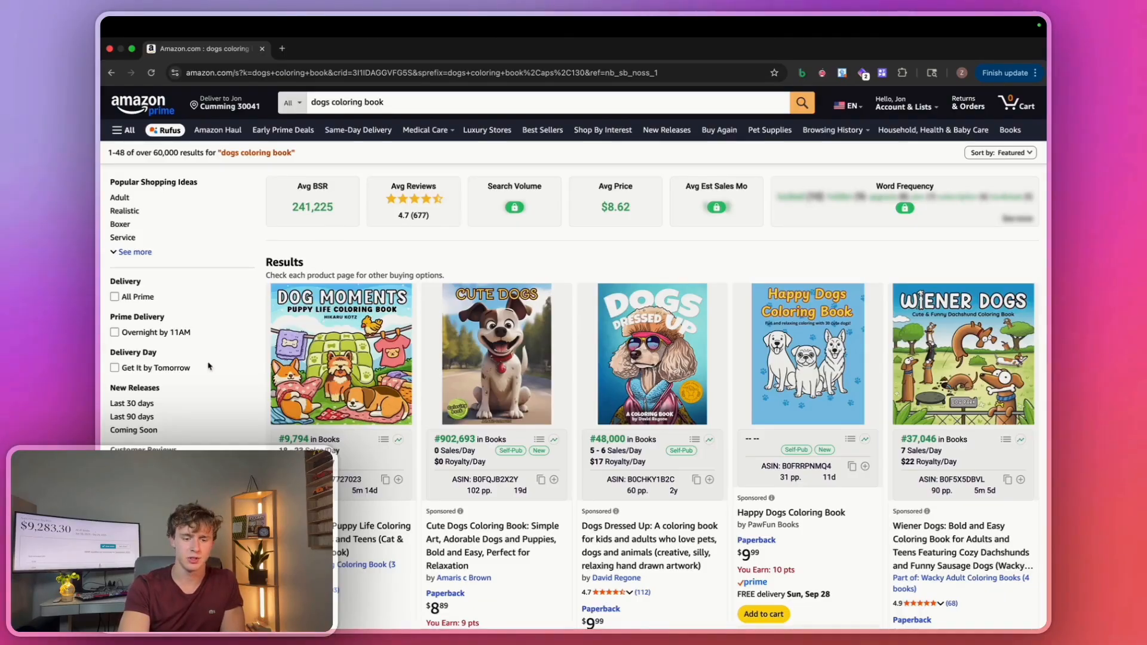
Close the KDP Scout results overview after scrolling through it.
{"action": "scroll", "scroll_direction": "up", "scroll_amount": 3}
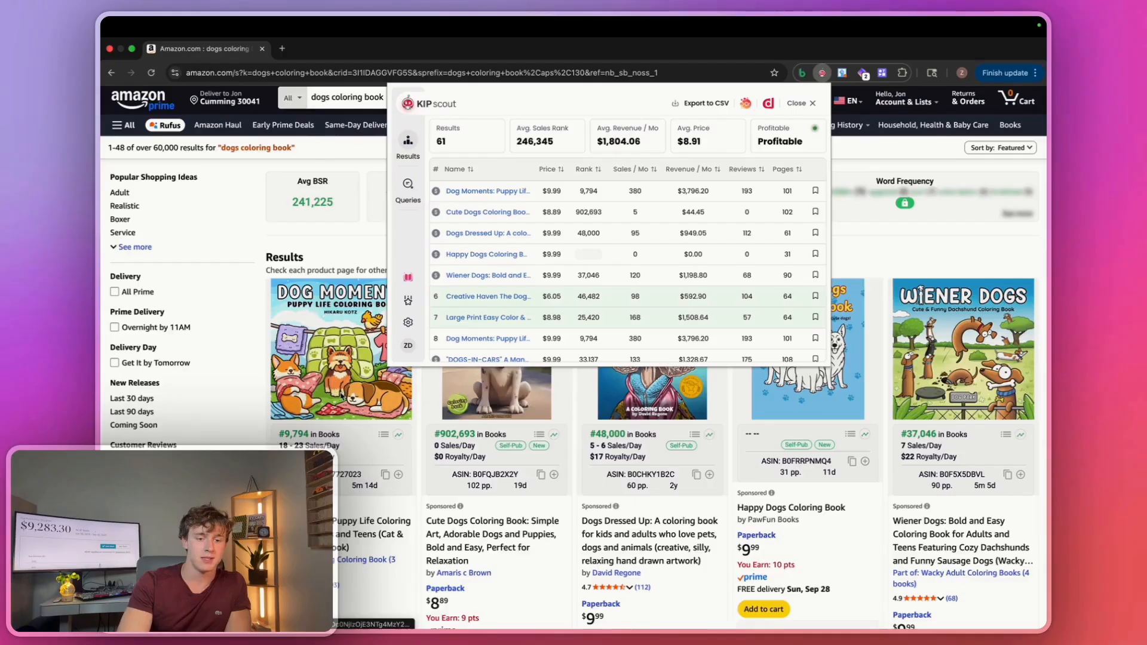
{"action": "scroll", "scroll_direction": "down", "scroll_amount": 3}
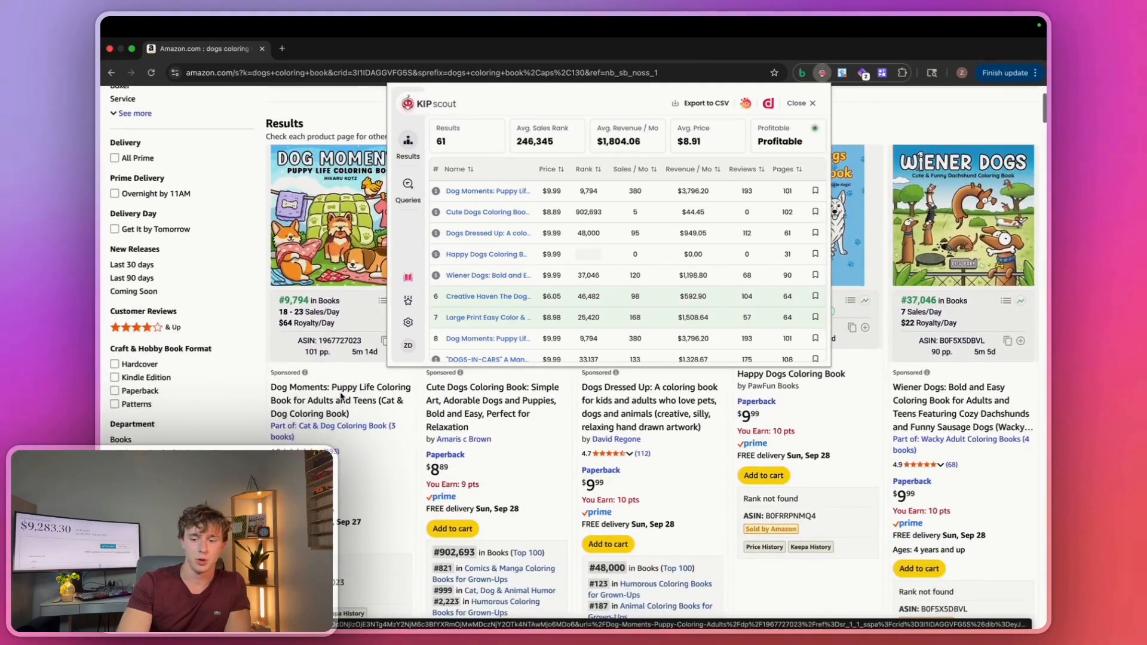
{"action": "scroll", "scroll_direction": "up", "scroll_amount": 3}
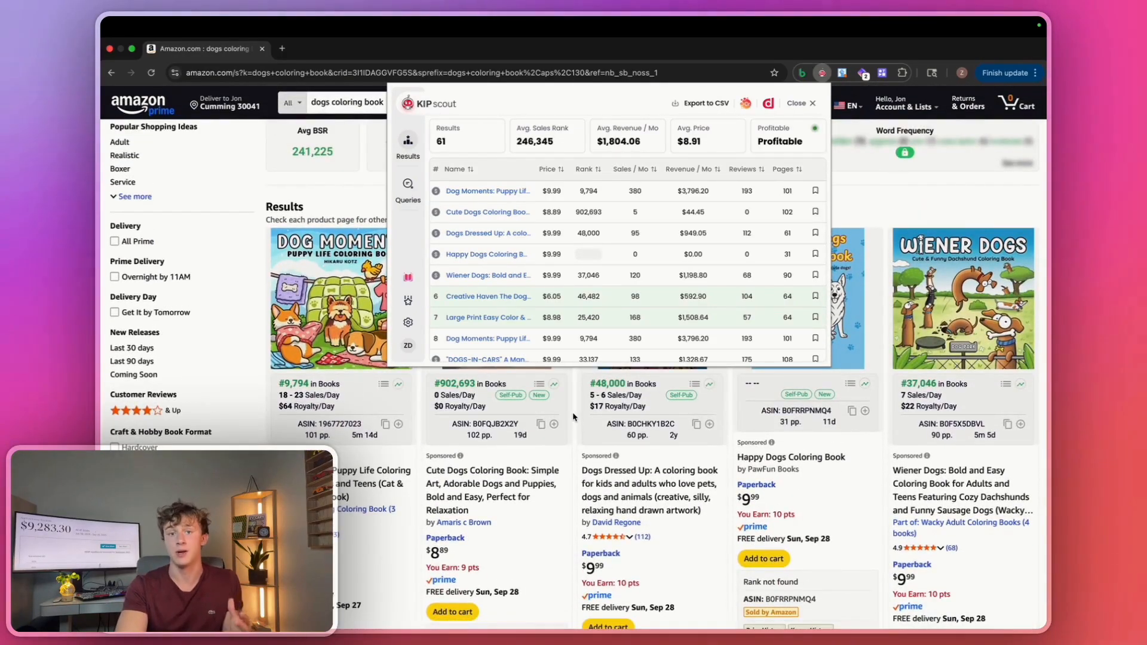
{"action": "mouse_move", "coordinate": [630, 163]}
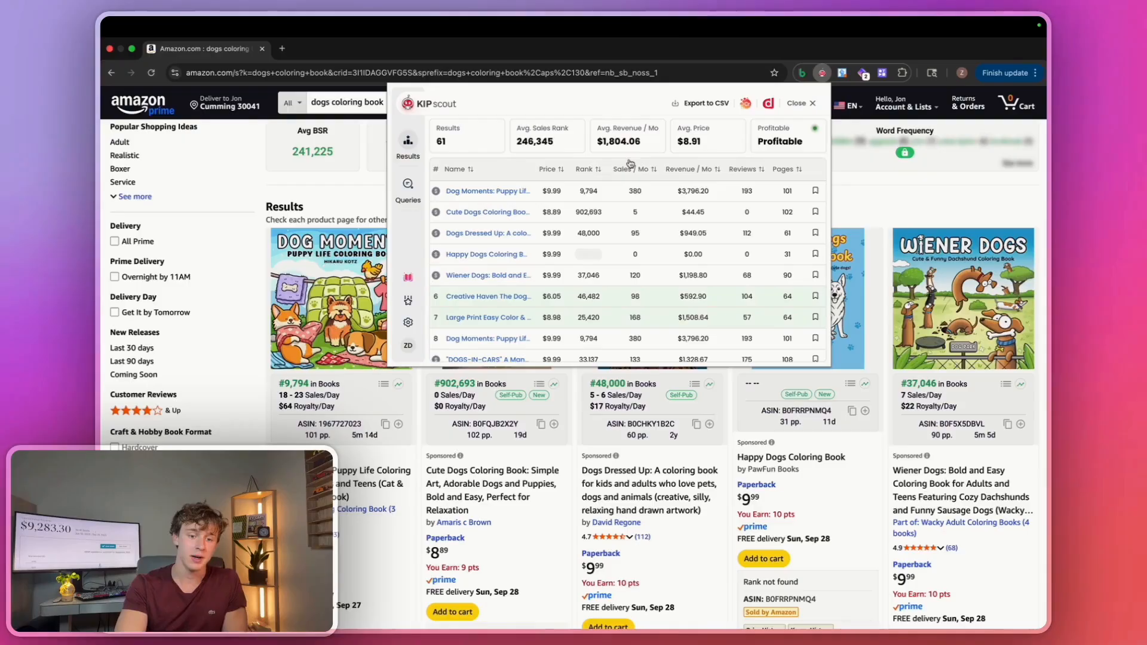
{"action": "mouse_move", "coordinate": [755, 151]}
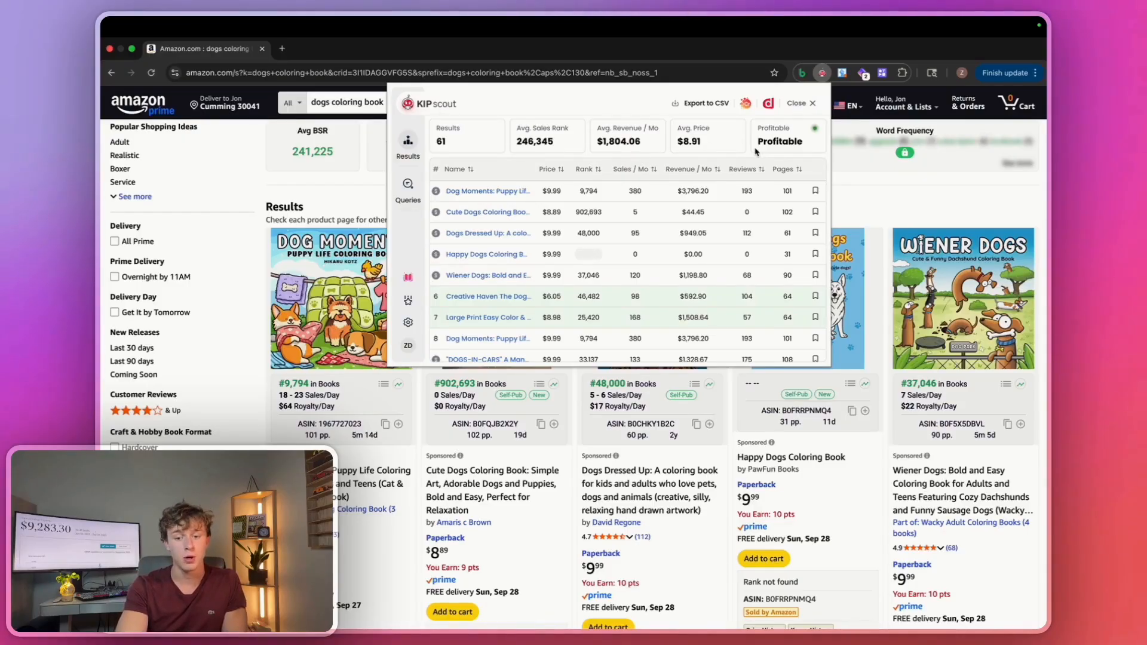
{"action": "left_click", "coordinate": [798, 103]}
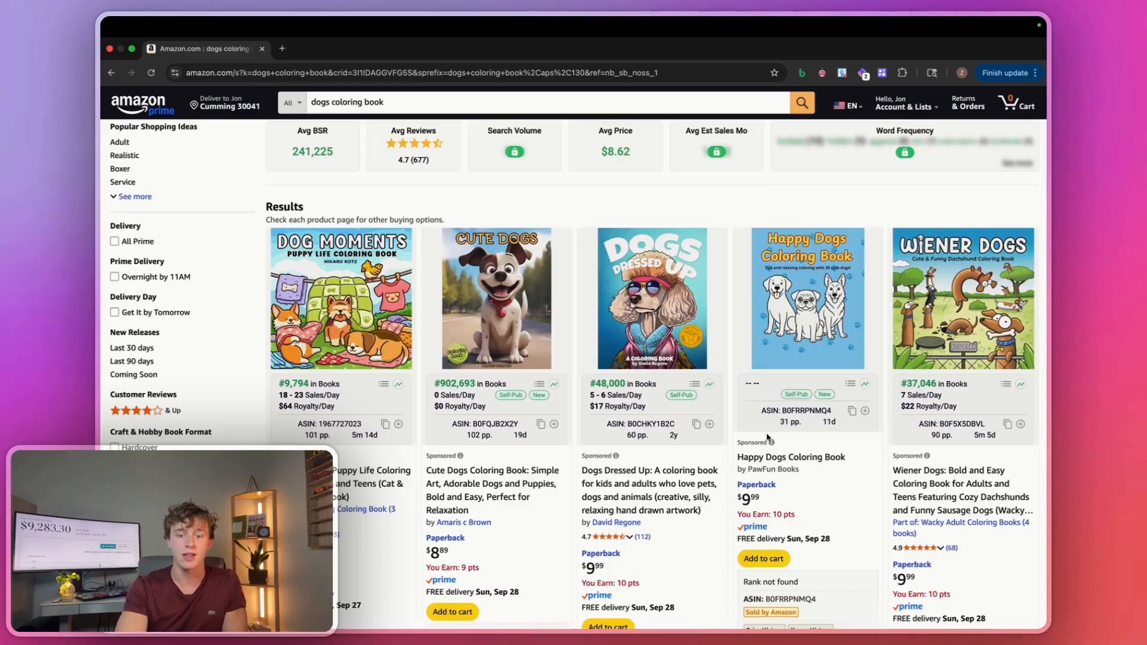
{"action": "scroll", "scroll_direction": "down", "scroll_amount": 3}
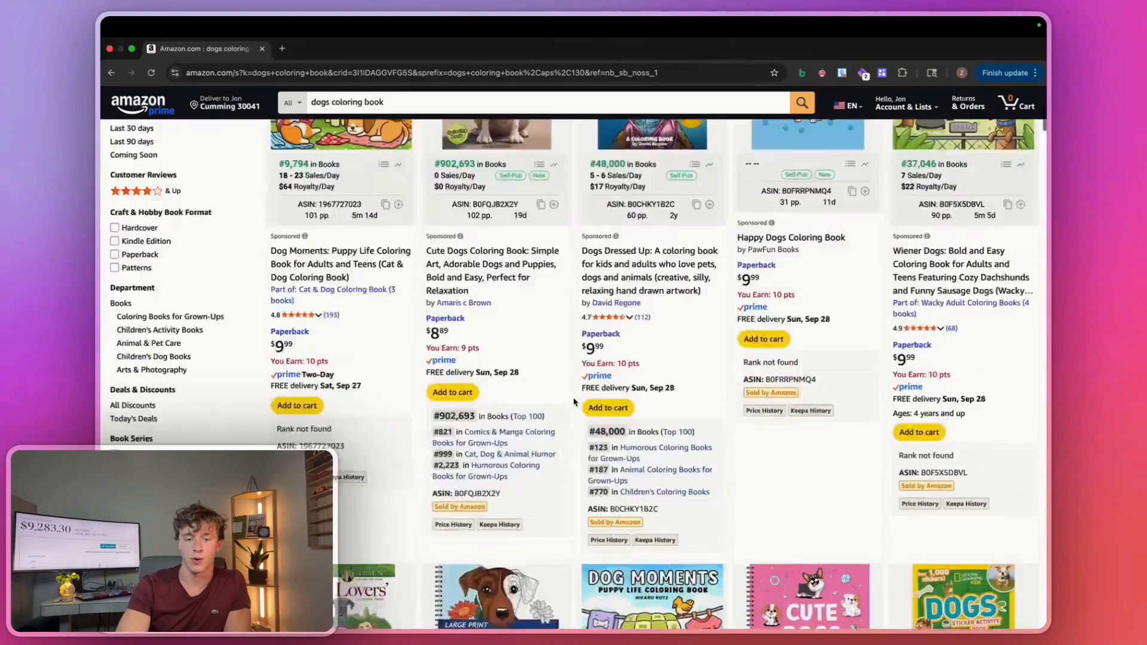
Switch to the LitPal website and scroll to its Basic, Standard and Premium pricing plans.
{"action": "left_click", "coordinate": [600, 48]}
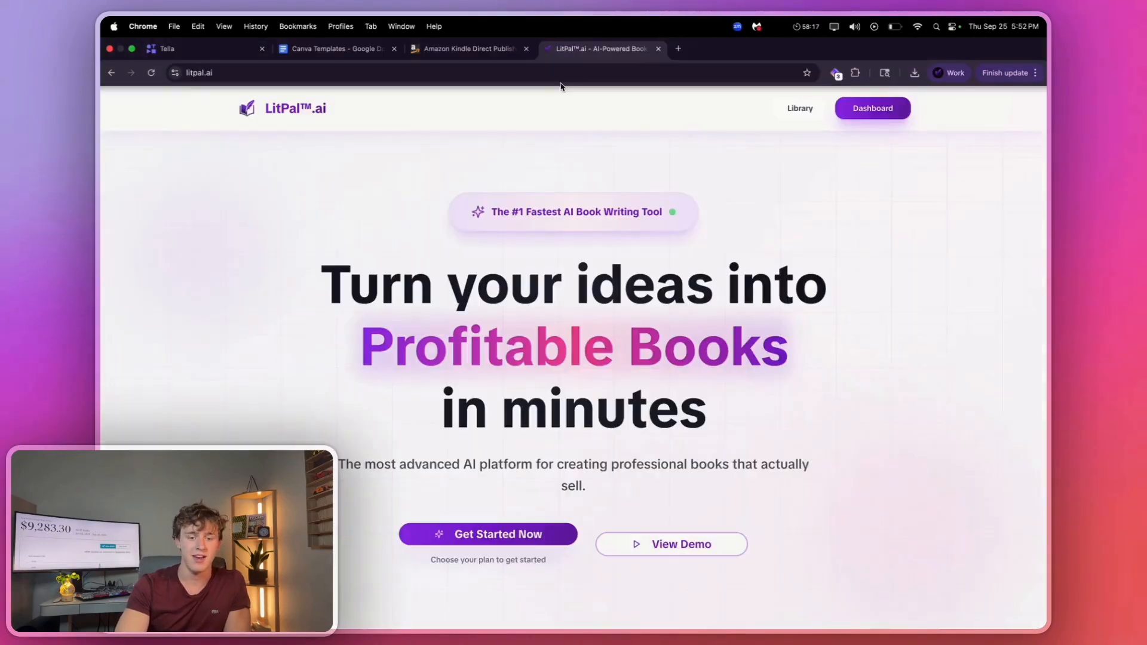
{"action": "mouse_move", "coordinate": [221, 109]}
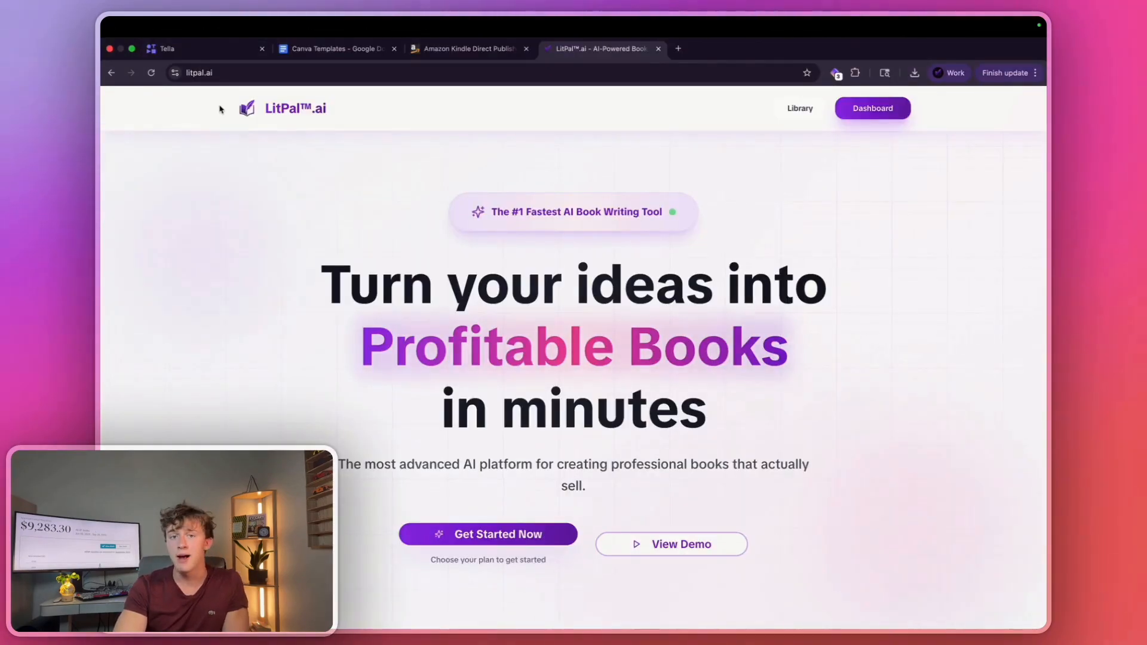
{"action": "scroll", "scroll_direction": "down", "scroll_amount": 3}
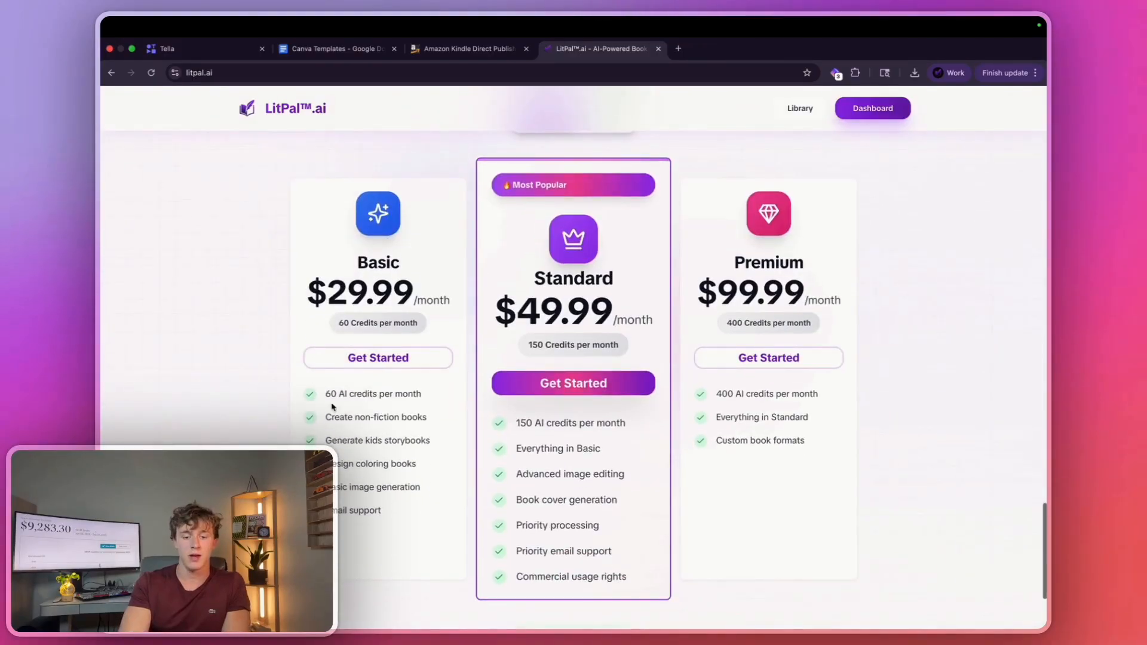
{"action": "mouse_move", "coordinate": [876, 156]}
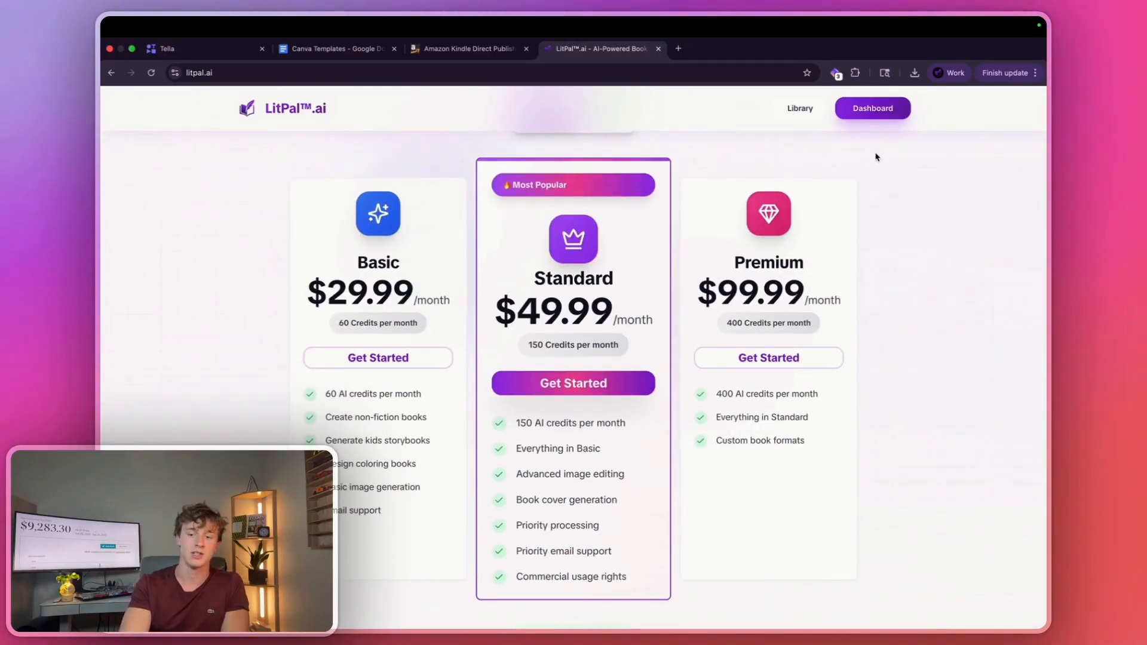
Start a coloring book titled 'cute dogs coloring book' described as cute dogs, puppies doing cute and funny things.
{"action": "left_click", "coordinate": [873, 108]}
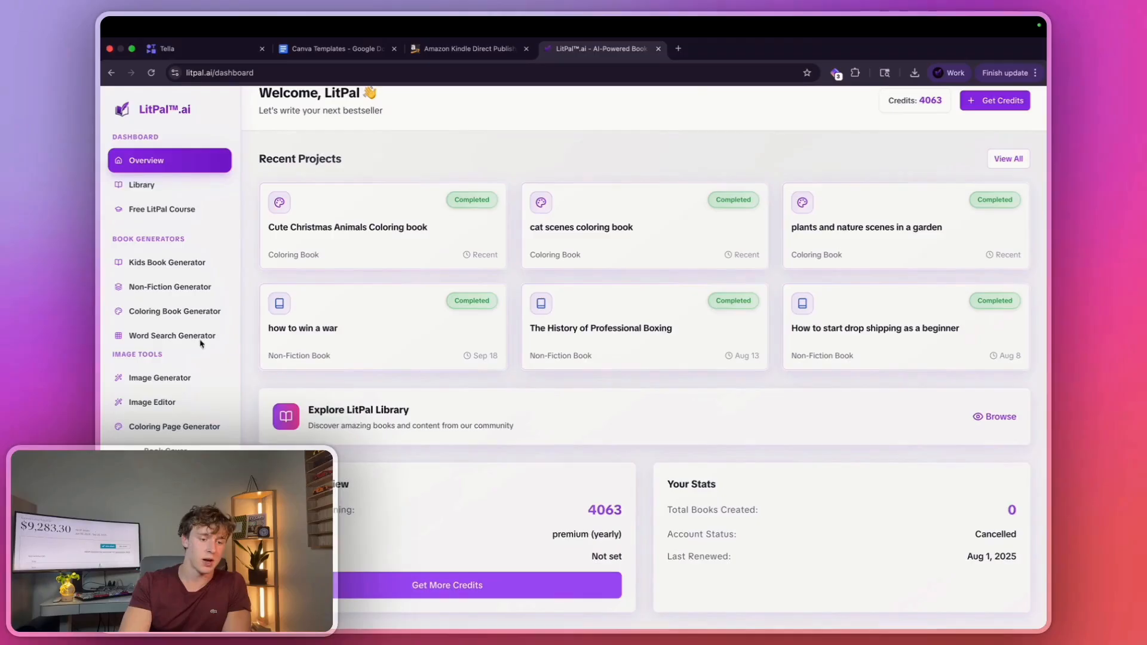
{"action": "mouse_move", "coordinate": [174, 316]}
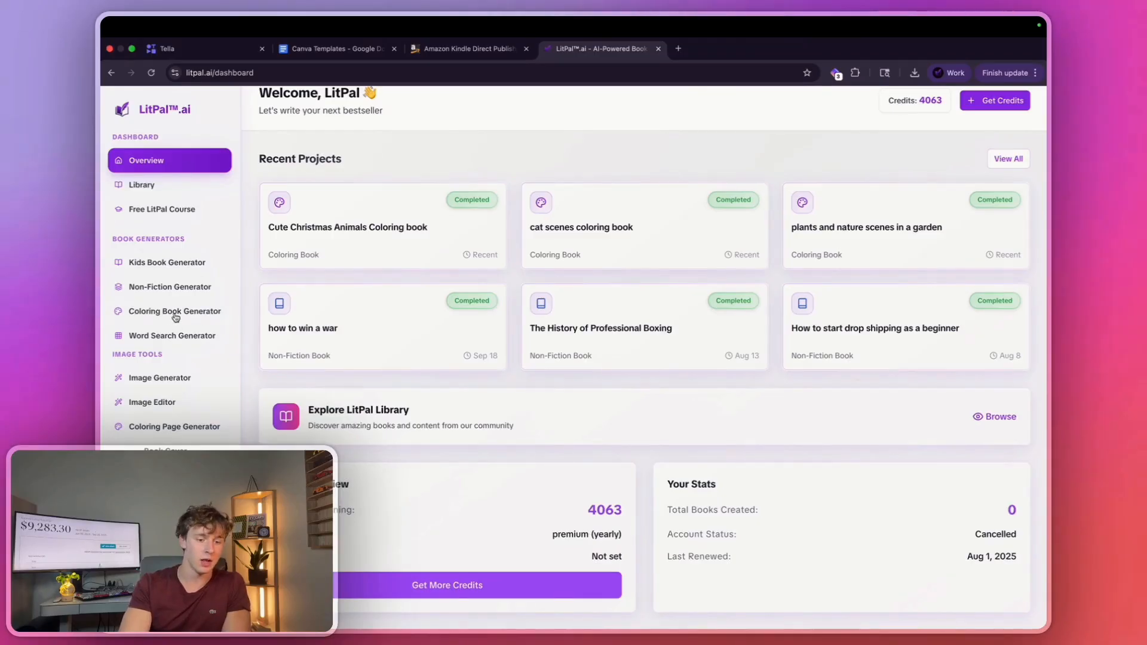
{"action": "left_click", "coordinate": [174, 311]}
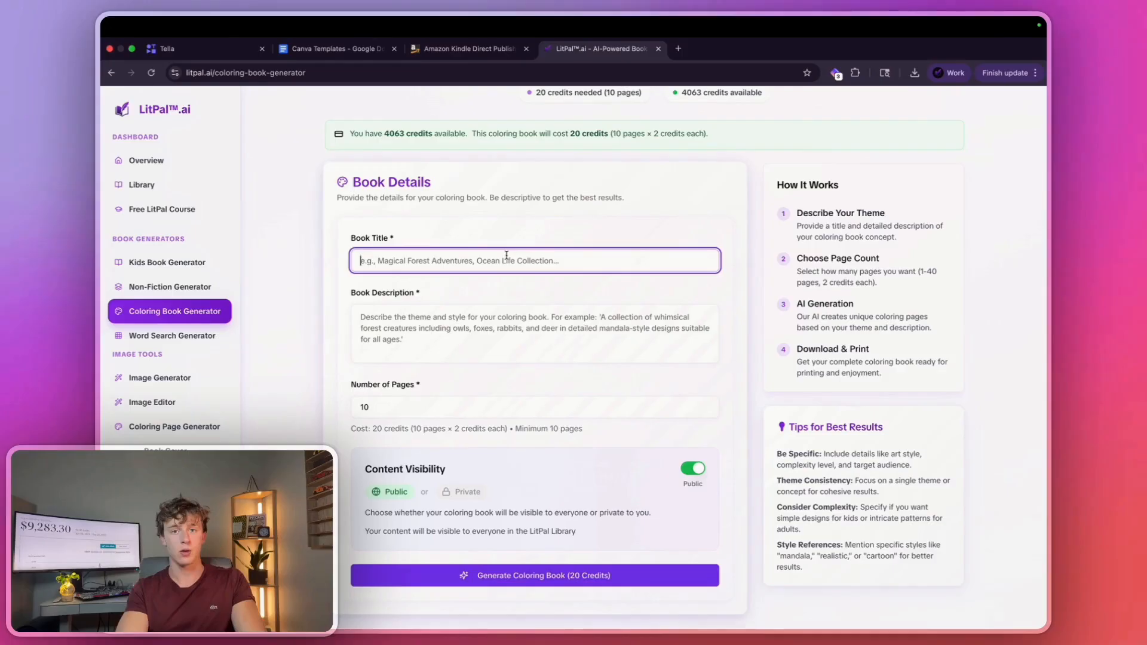
{"action": "type", "text": "do"}
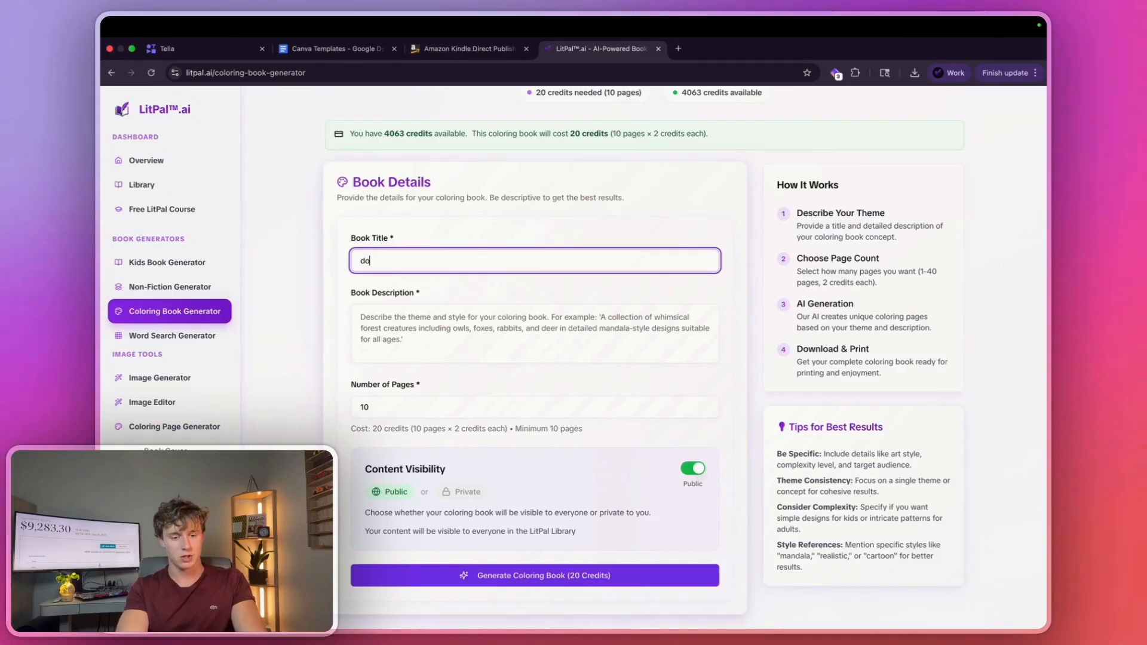
{"action": "type", "text": "cute dogs, puppies, dogs doing cute and funny things"}
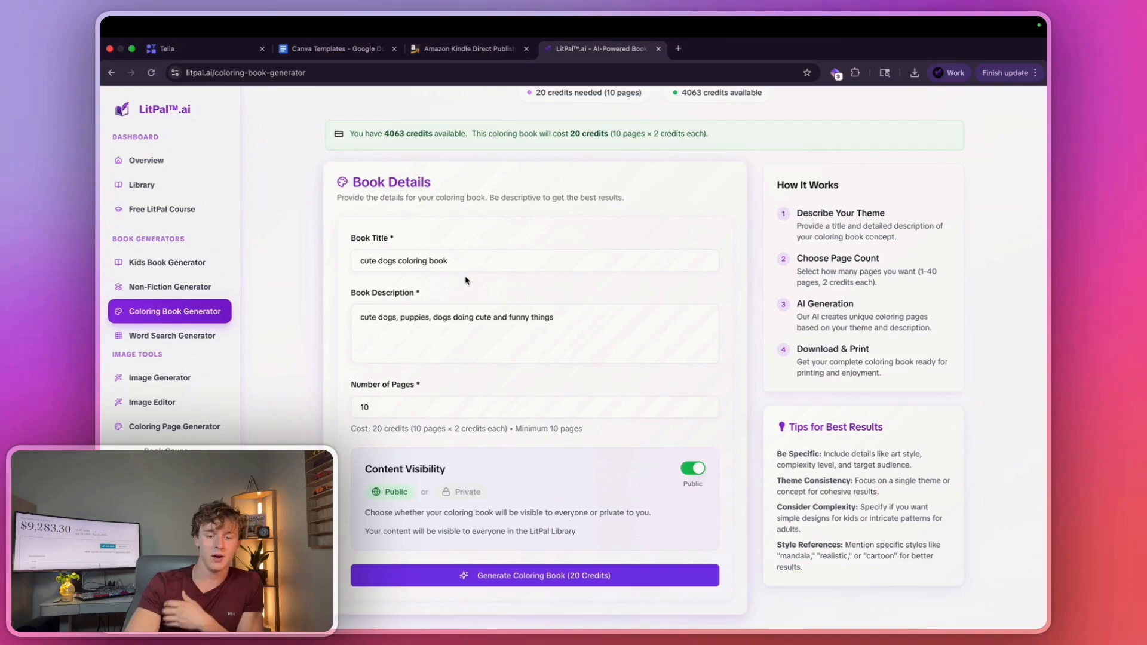
Refine the description and set the number of pages to 40 for an 80-credit book.
{"action": "left_click", "coordinate": [445, 340]}
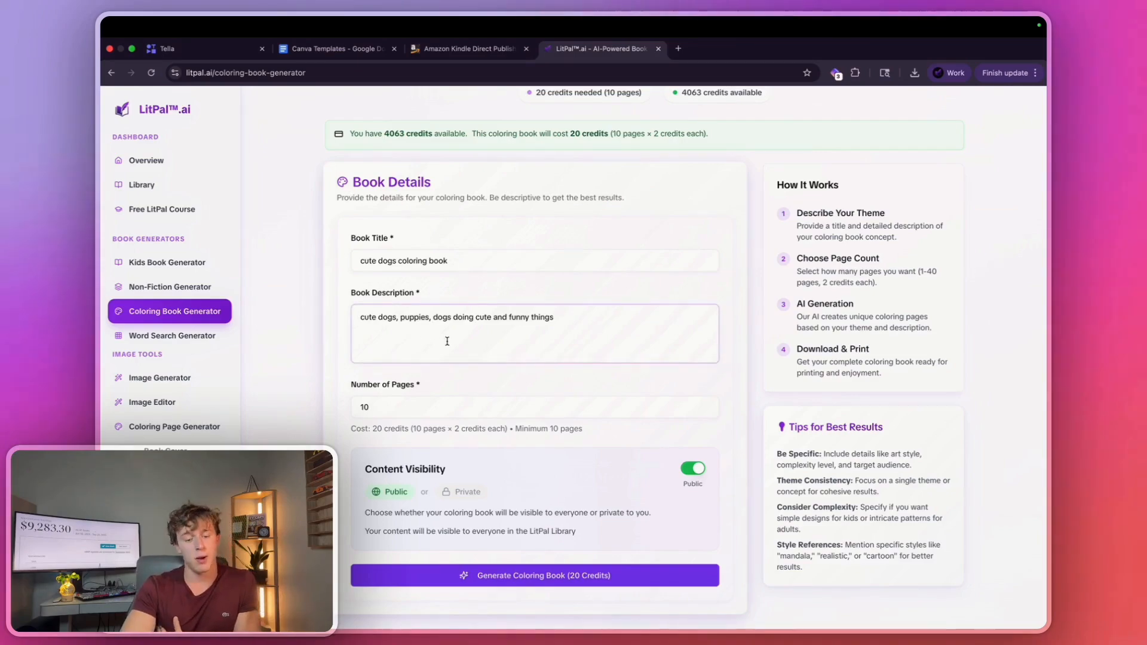
{"action": "mouse_move", "coordinate": [514, 376]}
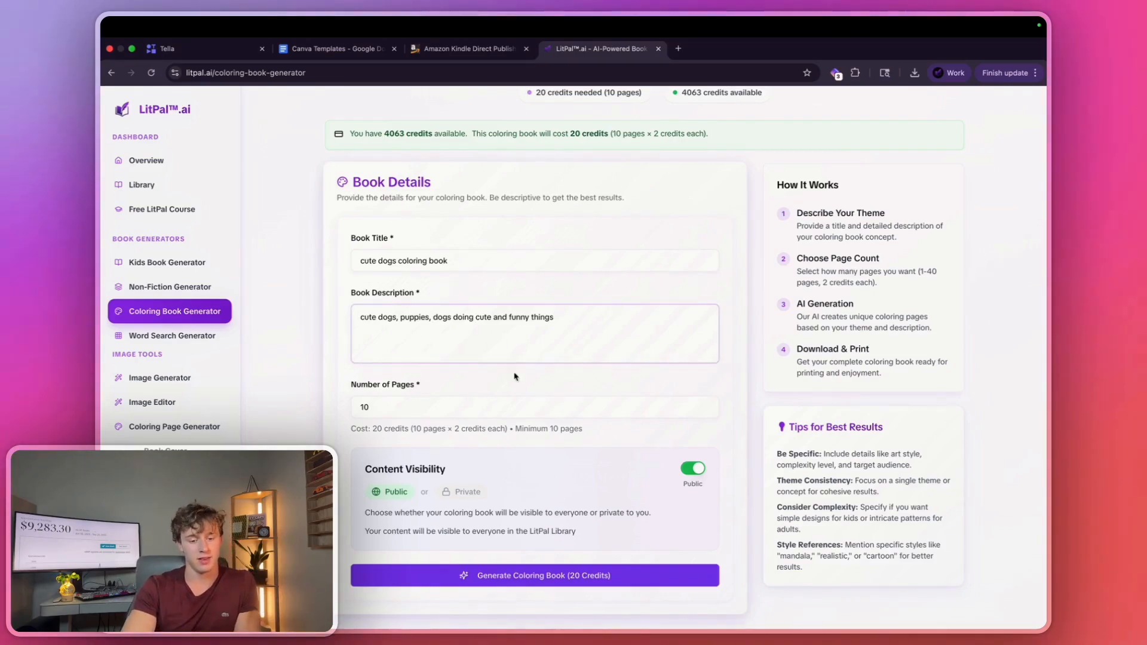
{"action": "left_click", "coordinate": [535, 408]}
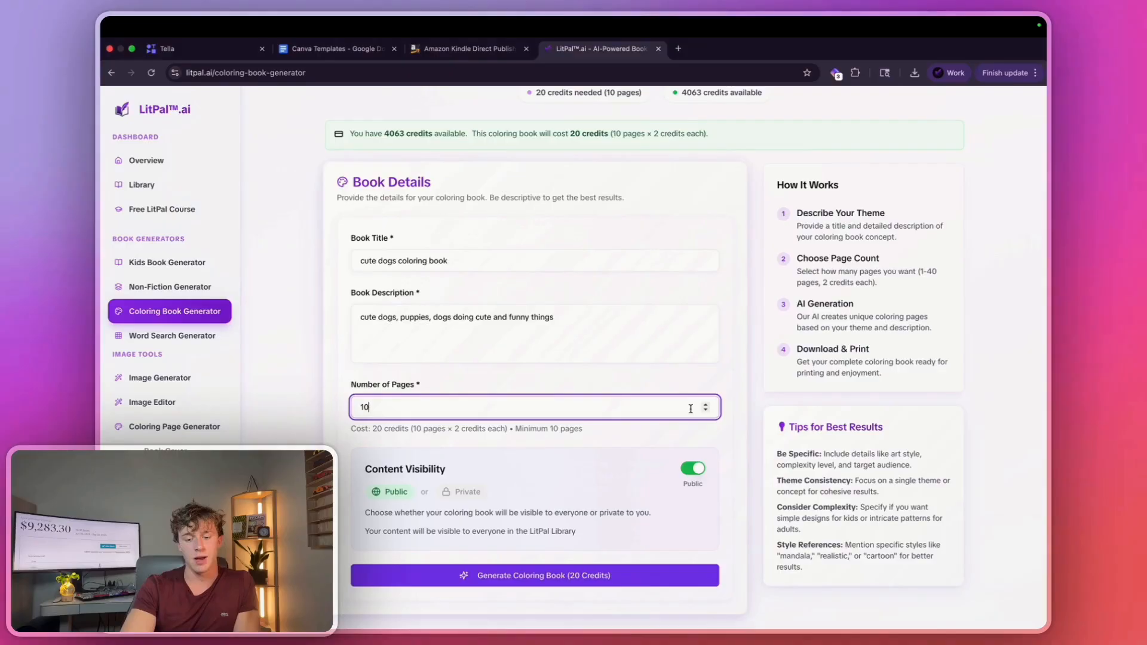
{"action": "left_click", "coordinate": [704, 403]}
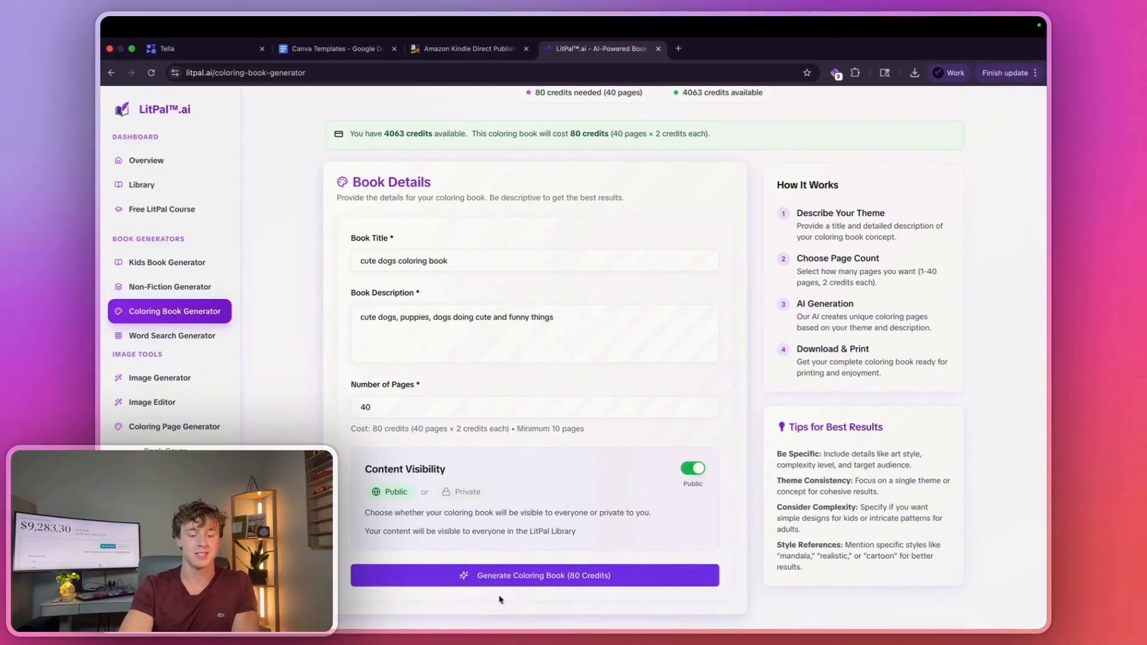
Generate the 40-page cute dogs coloring book for 80 credits and watch the Clock countdown.
{"action": "left_click", "coordinate": [533, 575]}
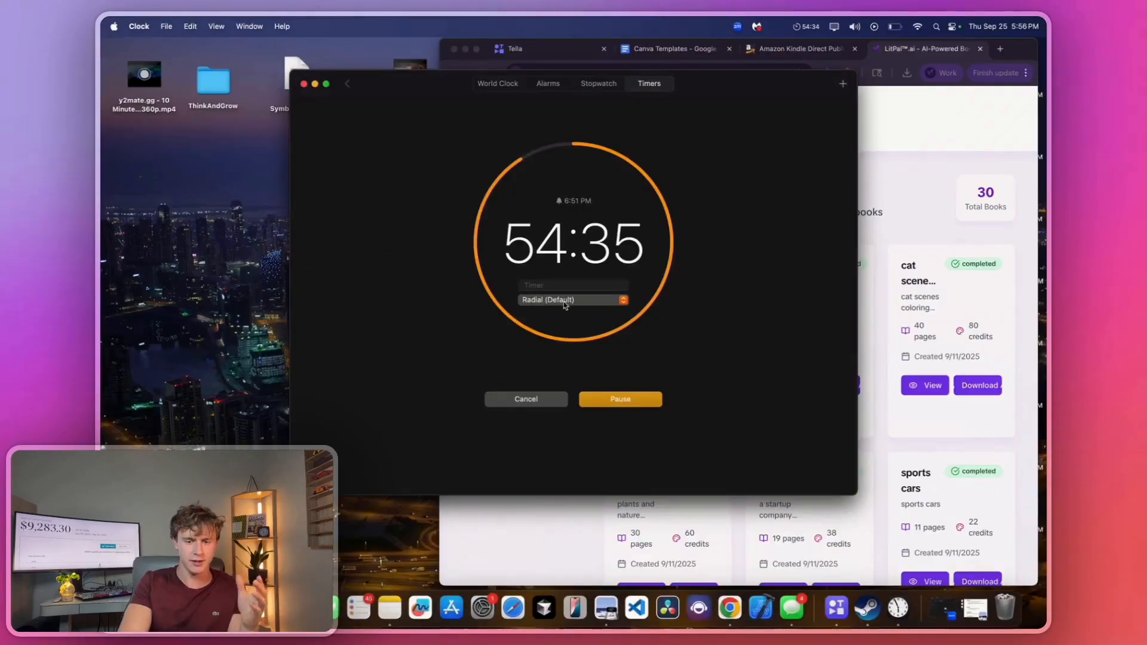
{"action": "mouse_move", "coordinate": [681, 271]}
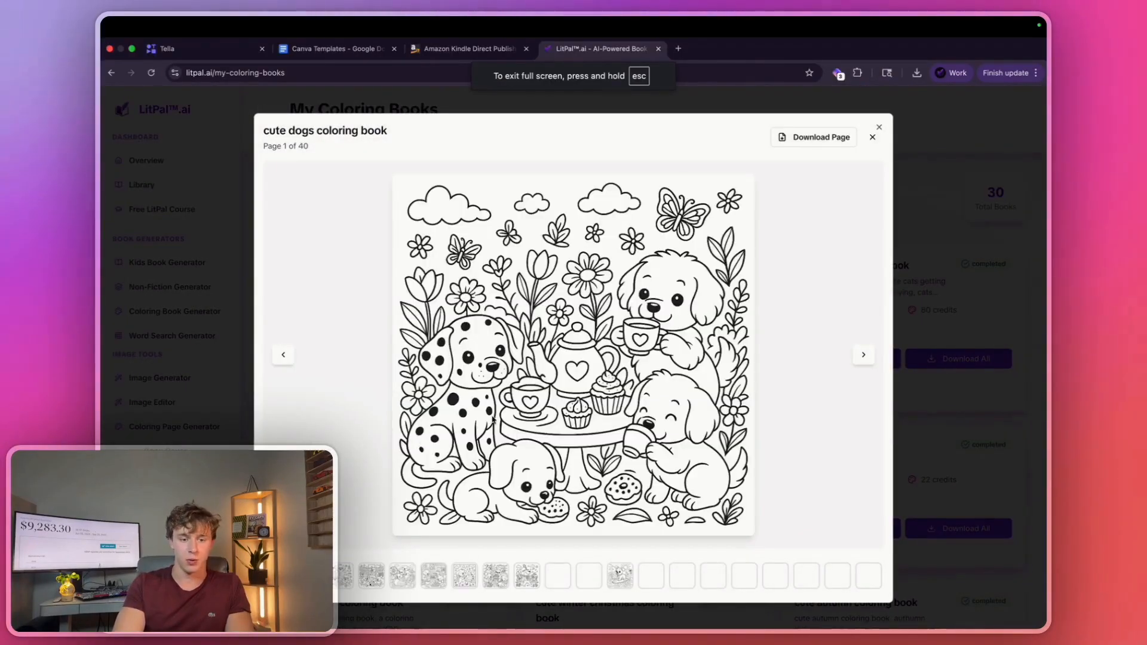
Browse the generated dog coloring pages with the next-page arrow, then switch to the Canva Templates document.
{"action": "left_click", "coordinate": [863, 355]}
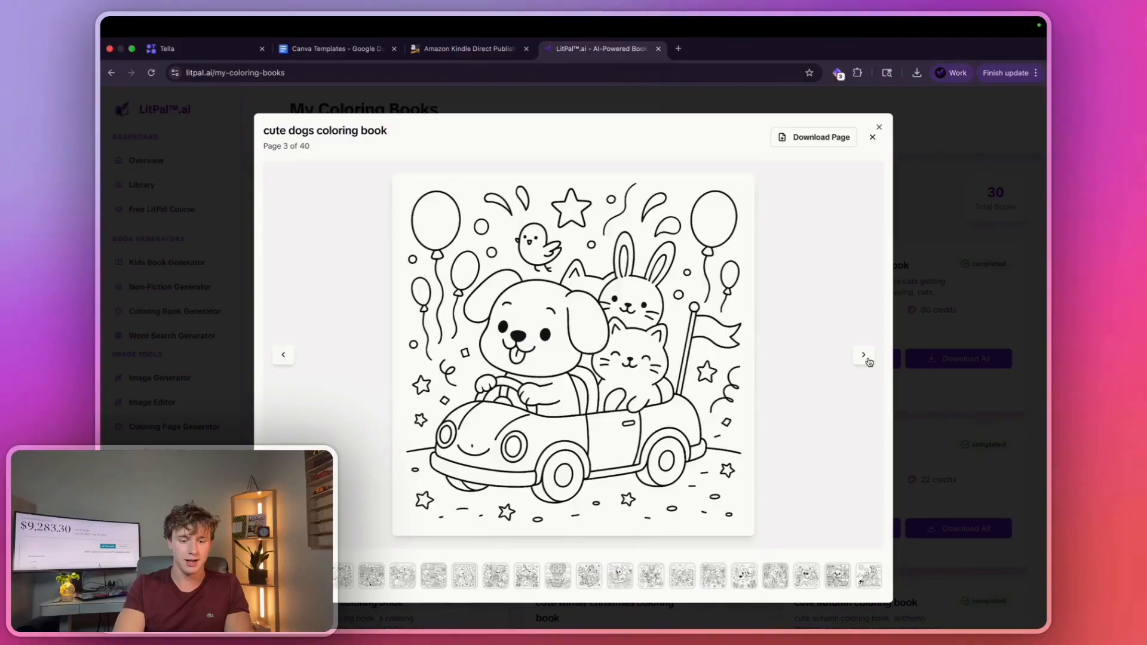
{"action": "left_click", "coordinate": [863, 354]}
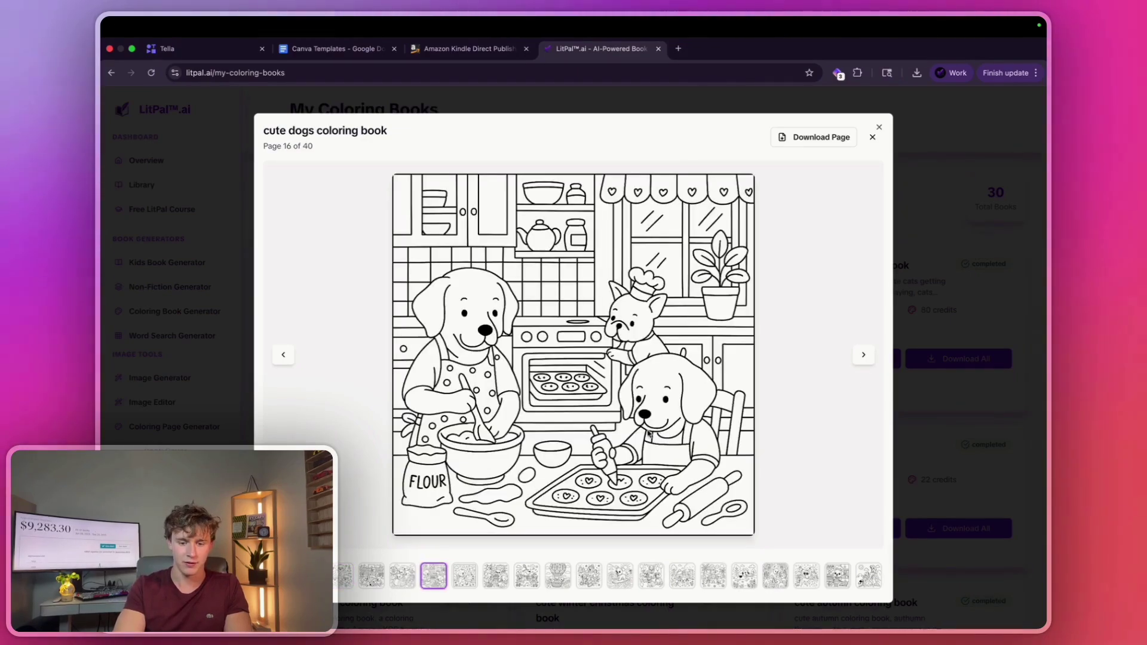
{"action": "mouse_move", "coordinate": [820, 413]}
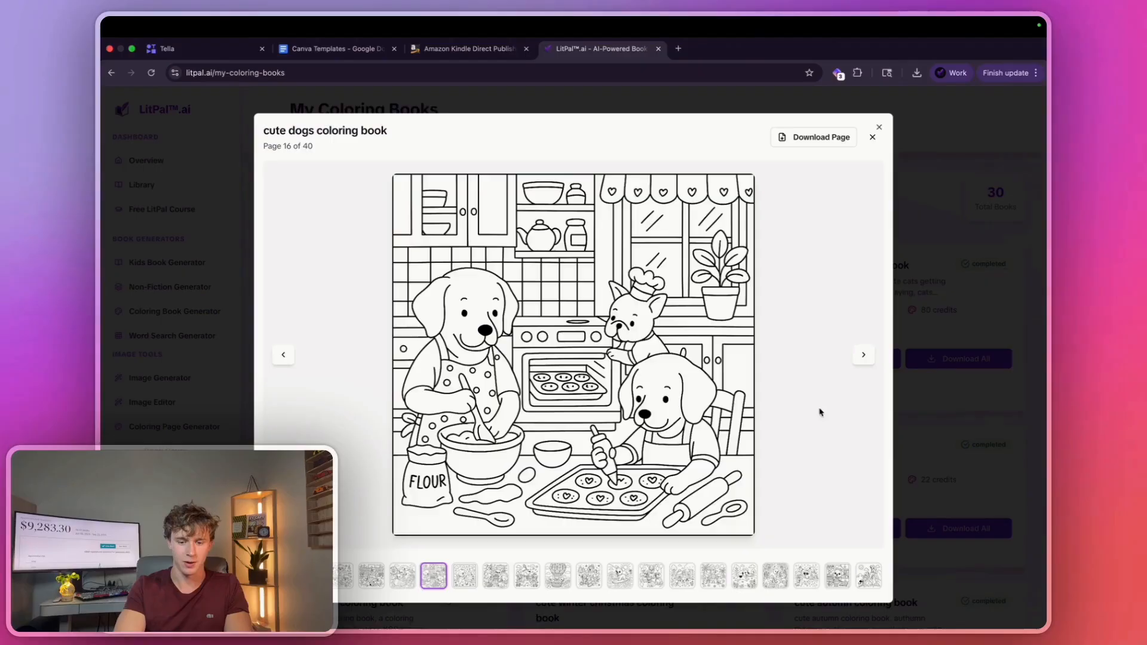
{"action": "left_click", "coordinate": [863, 355]}
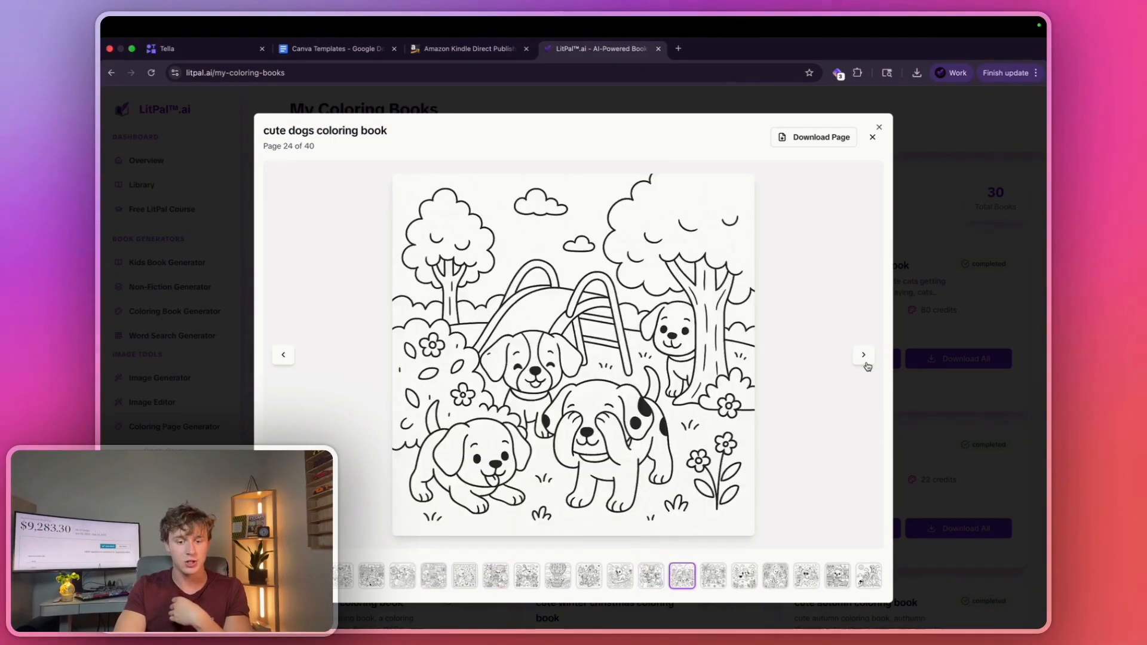
{"action": "left_click", "coordinate": [863, 354]}
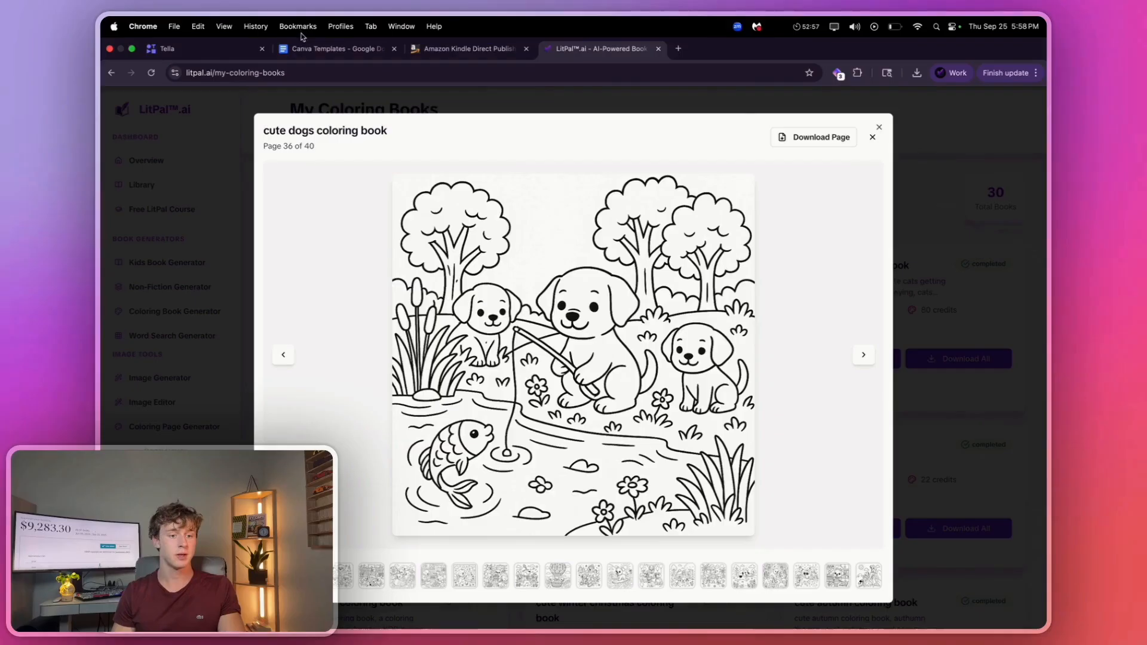
{"action": "left_click", "coordinate": [334, 47]}
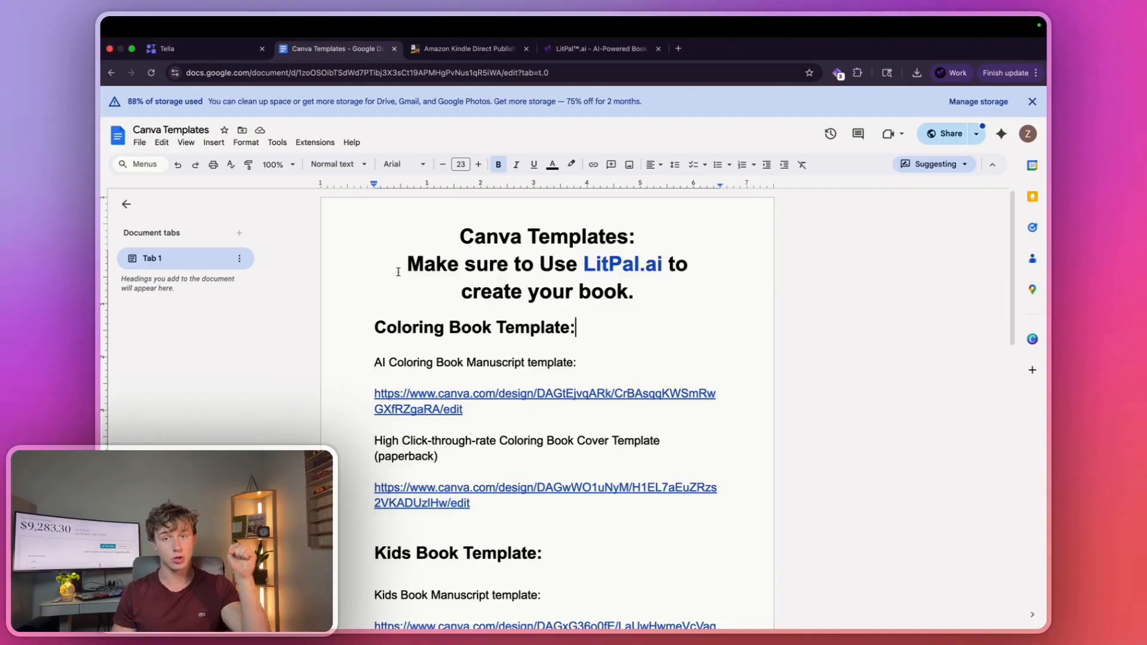
{"action": "scroll", "scroll_direction": "up", "scroll_amount": 3}
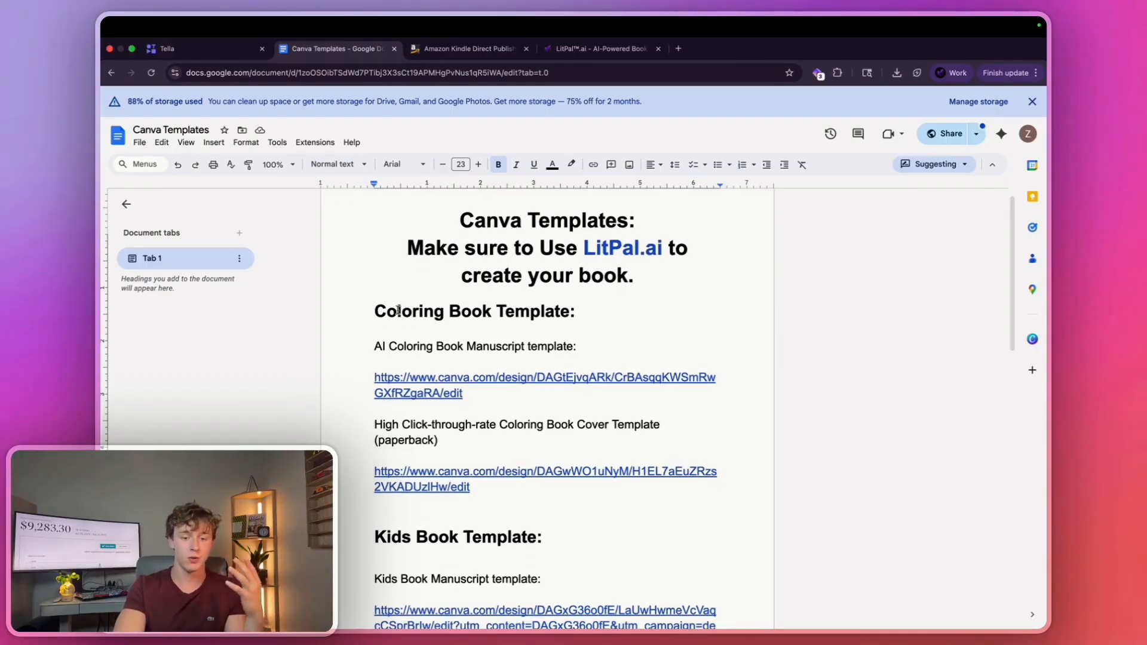
{"action": "scroll", "scroll_direction": "down", "scroll_amount": 3}
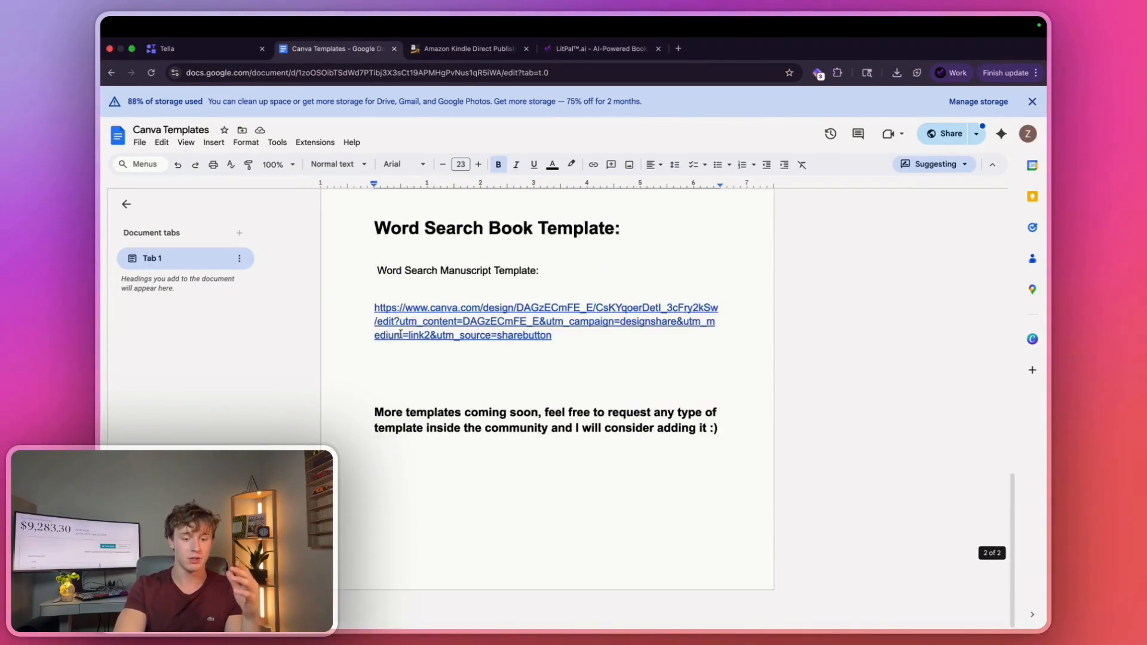
{"action": "scroll", "scroll_direction": "up", "scroll_amount": 3}
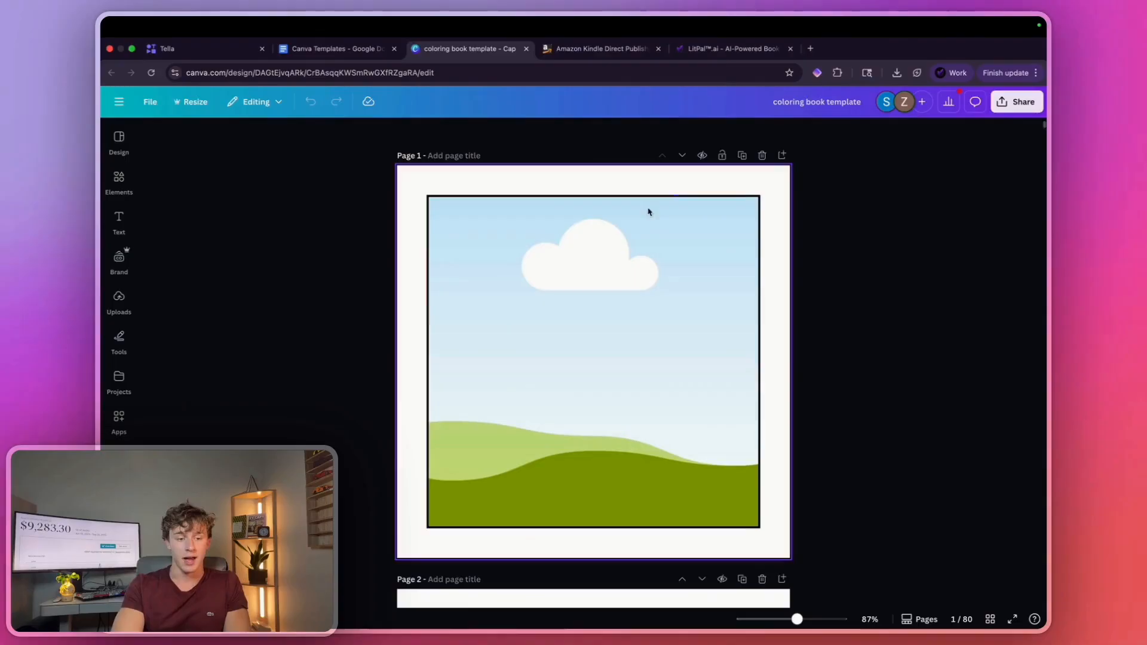
Check the template's access details, then make an editable copy named 'Copy of coloring book template'.
{"action": "left_click", "coordinate": [885, 101]}
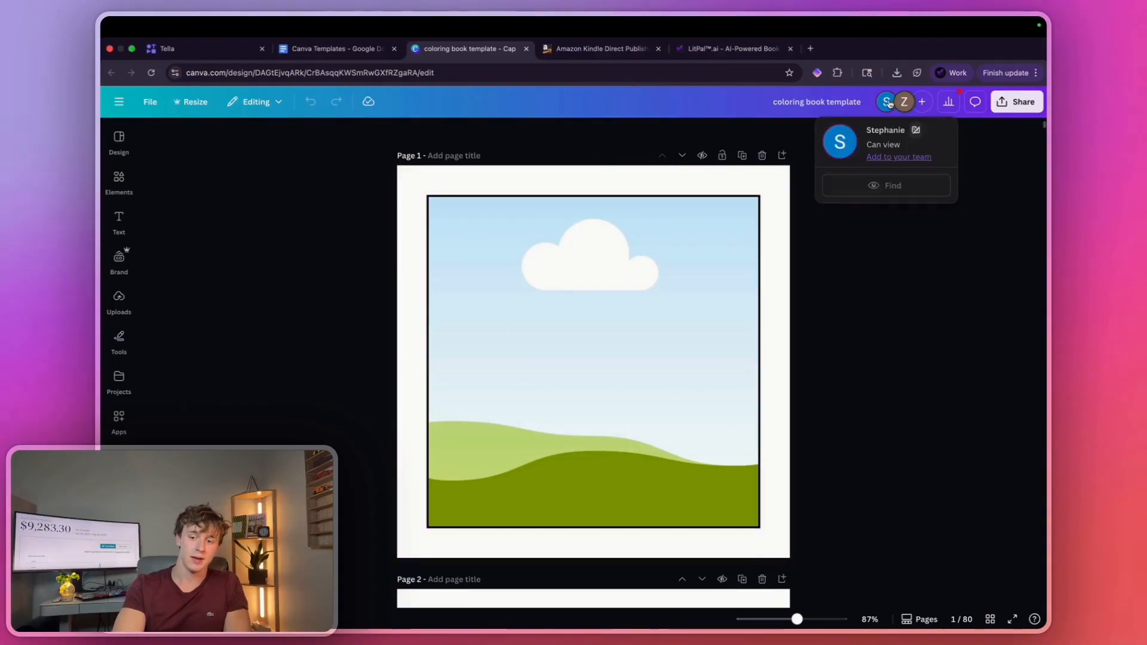
{"action": "left_click", "coordinate": [605, 116]}
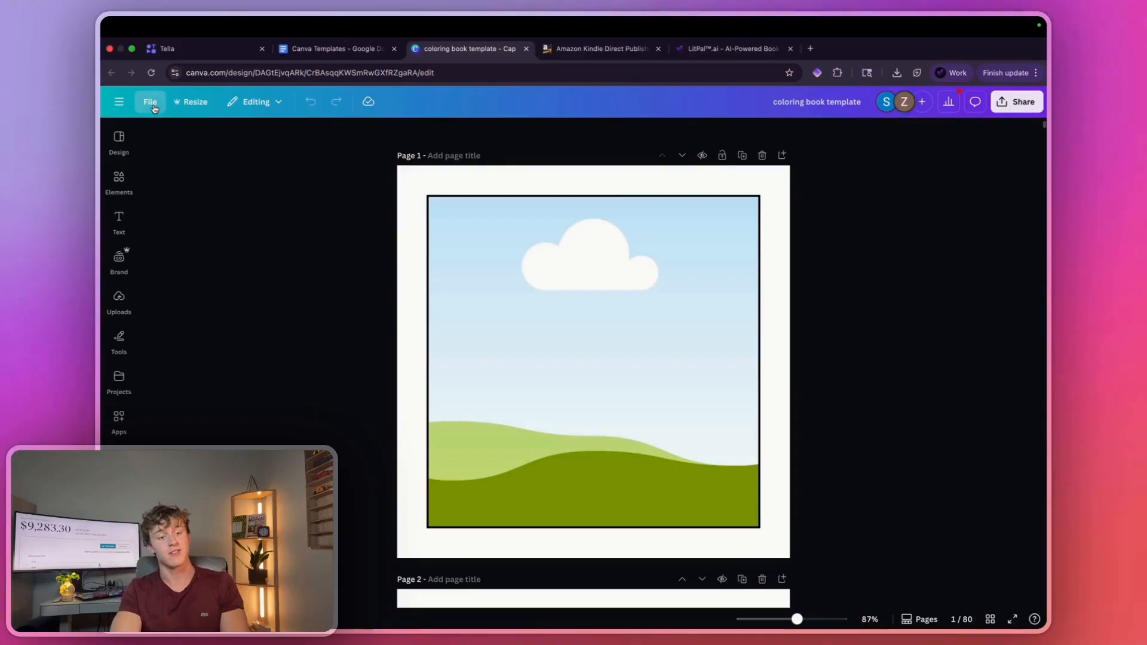
{"action": "left_click", "coordinate": [150, 102]}
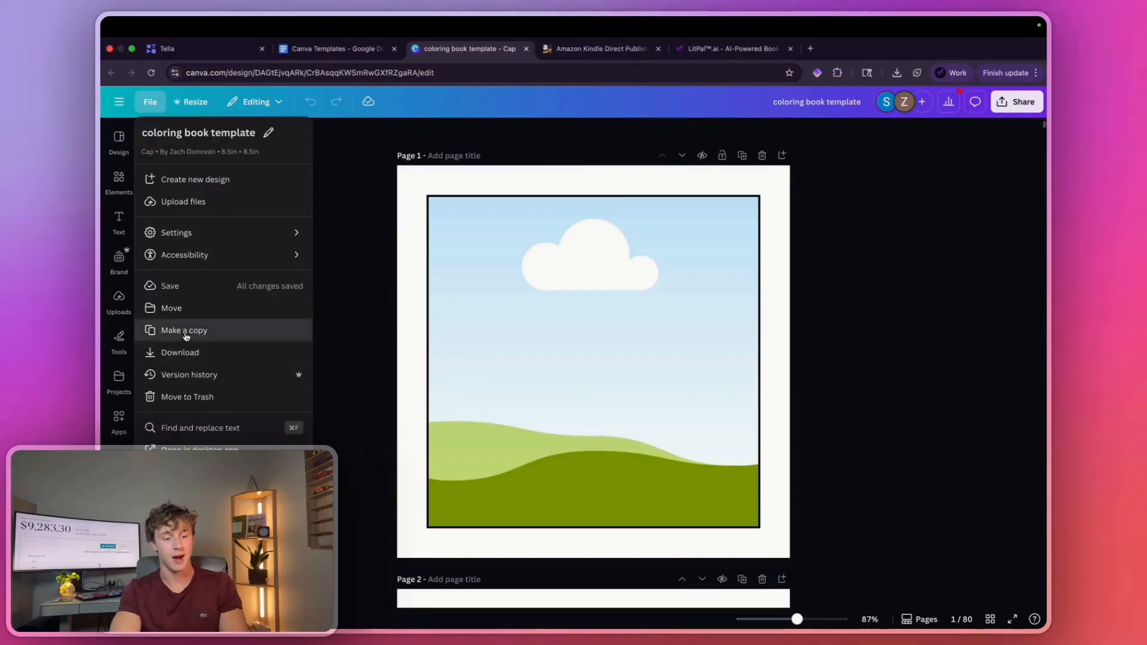
{"action": "left_click", "coordinate": [184, 330]}
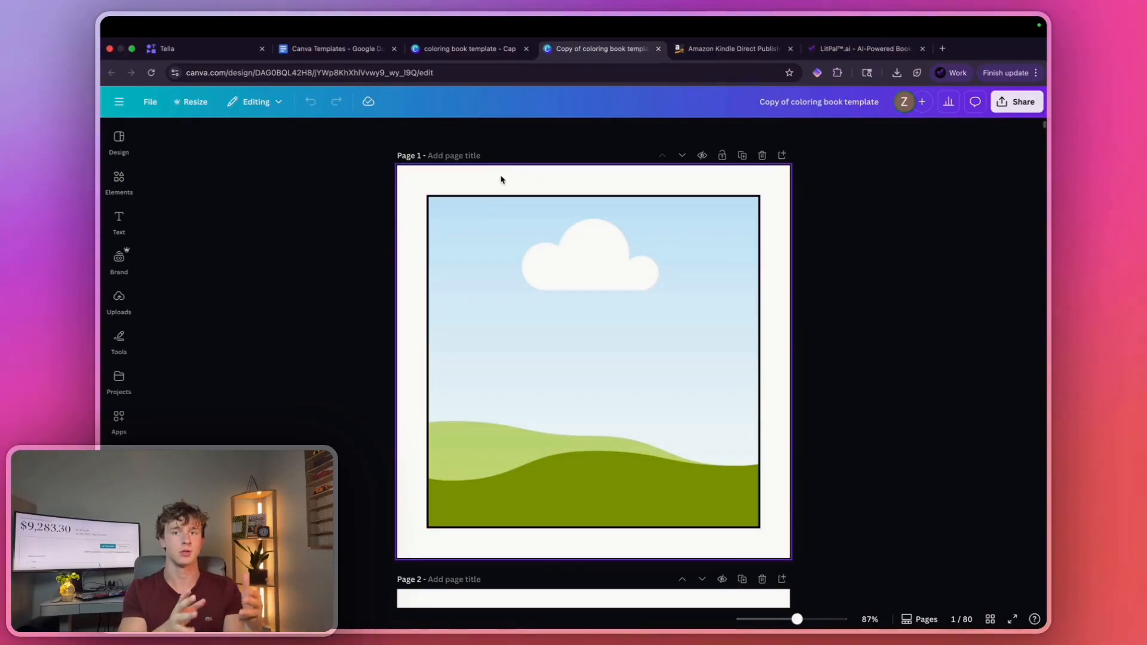
Resize the Canva copy's Chrome window to the right half of the screen beside the Clock app.
{"action": "scroll", "scroll_direction": "down", "scroll_amount": 3}
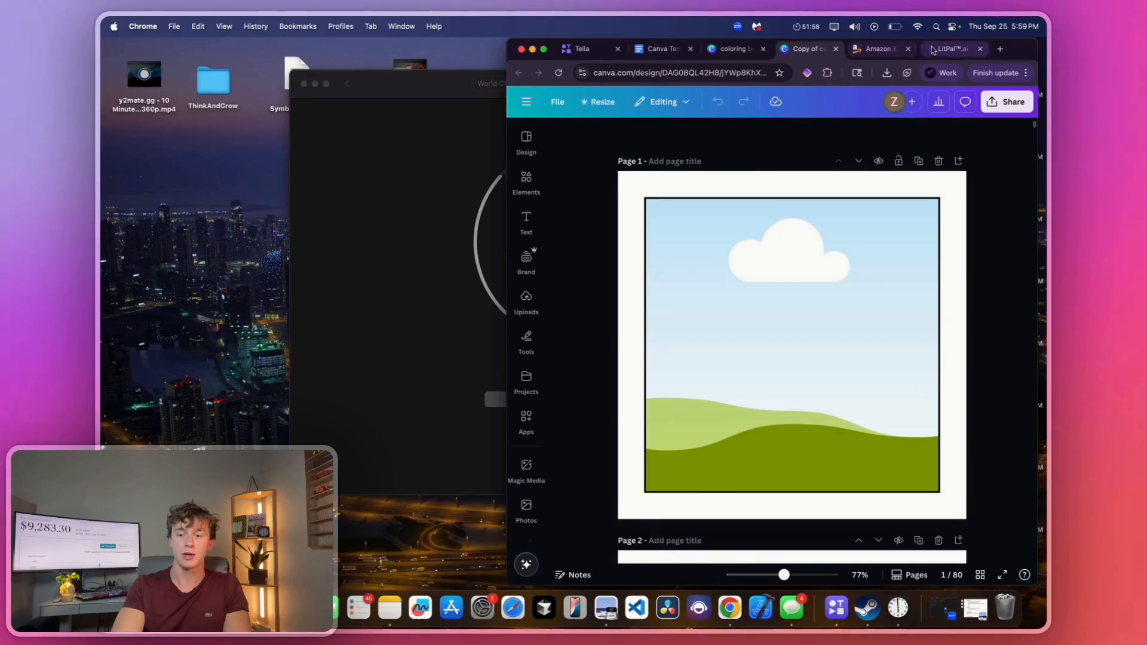
Place the LitPal window beside the design and drop the first dog illustration onto page 1, filling the frame.
{"action": "left_click", "coordinate": [952, 47]}
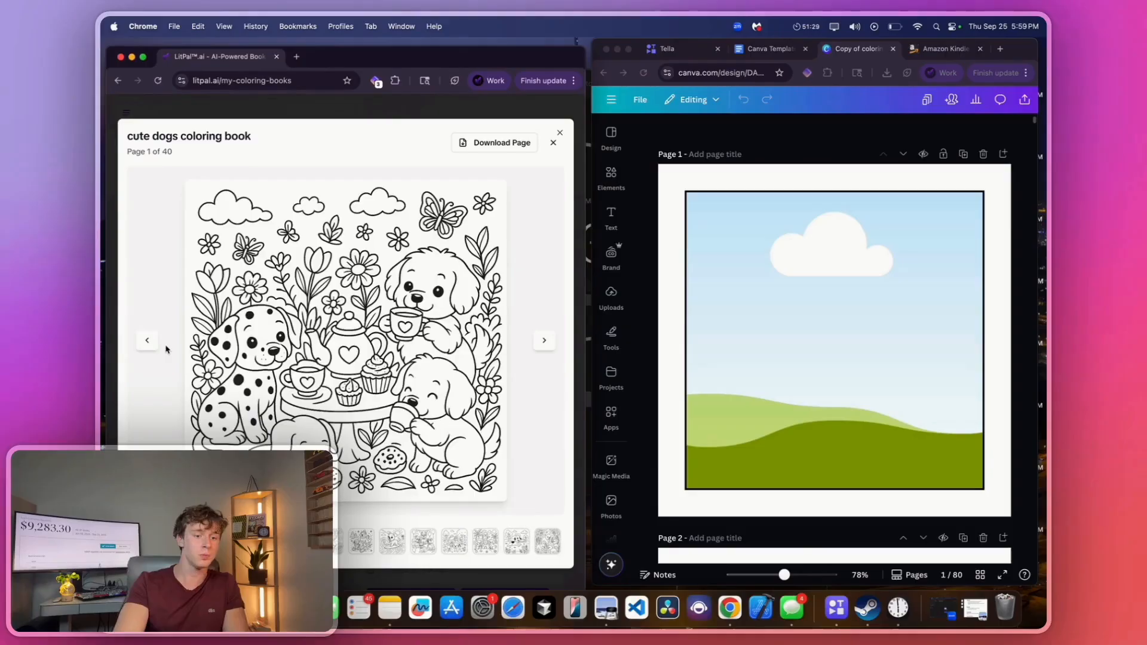
{"action": "left_click", "coordinate": [434, 80]}
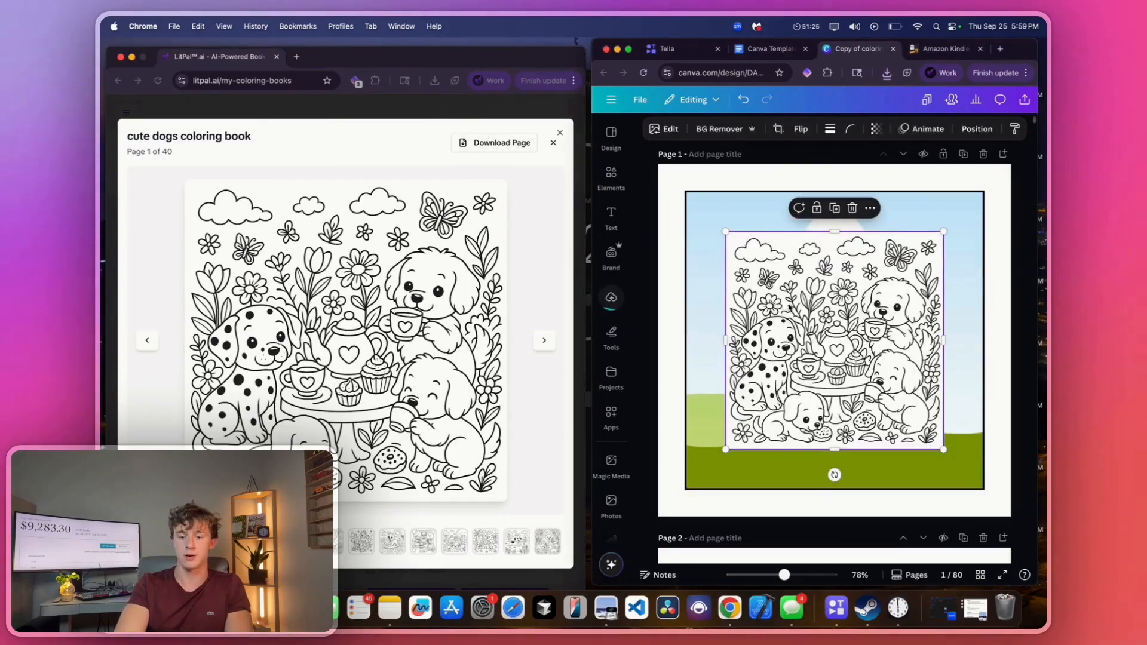
{"action": "left_click", "coordinate": [718, 129]}
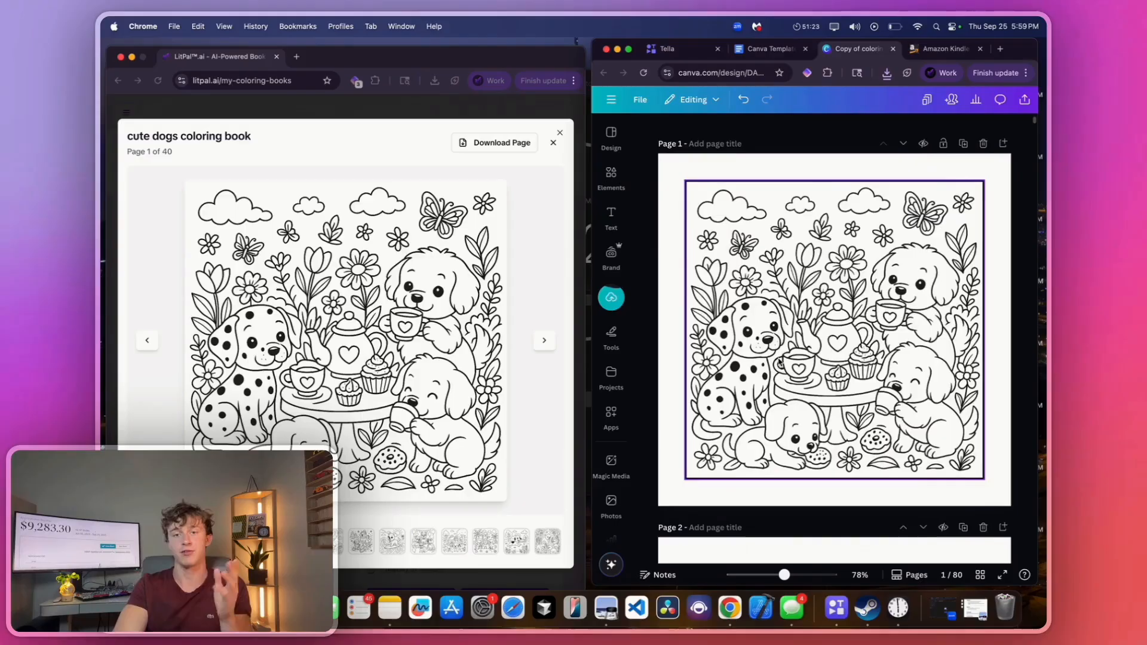
{"action": "scroll", "scroll_direction": "down", "scroll_amount": 3}
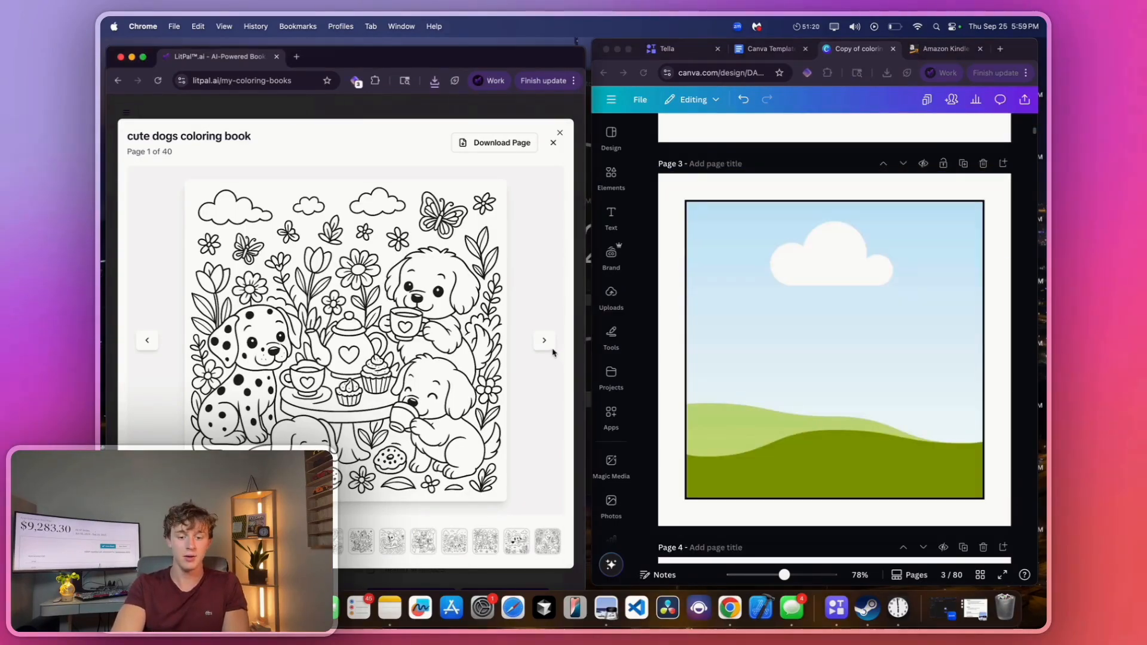
Fill the following blank pages with the next dog illustrations, then close the coloring book viewer.
{"action": "left_click", "coordinate": [544, 340]}
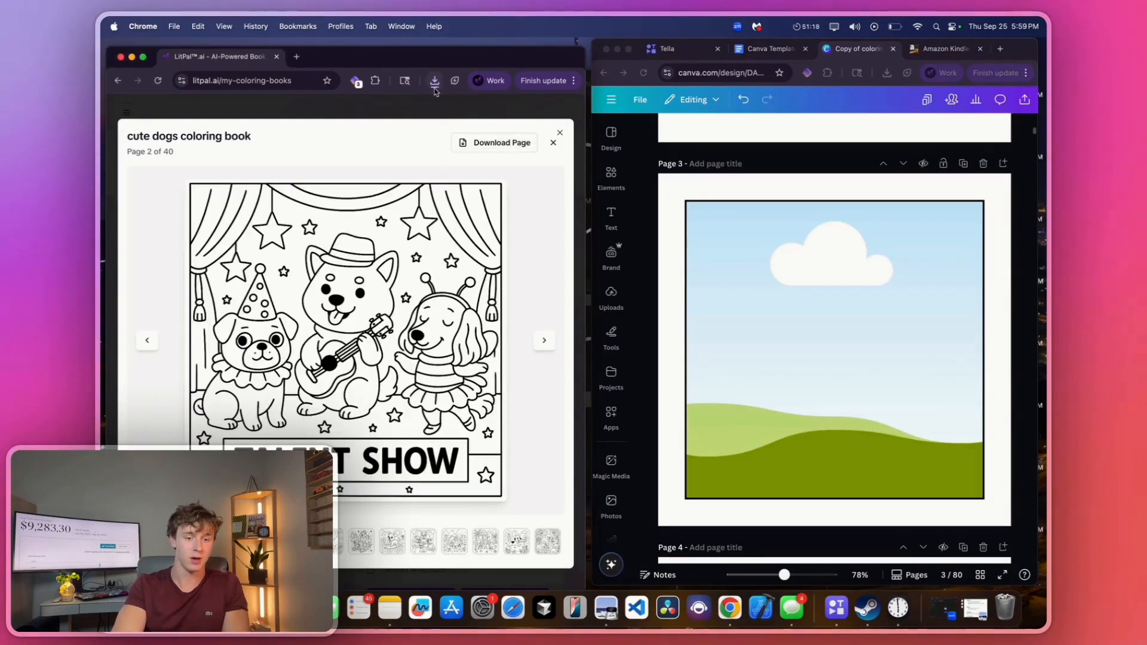
{"action": "scroll", "scroll_direction": "down", "scroll_amount": 3}
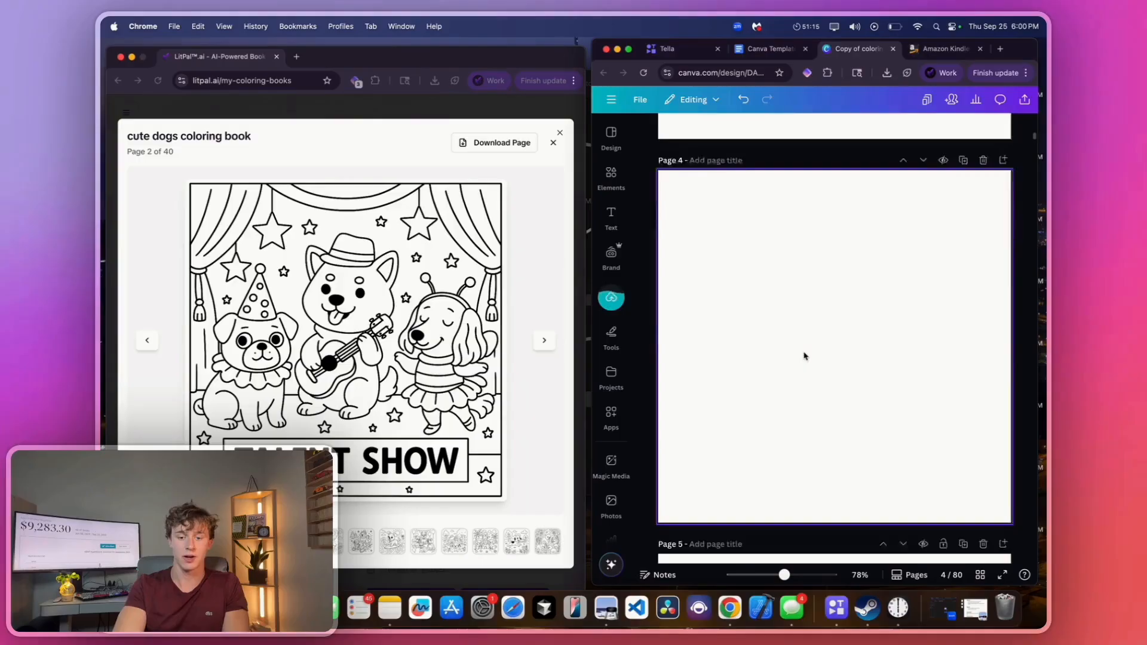
{"action": "left_click", "coordinate": [544, 339]}
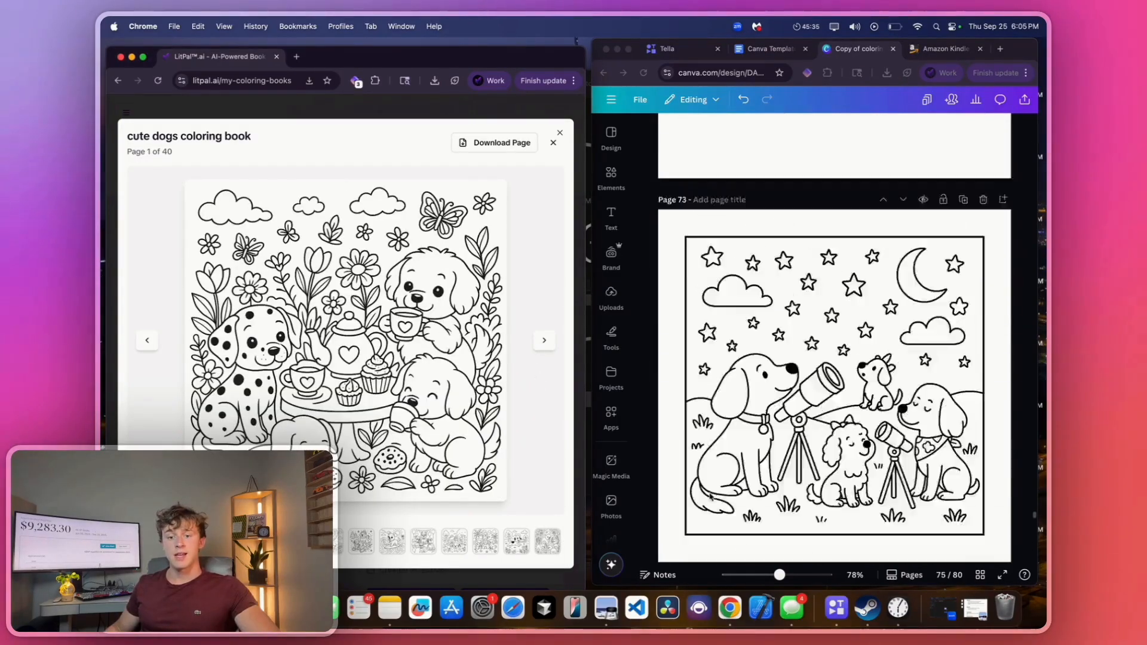
{"action": "scroll", "scroll_direction": "up", "scroll_amount": 3}
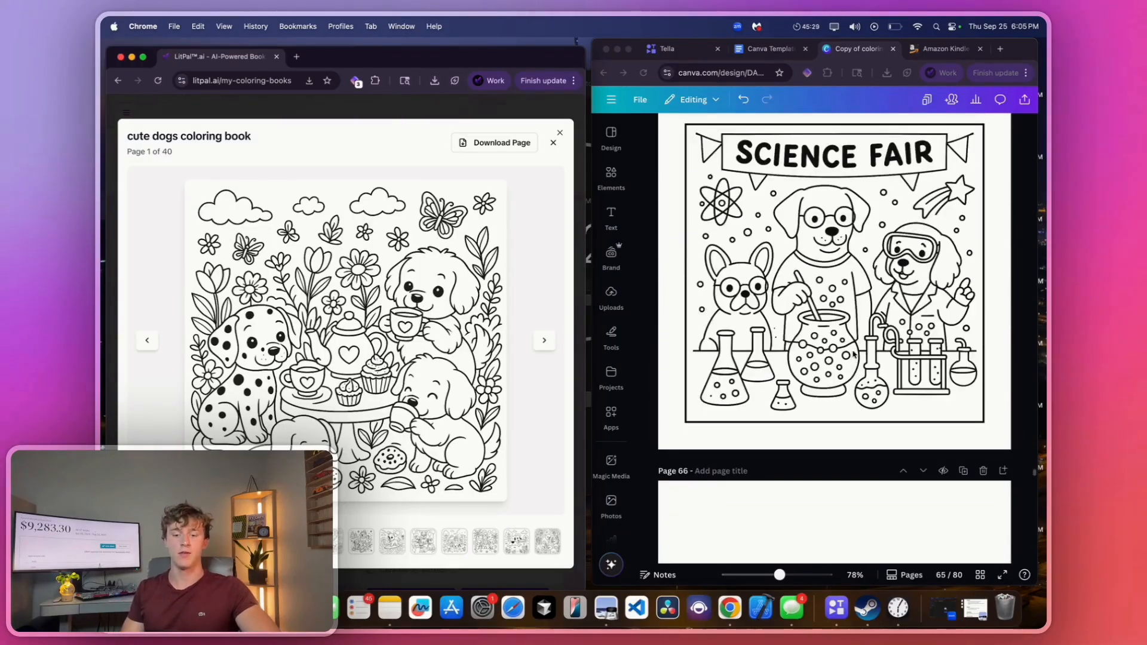
{"action": "scroll", "scroll_direction": "up", "scroll_amount": 3}
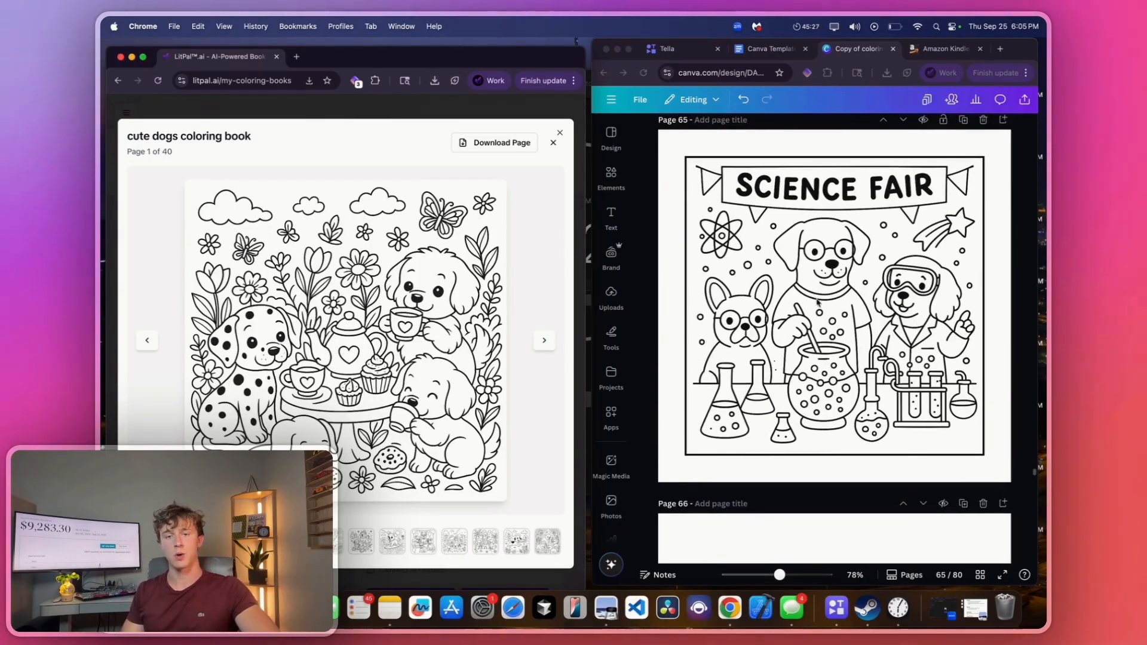
{"action": "left_click", "coordinate": [559, 143]}
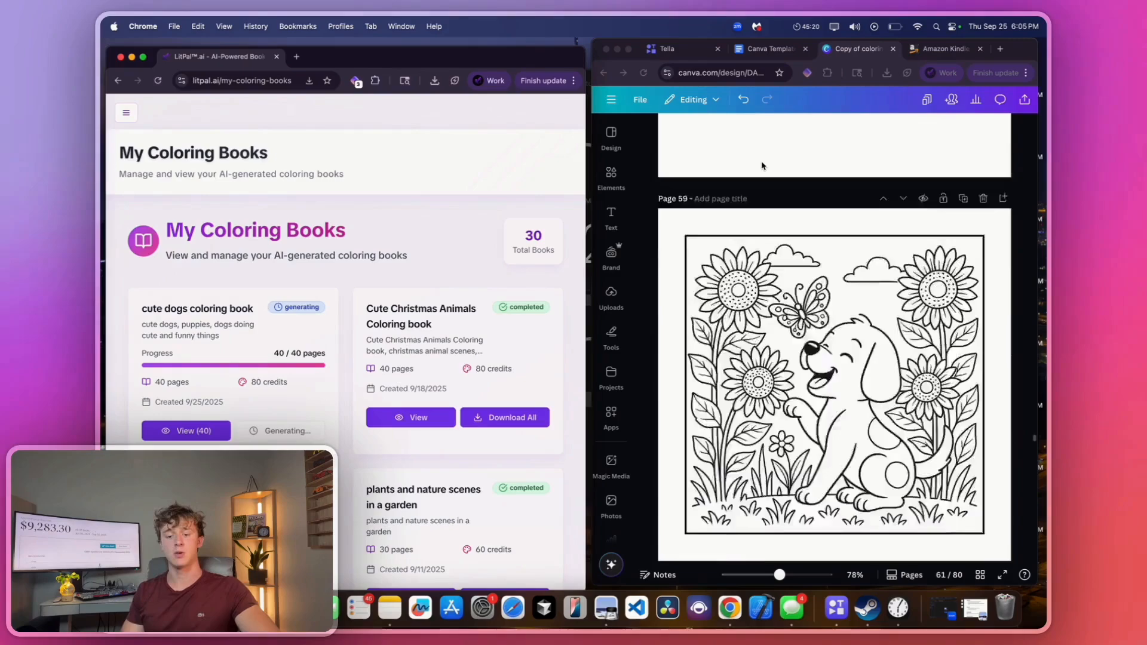
Maximize the Canva window, return to the Canva Templates doc and follow the coloring book cover template link.
{"action": "scroll", "scroll_direction": "up", "scroll_amount": 3}
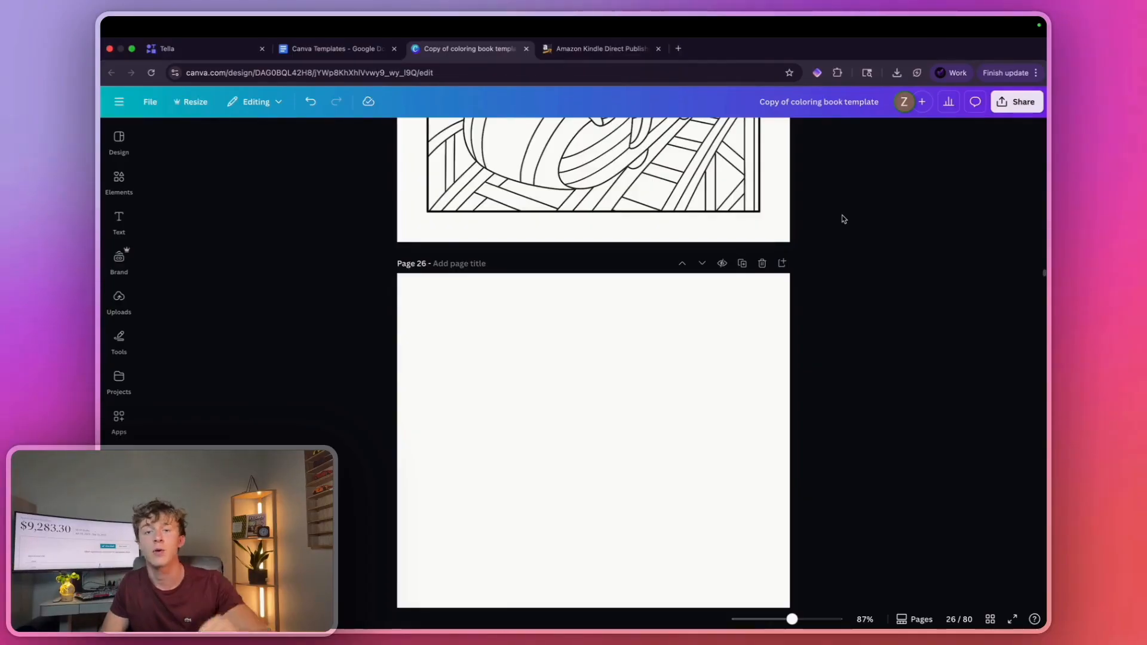
{"action": "left_click", "coordinate": [335, 48]}
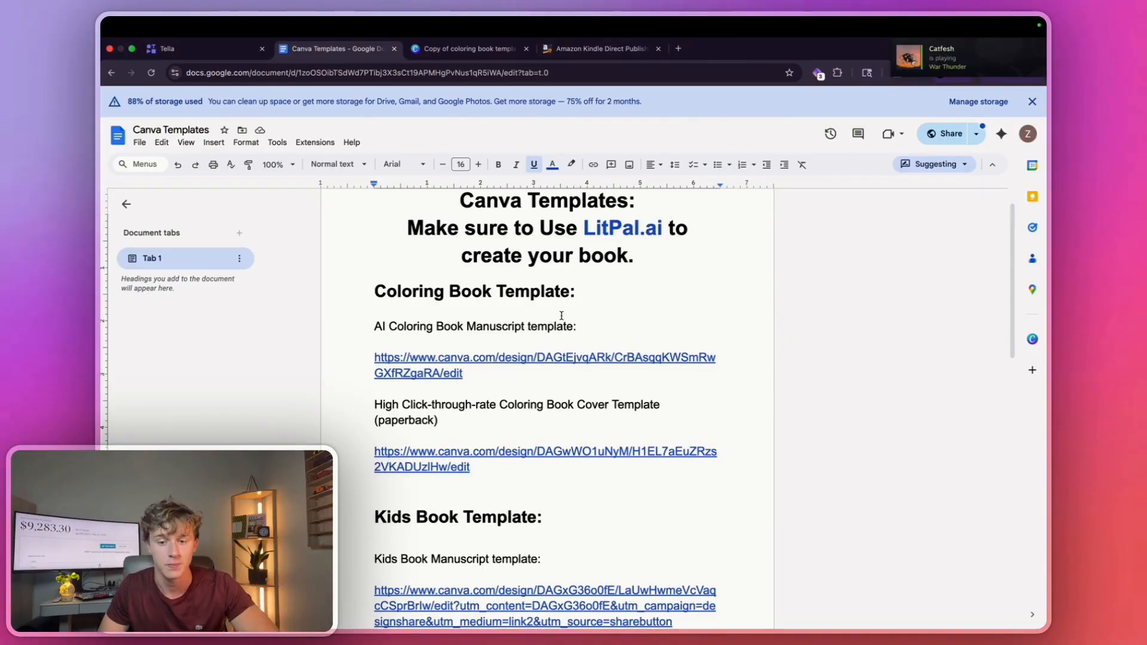
{"action": "scroll", "scroll_direction": "down", "scroll_amount": 3}
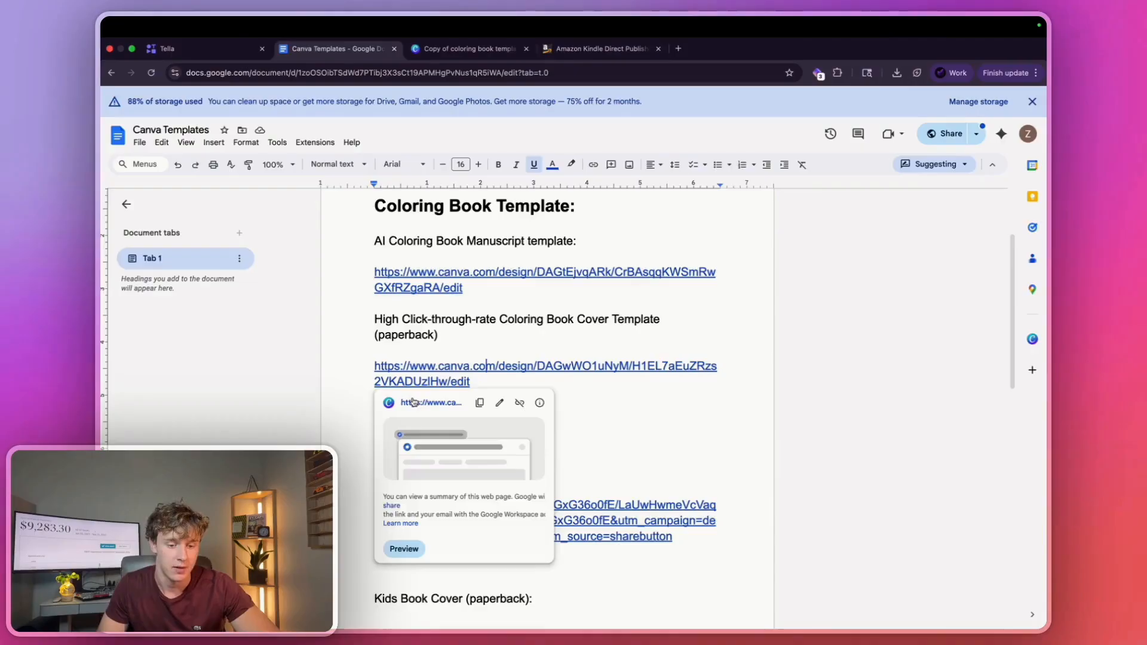
{"action": "left_click", "coordinate": [545, 373]}
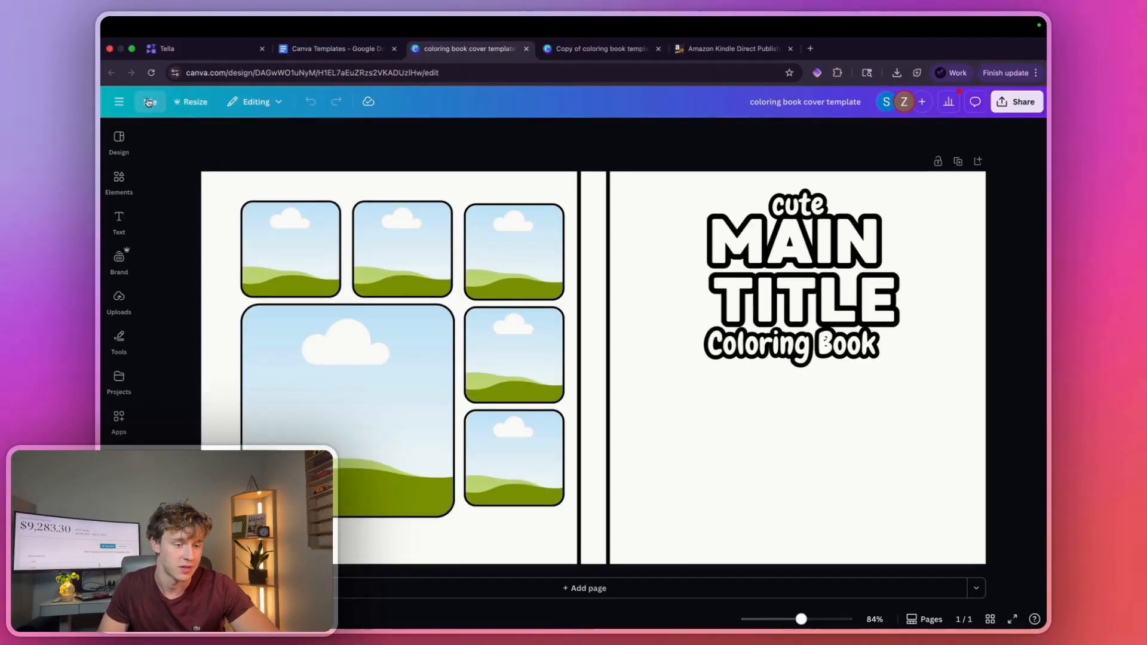
Make an editable copy of the coloring book cover template via File, Make a copy.
{"action": "left_click", "coordinate": [151, 101]}
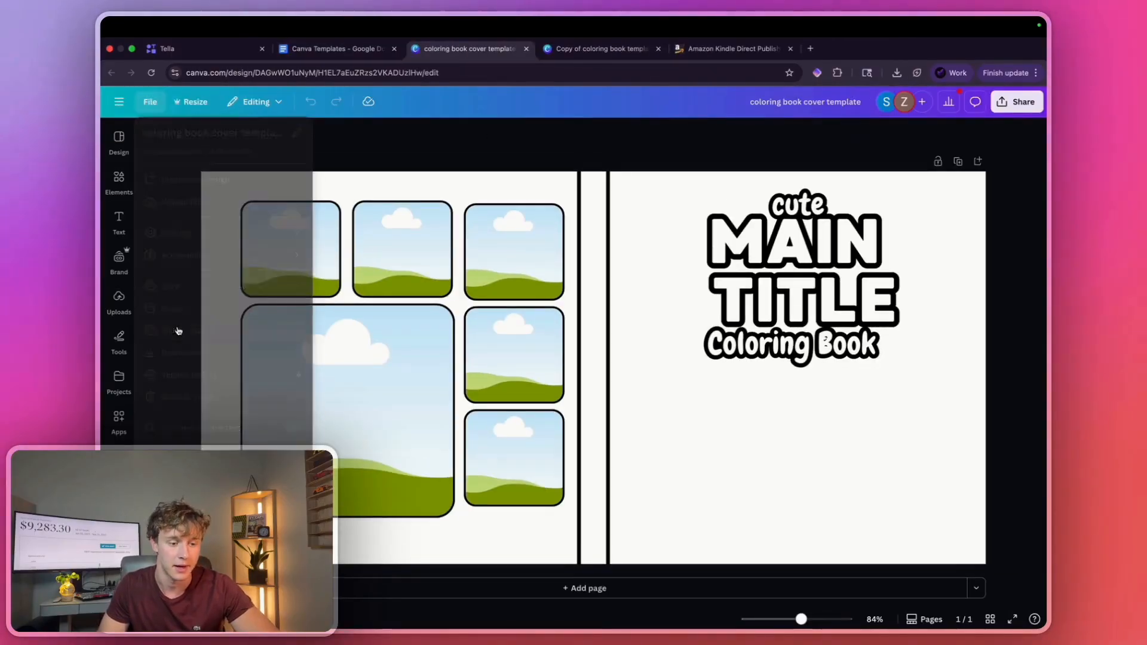
{"action": "left_click", "coordinate": [600, 48]}
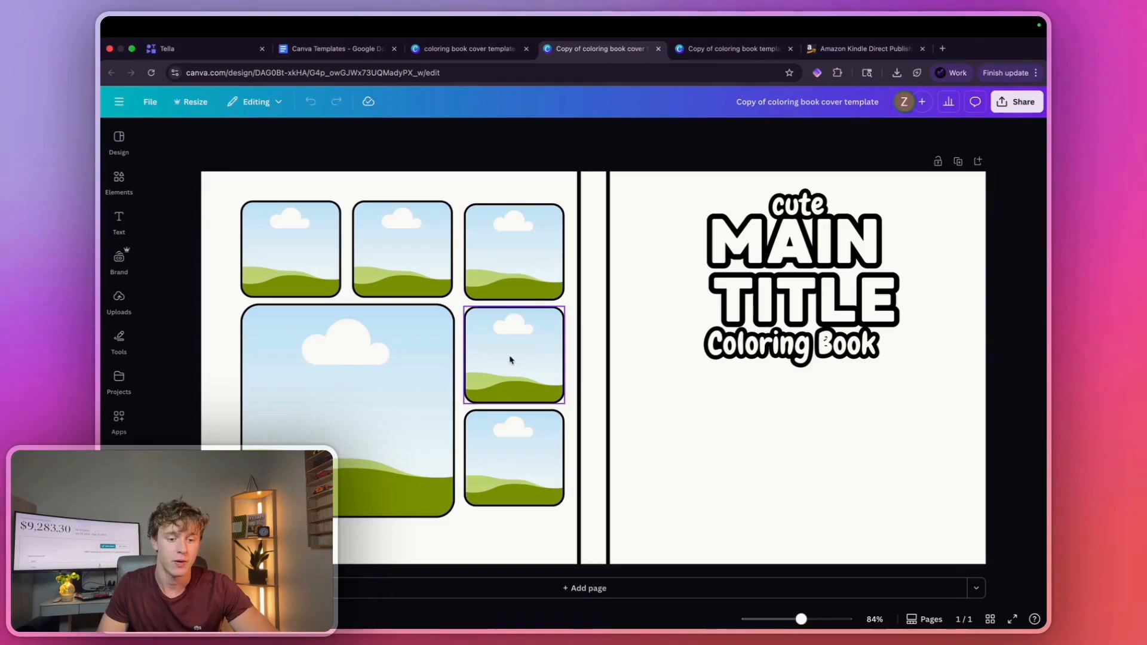
{"action": "mouse_move", "coordinate": [503, 345]}
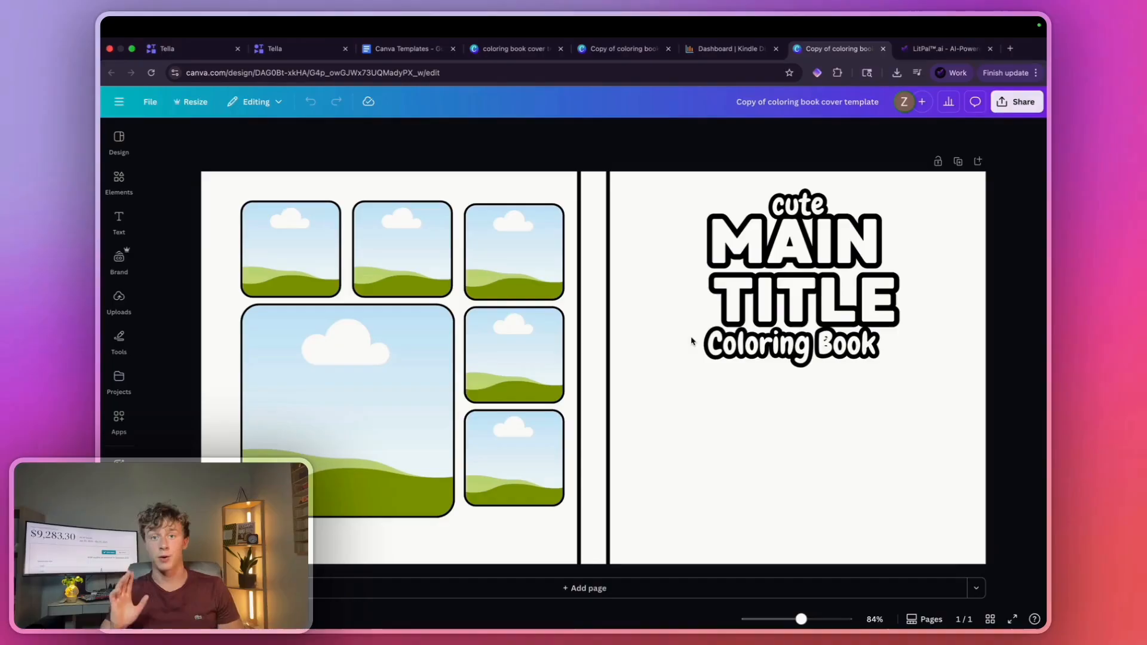
{"action": "mouse_move", "coordinate": [912, 60]}
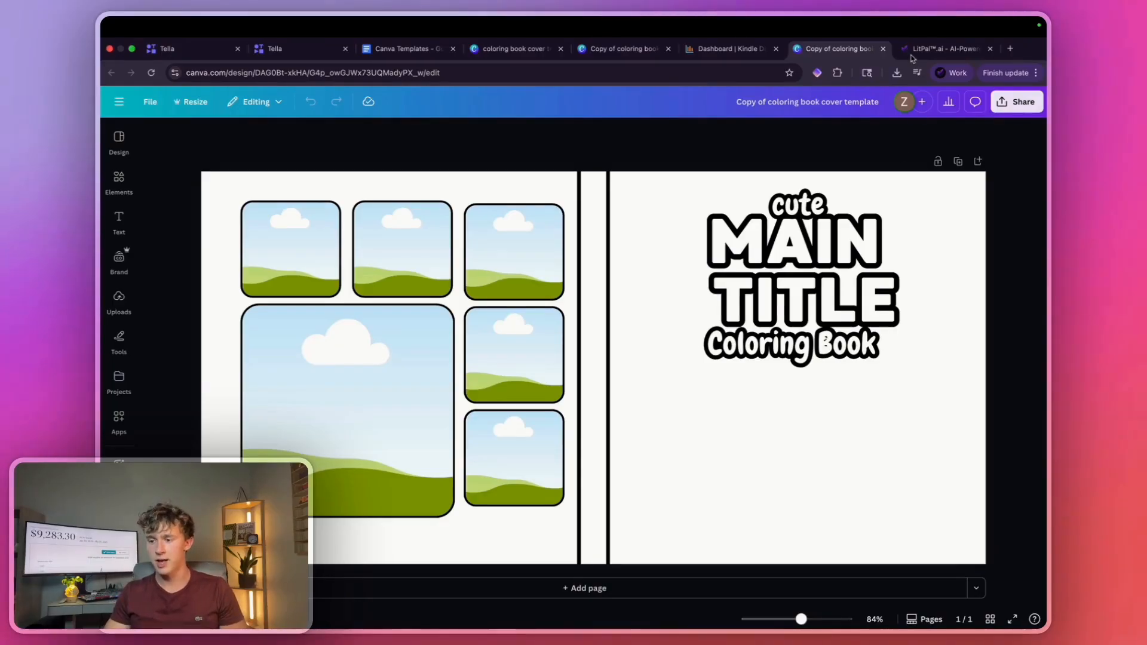
Tour LitPal's Coloring Page Generator and AI Image Editor, then start a fresh browser tab.
{"action": "left_click", "coordinate": [943, 47]}
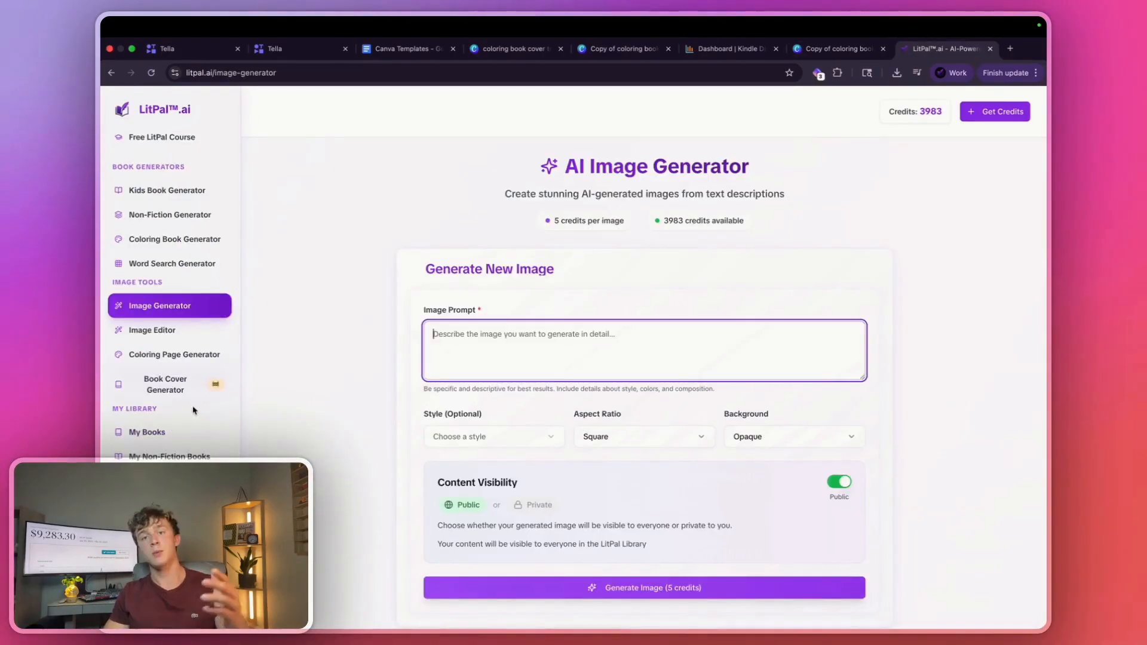
{"action": "left_click", "coordinate": [176, 354]}
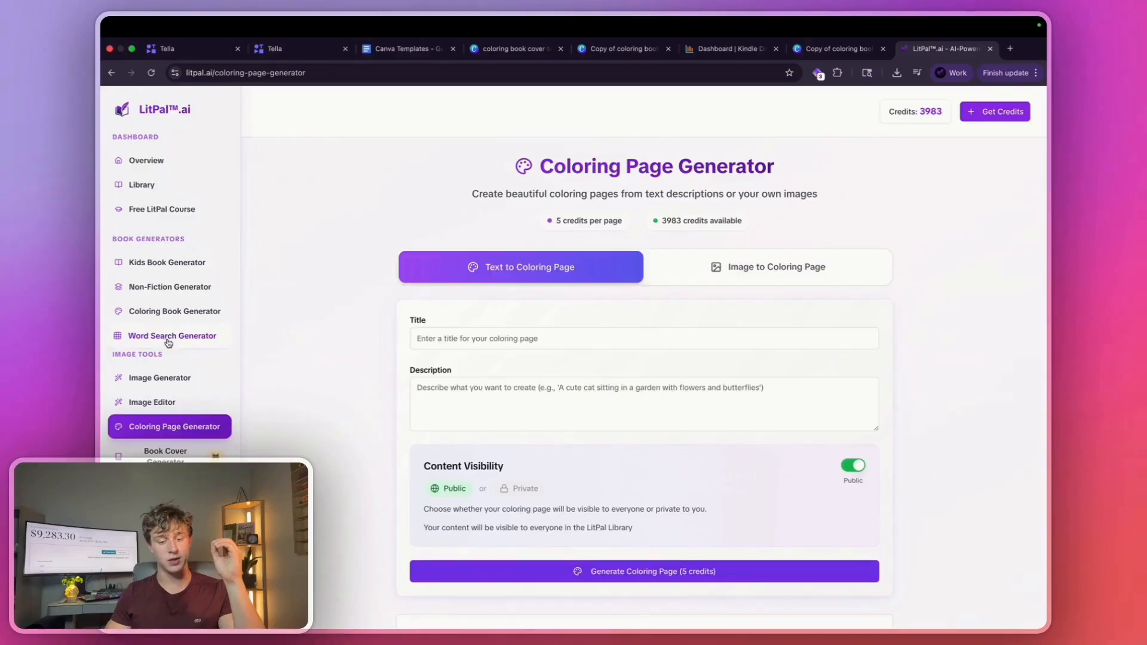
{"action": "left_click", "coordinate": [152, 401]}
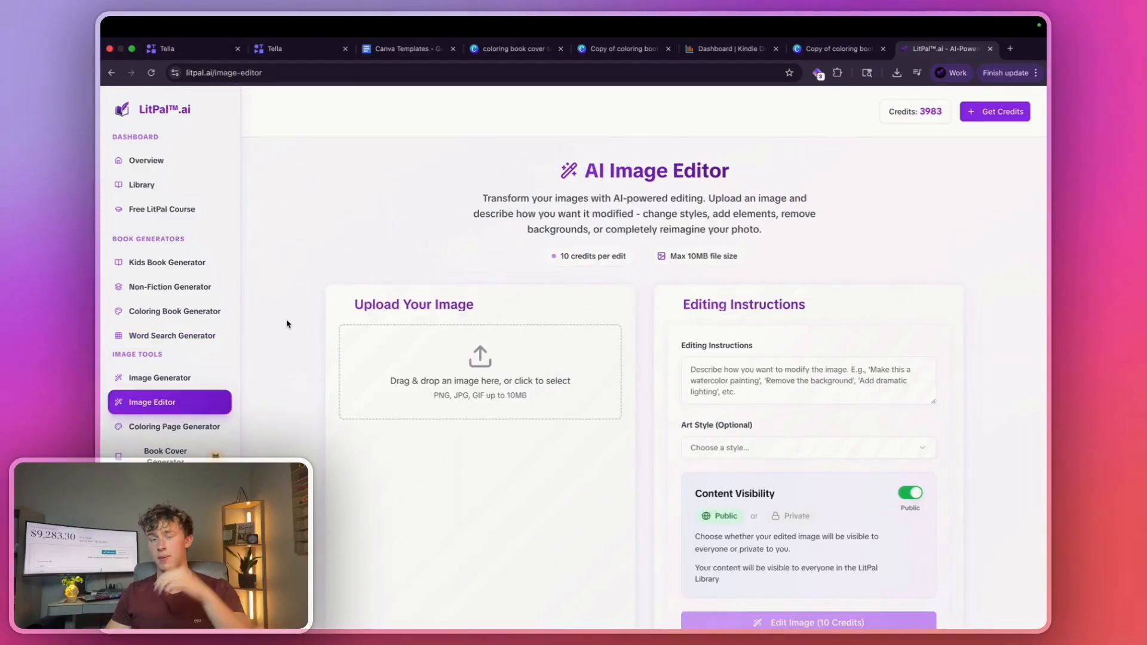
{"action": "scroll", "scroll_direction": "down", "scroll_amount": 3}
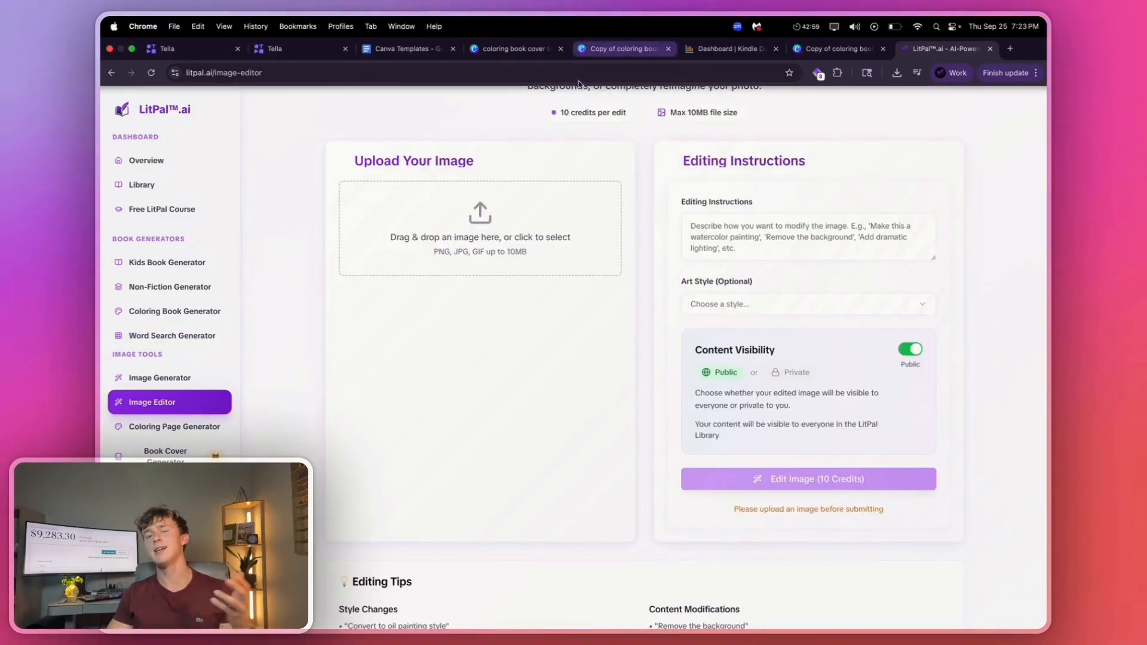
{"action": "mouse_move", "coordinate": [569, 151]}
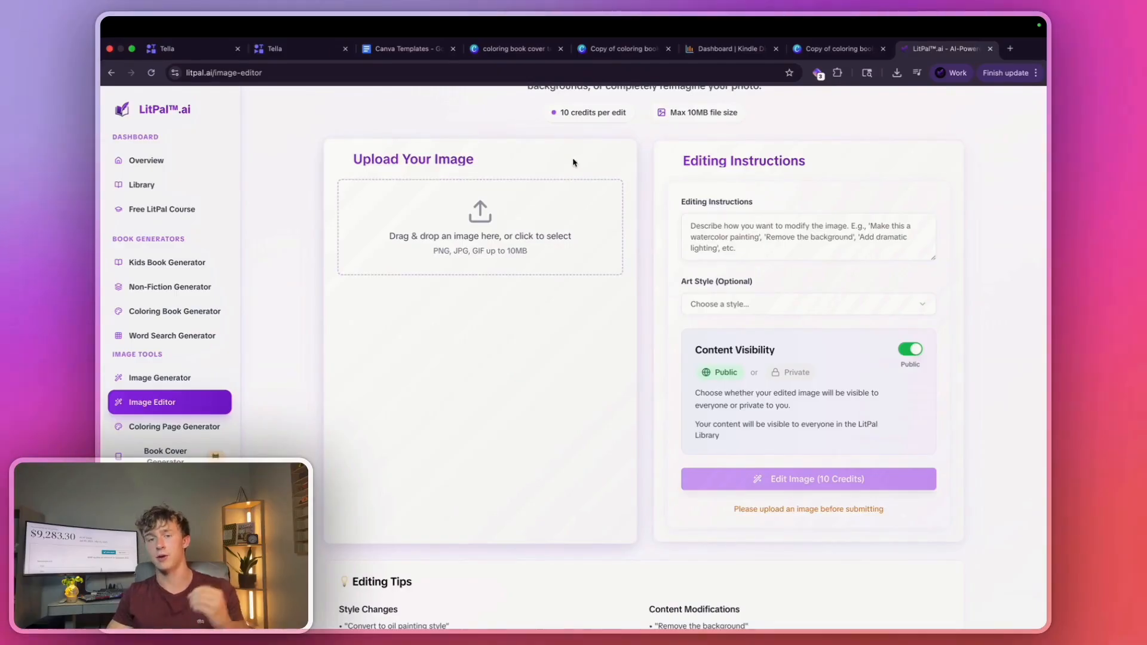
{"action": "mouse_move", "coordinate": [617, 214]}
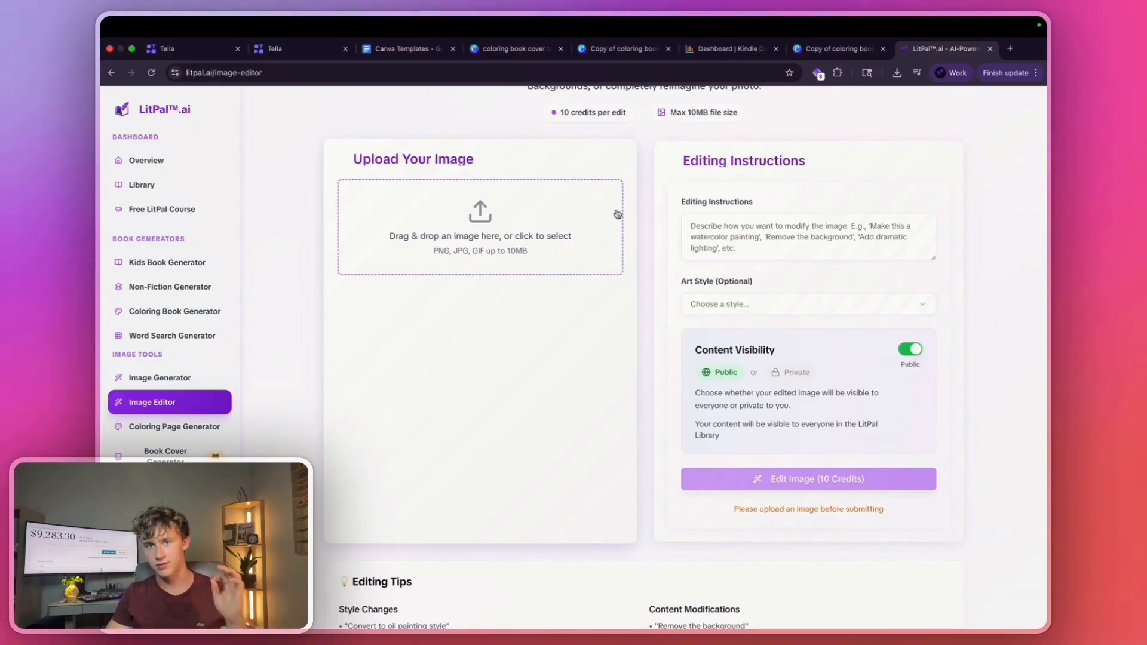
{"action": "left_click", "coordinate": [1010, 48]}
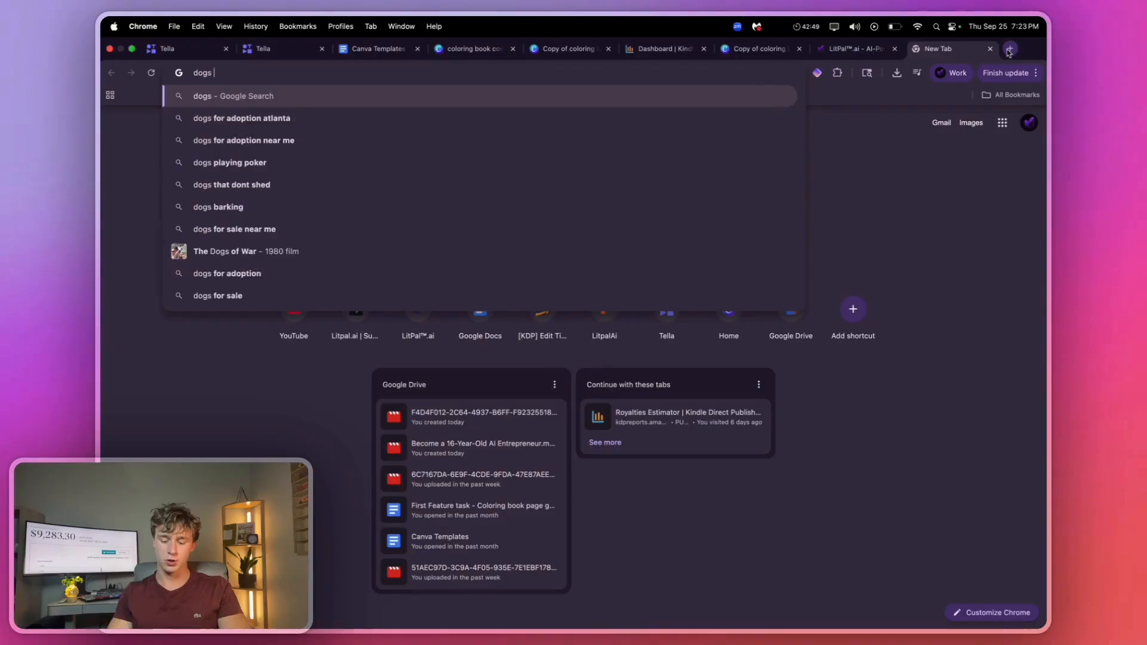
Search Amazon for 'dogs coloring book' and save the Dog Moments: Puppy Life cover image to the computer.
{"action": "type", "text": "coloring book"}
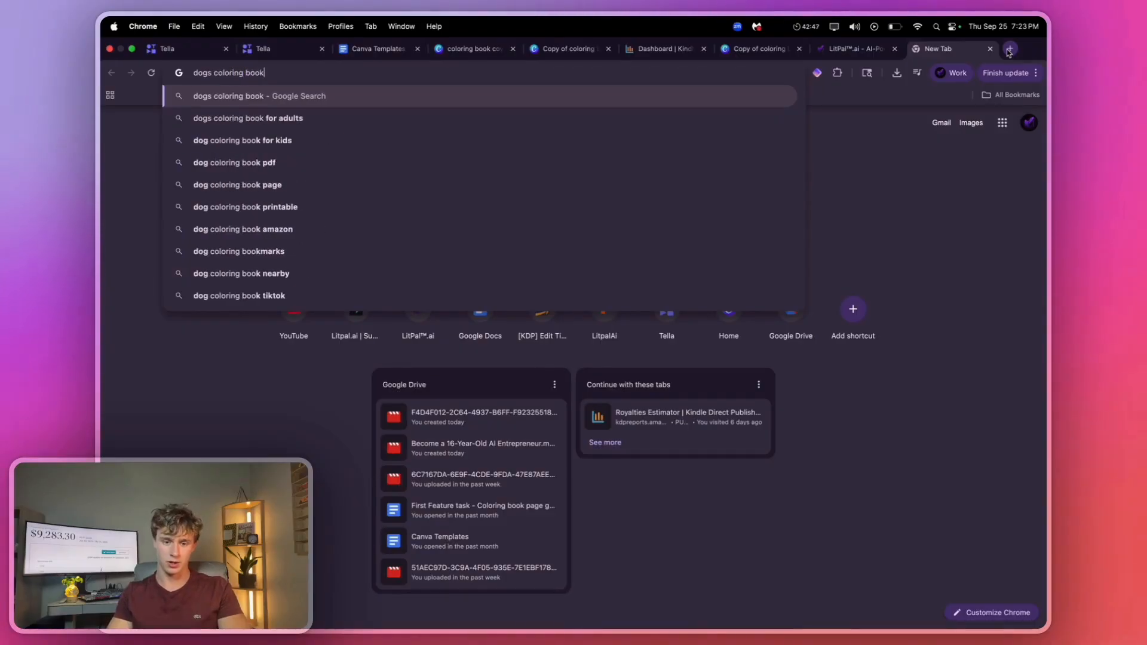
{"action": "key", "text": "Return"}
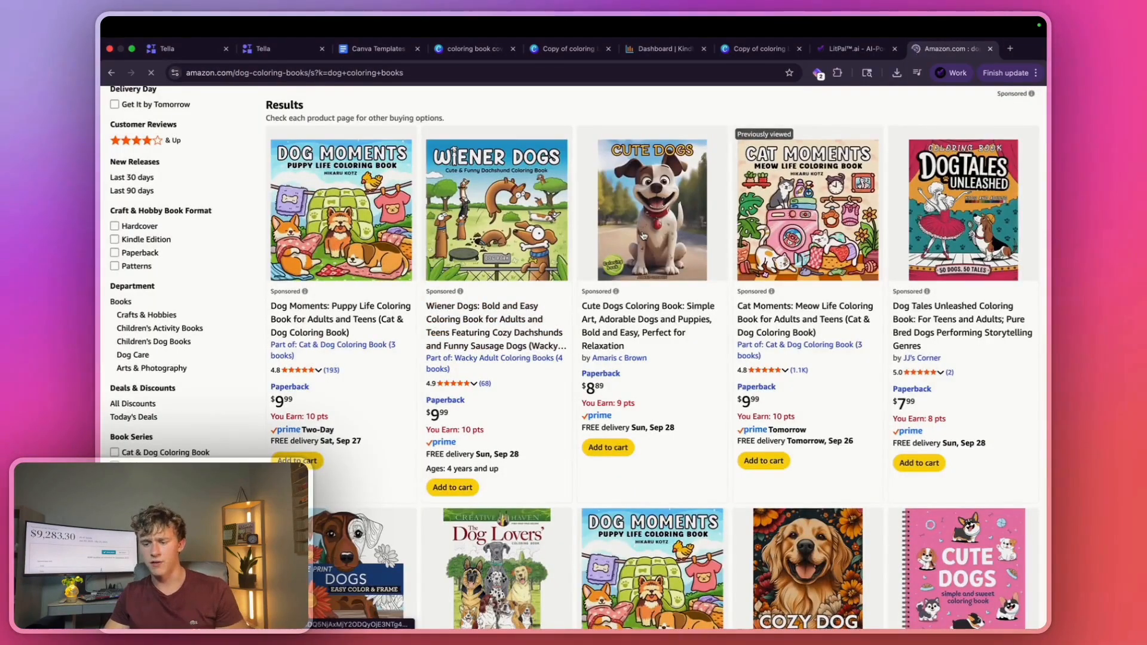
{"action": "scroll", "scroll_direction": "up", "scroll_amount": 3}
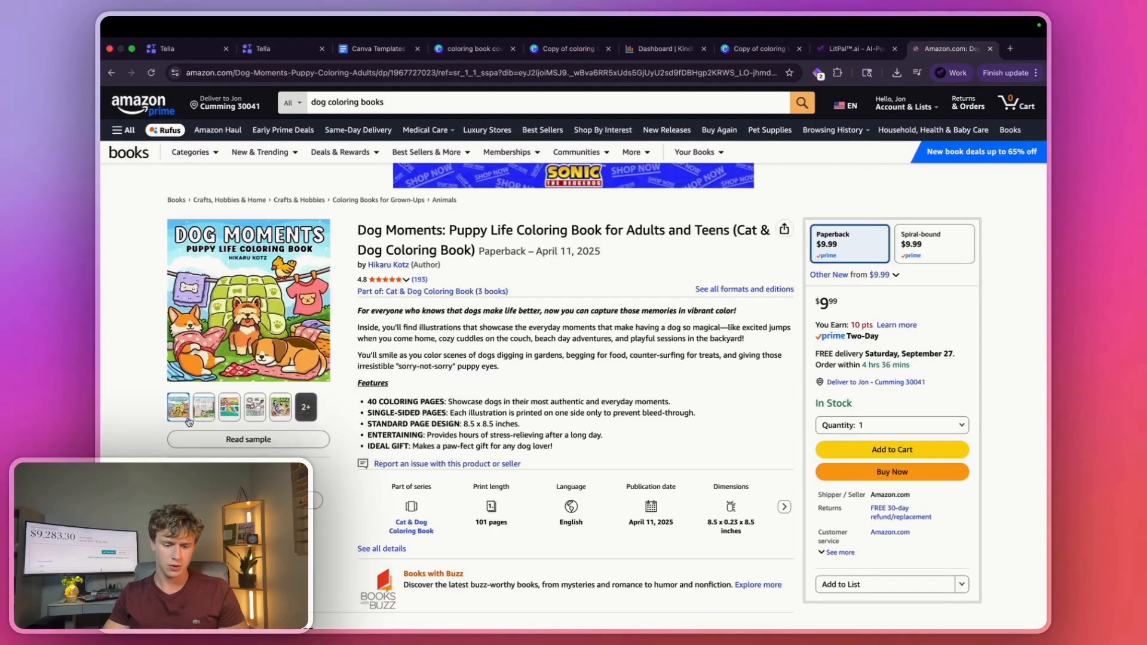
{"action": "right_click", "coordinate": [249, 300]}
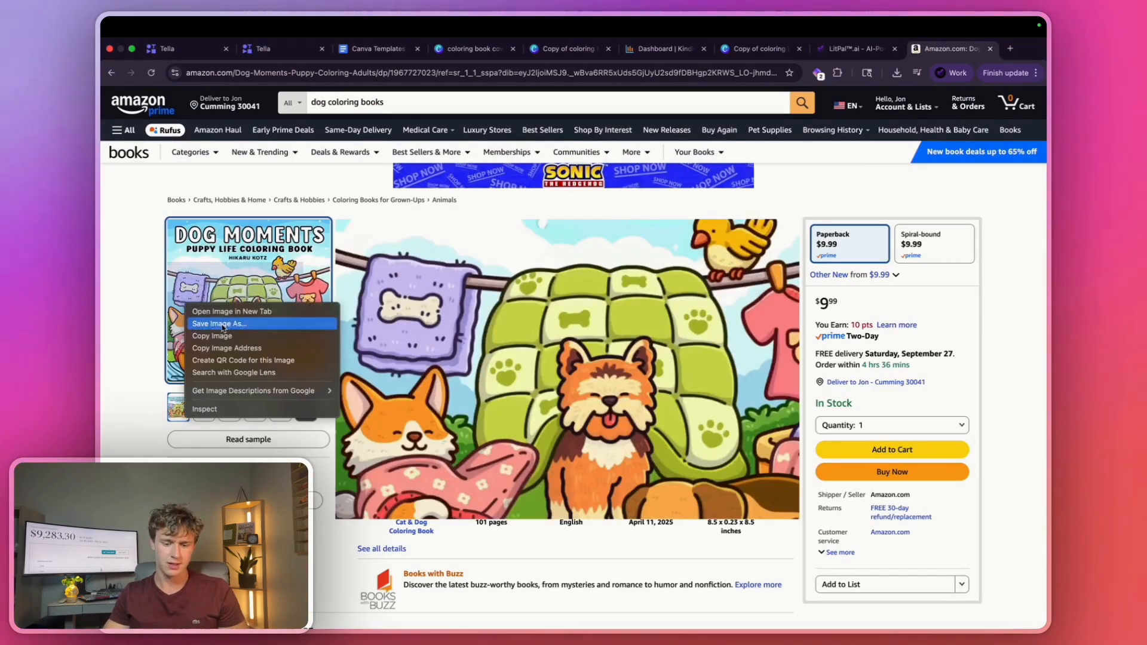
{"action": "left_click", "coordinate": [849, 48]}
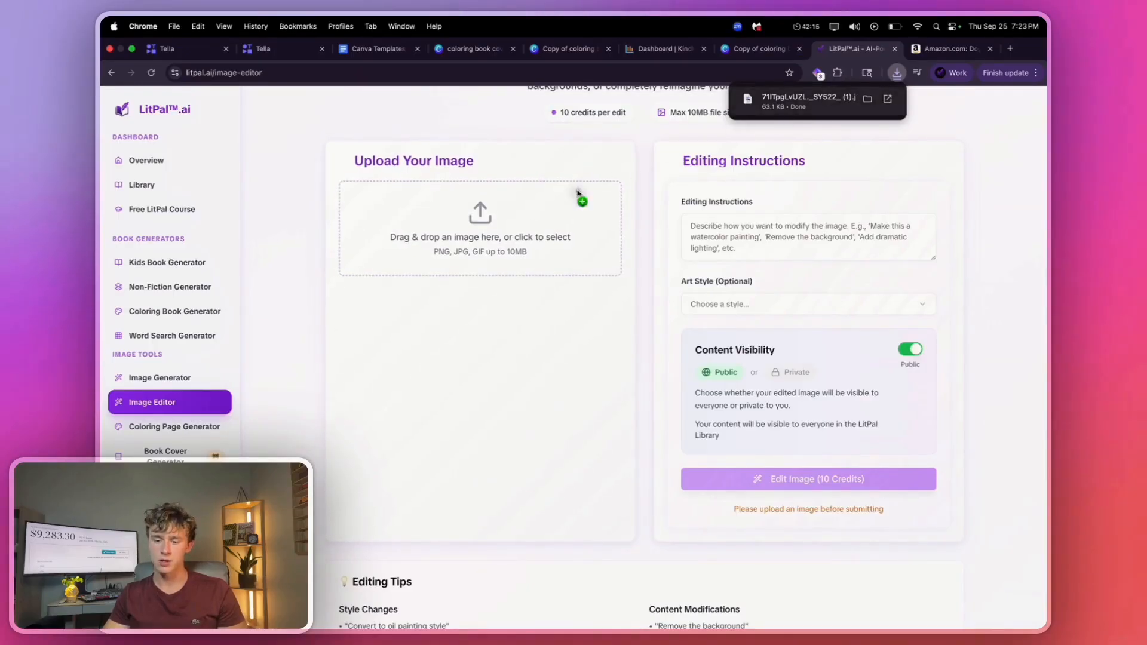
Upload the Dog Moments cover, request a same-style nighttime dog scene, set it Private and spend 10 credits to edit.
{"action": "left_click", "coordinate": [479, 227]}
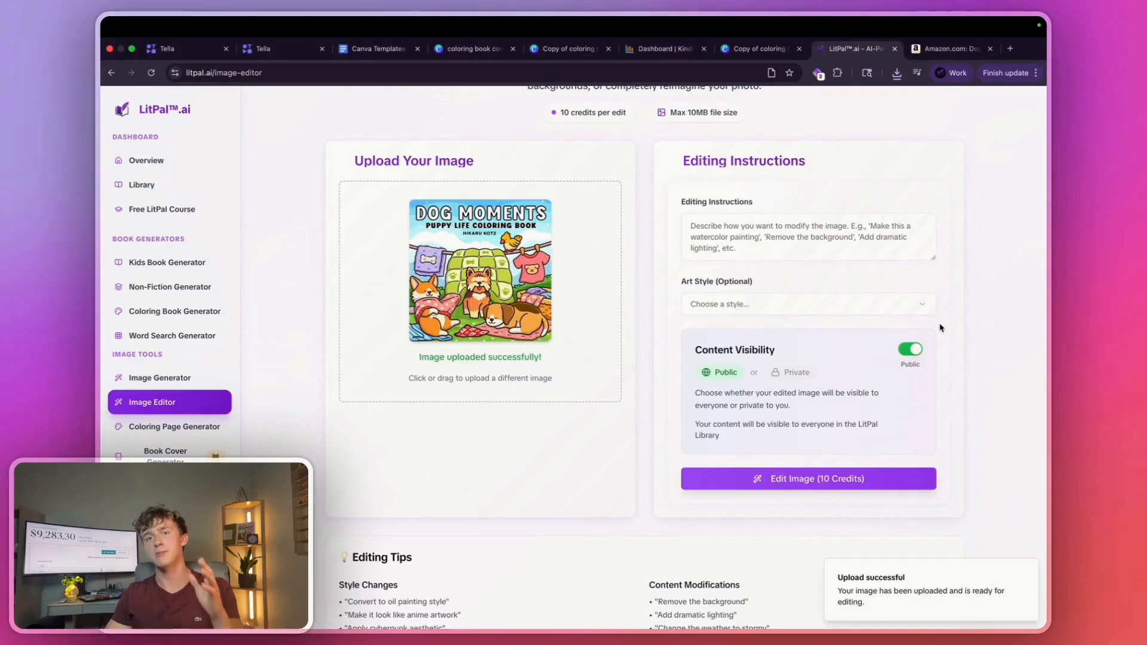
{"action": "type", "text": "Please in the exact same style as this book cover, please change up the dogs in this scene and make them doing something at night time, make it a cute and fun scene but different scene, remove all text from the image"}
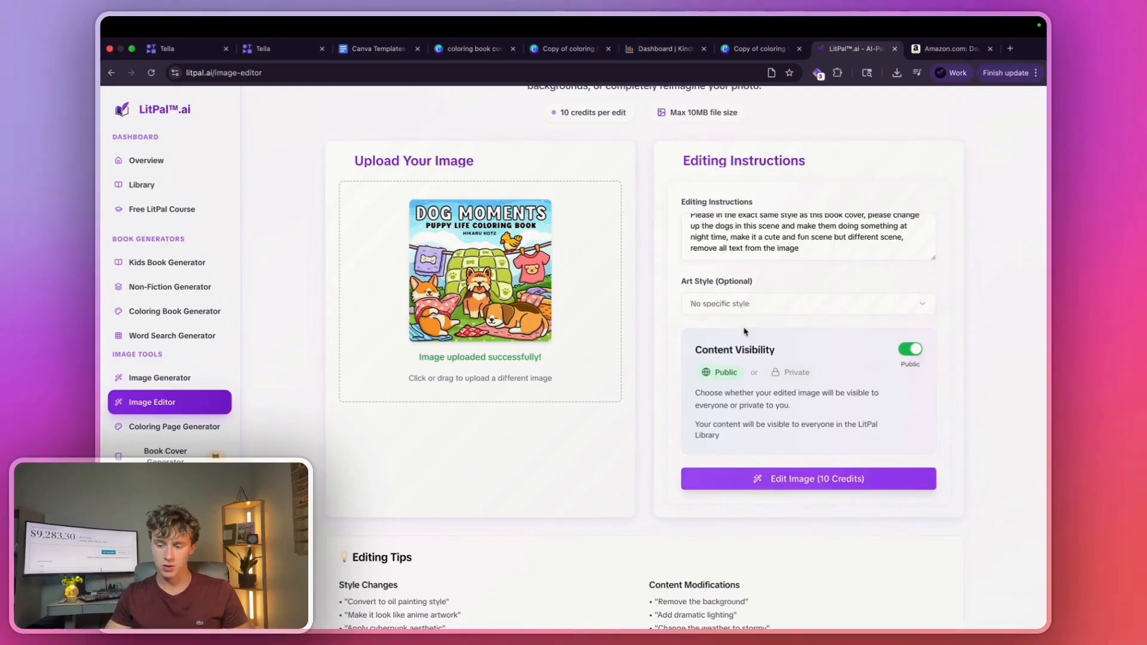
{"action": "left_click", "coordinate": [806, 304]}
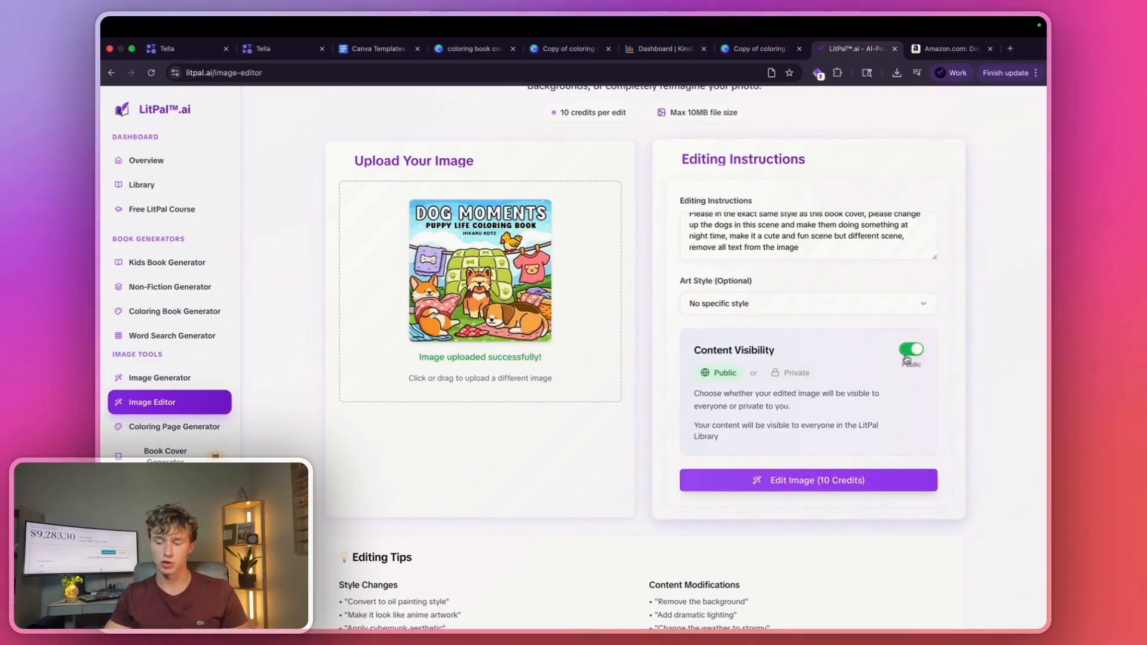
{"action": "left_click", "coordinate": [911, 349]}
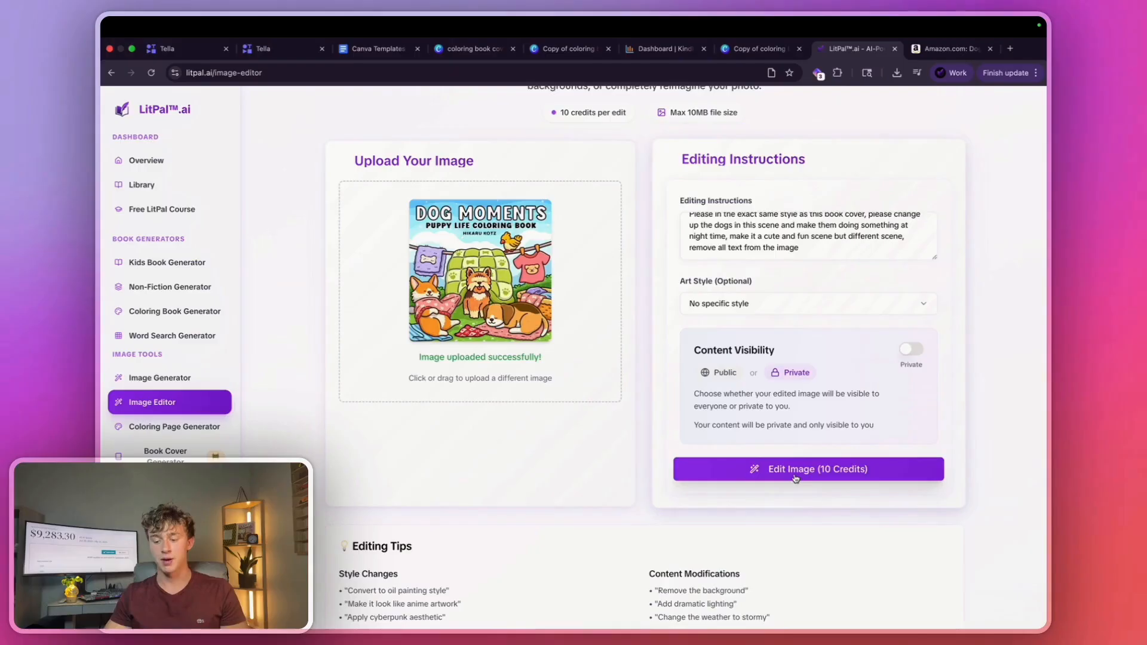
{"action": "left_click", "coordinate": [808, 468]}
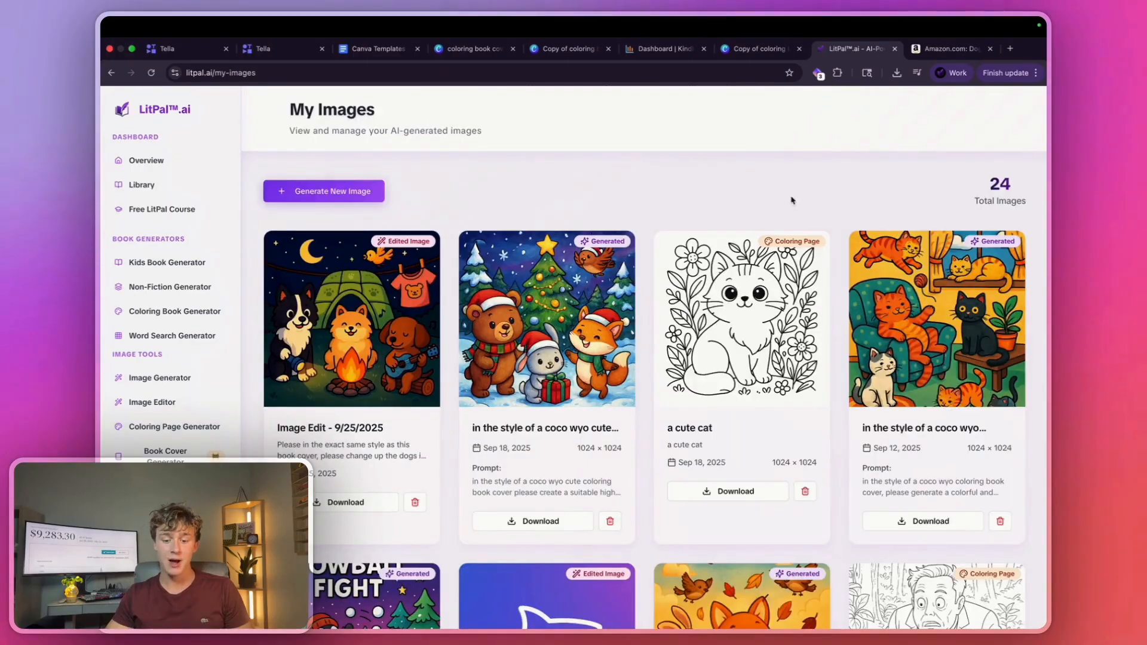
{"action": "mouse_move", "coordinate": [335, 420]}
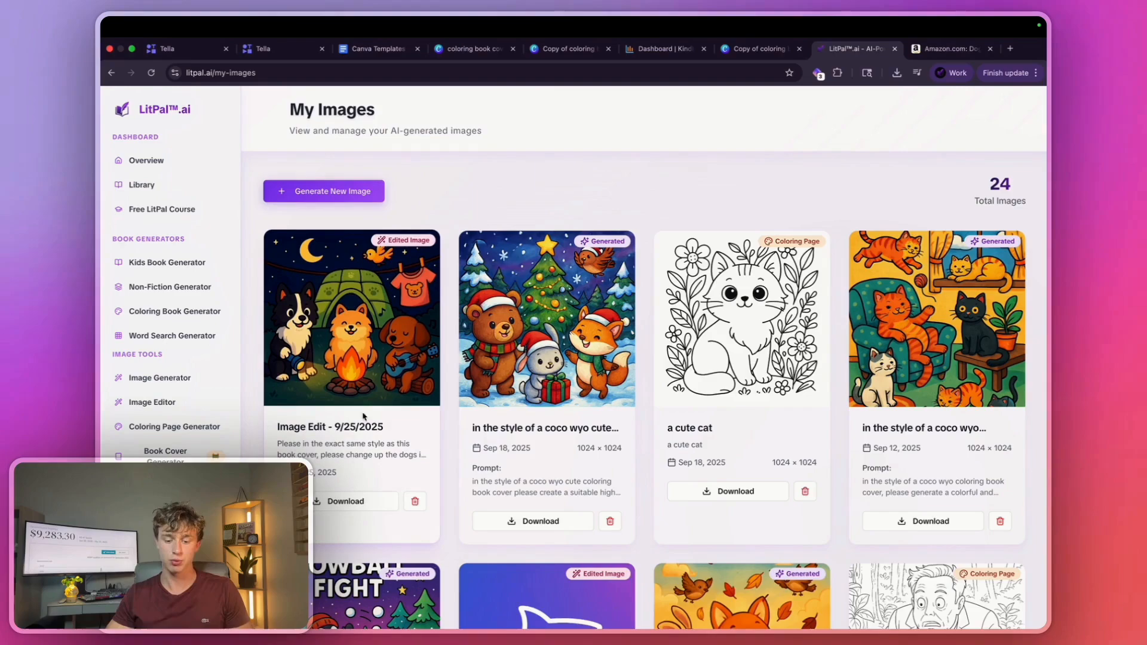
Download the Image Edit - 9/25/2025 campfire dogs image and bring it into the Canva design.
{"action": "left_click", "coordinate": [345, 501]}
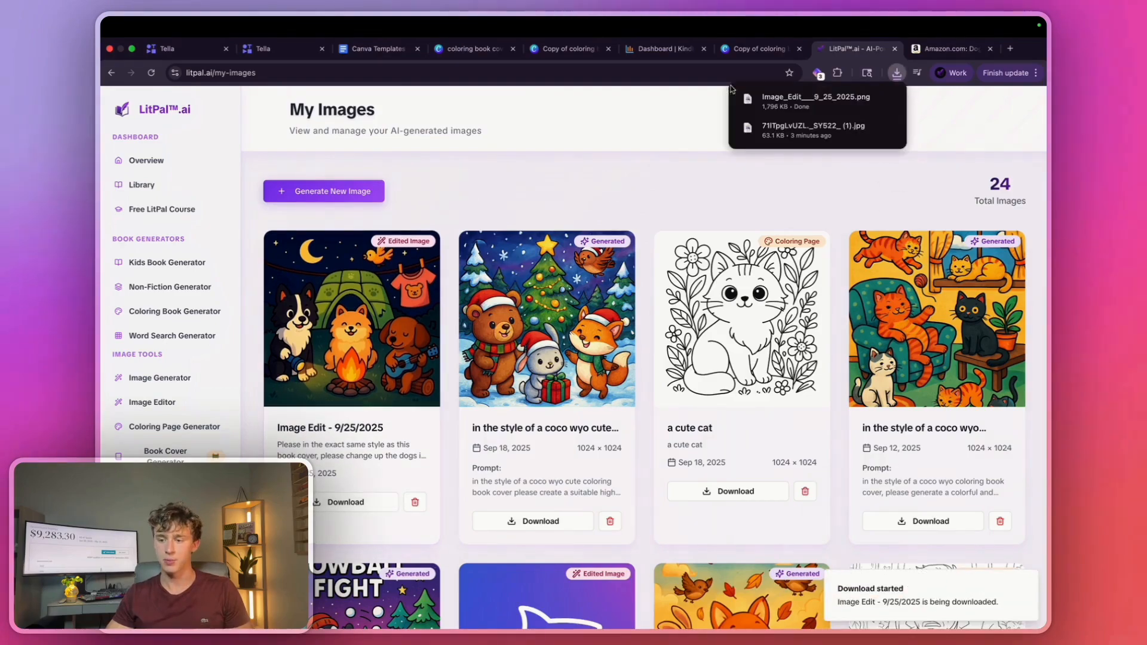
{"action": "left_click", "coordinate": [758, 48]}
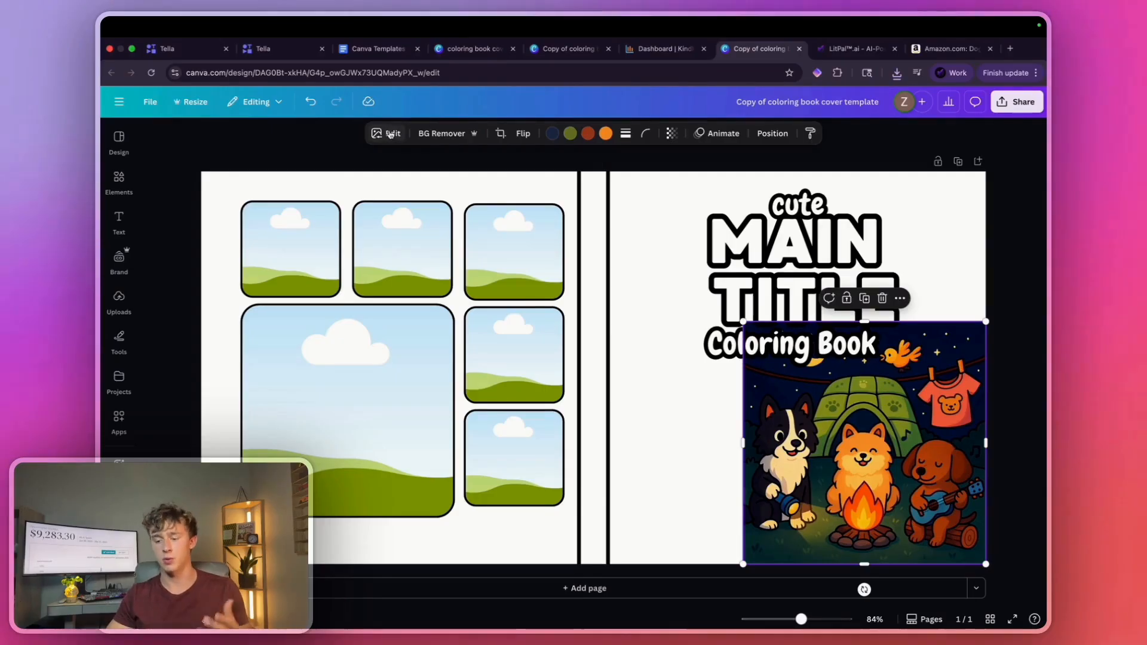
Remove the green tent with Magic Eraser in Click mode so the campfire scene fills the cover front.
{"action": "left_click", "coordinate": [388, 132]}
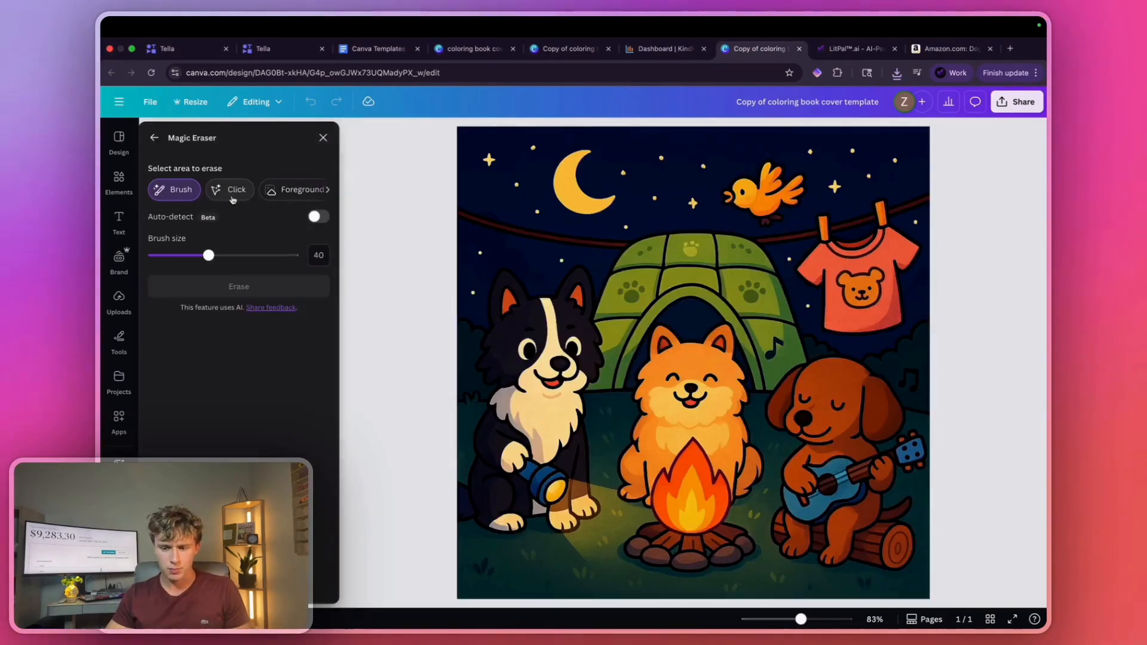
{"action": "left_click", "coordinate": [230, 190]}
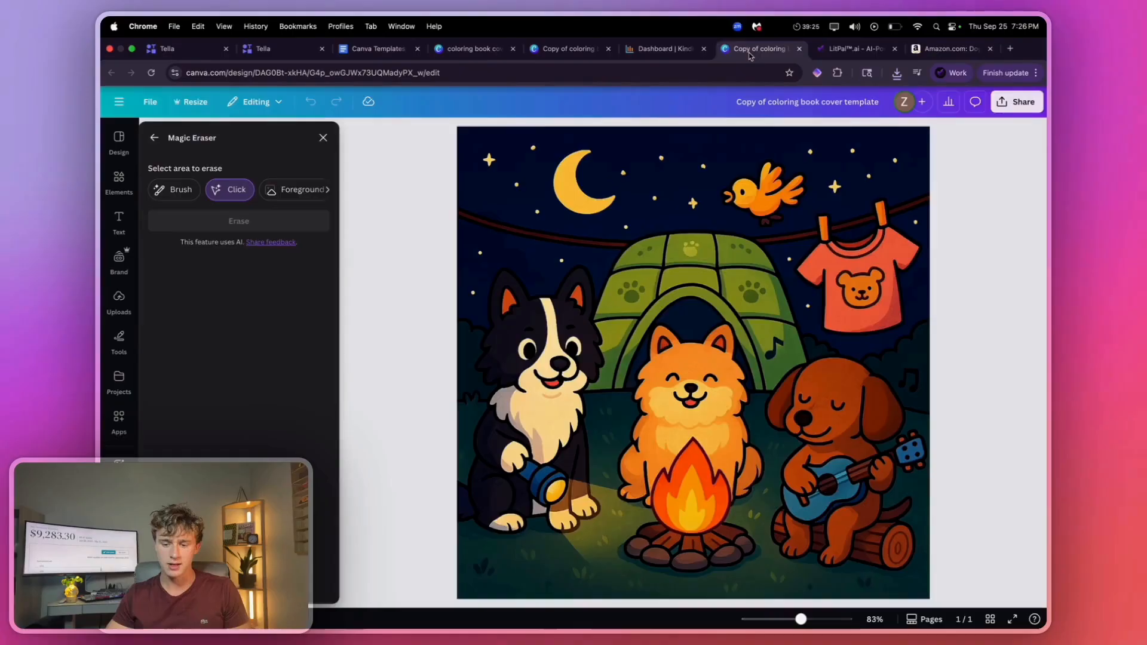
{"action": "left_click", "coordinate": [946, 48]}
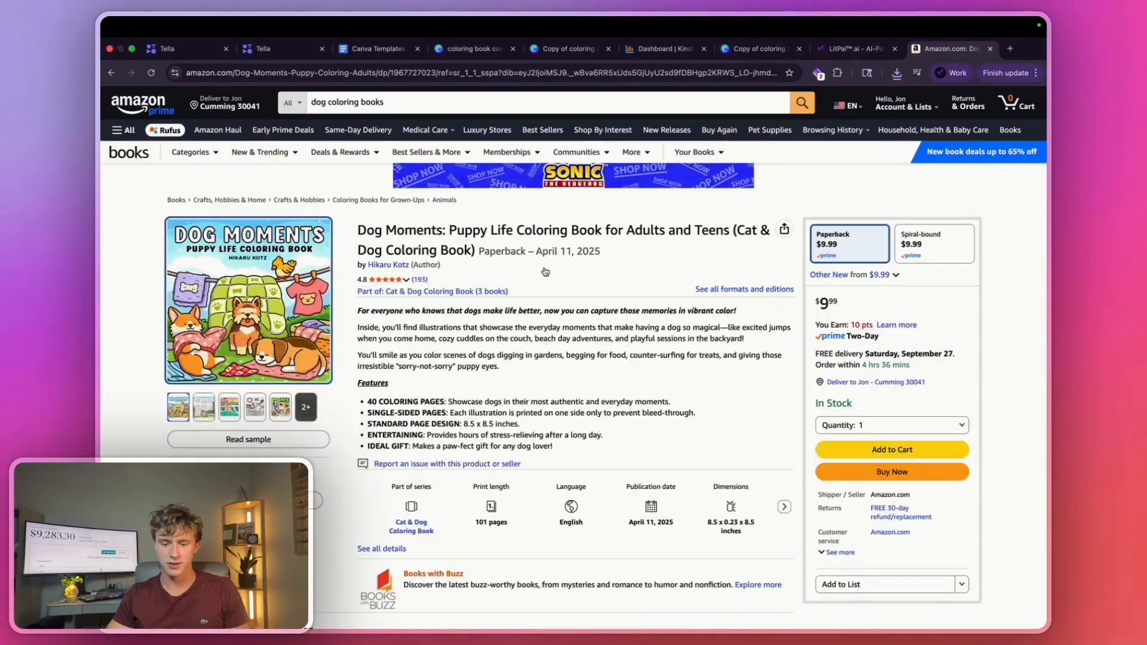
{"action": "left_click", "coordinate": [761, 47]}
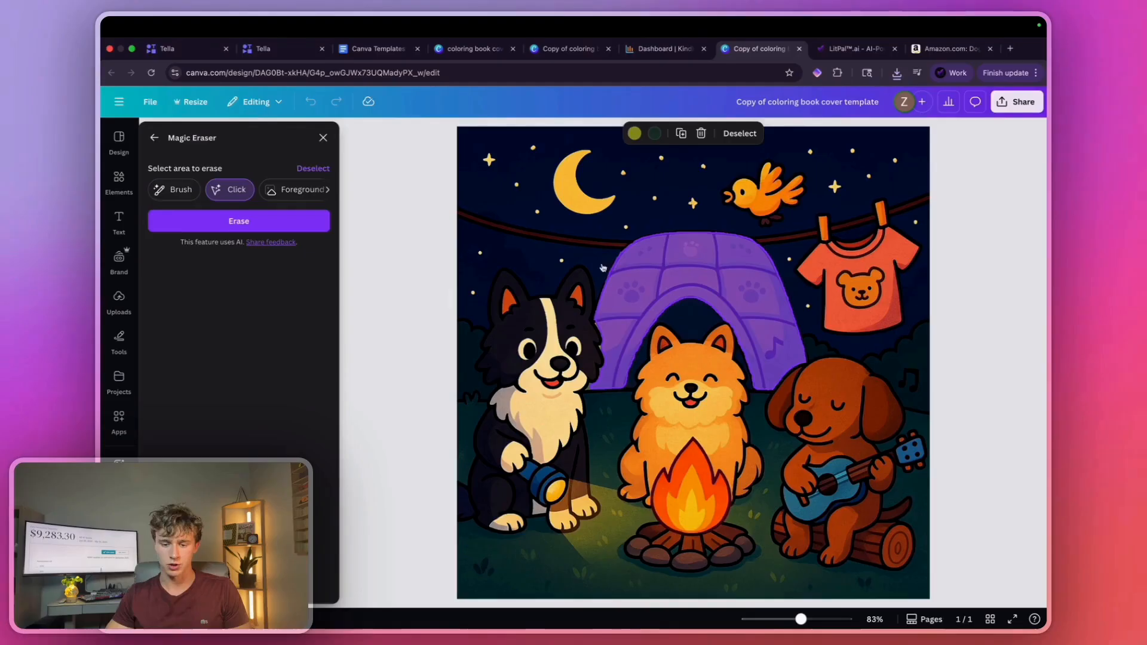
{"action": "left_click", "coordinate": [239, 221]}
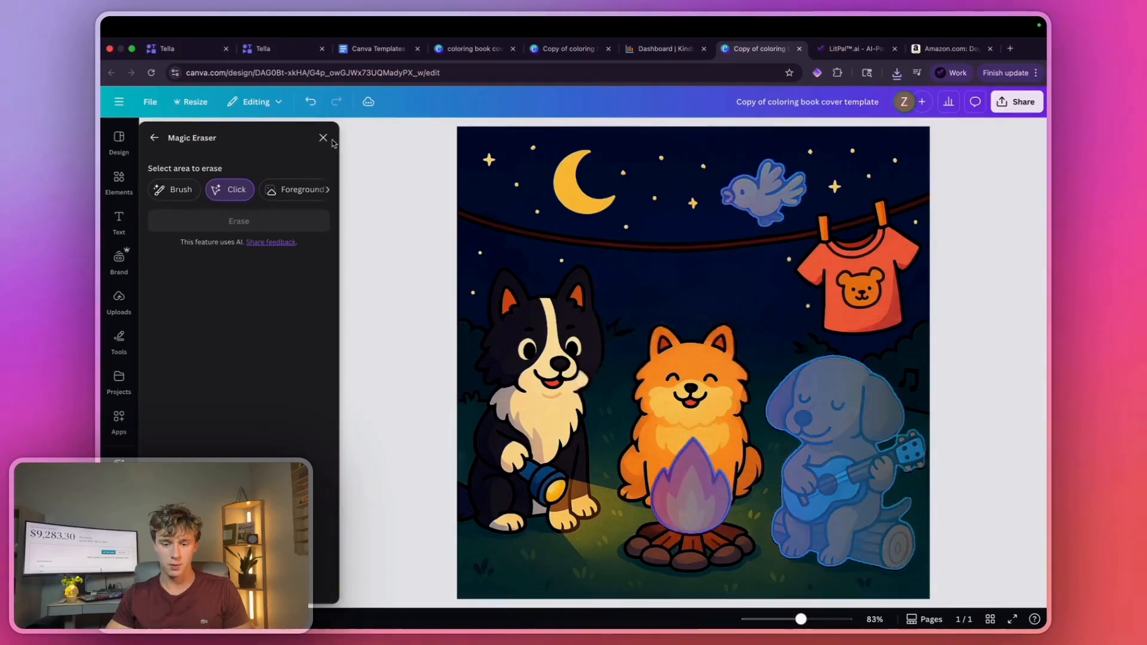
{"action": "left_click", "coordinate": [324, 137]}
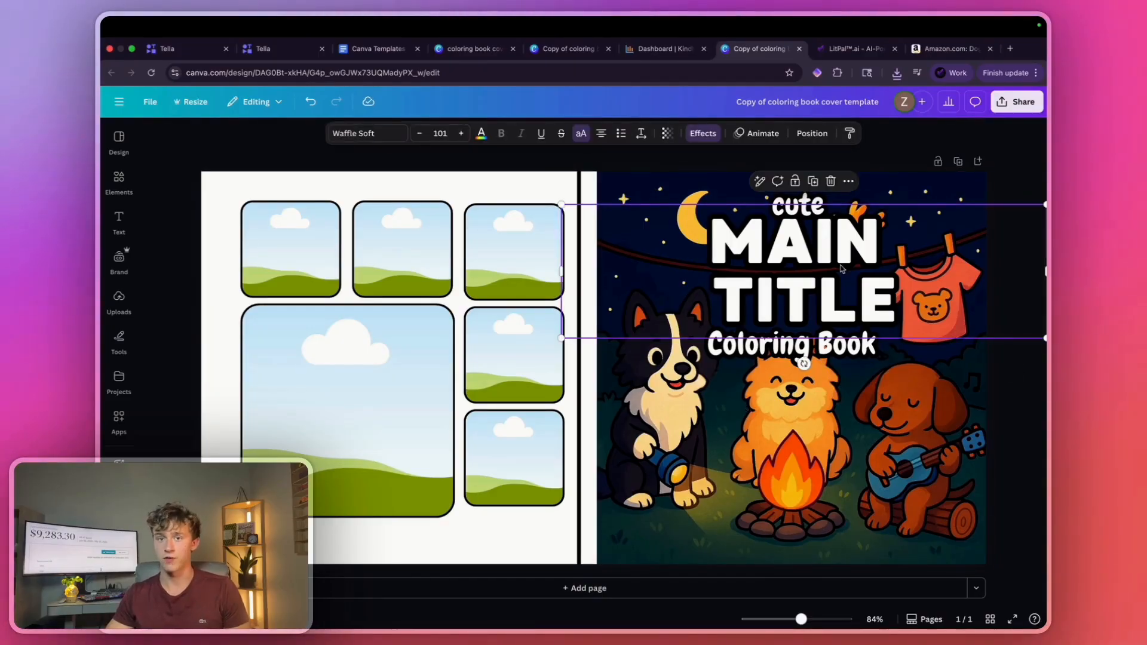
Retitle the cover DOGGY FUN and fill the back-cover frames with uploaded dog coloring pages.
{"action": "type", "text": "DOGGY FUN"}
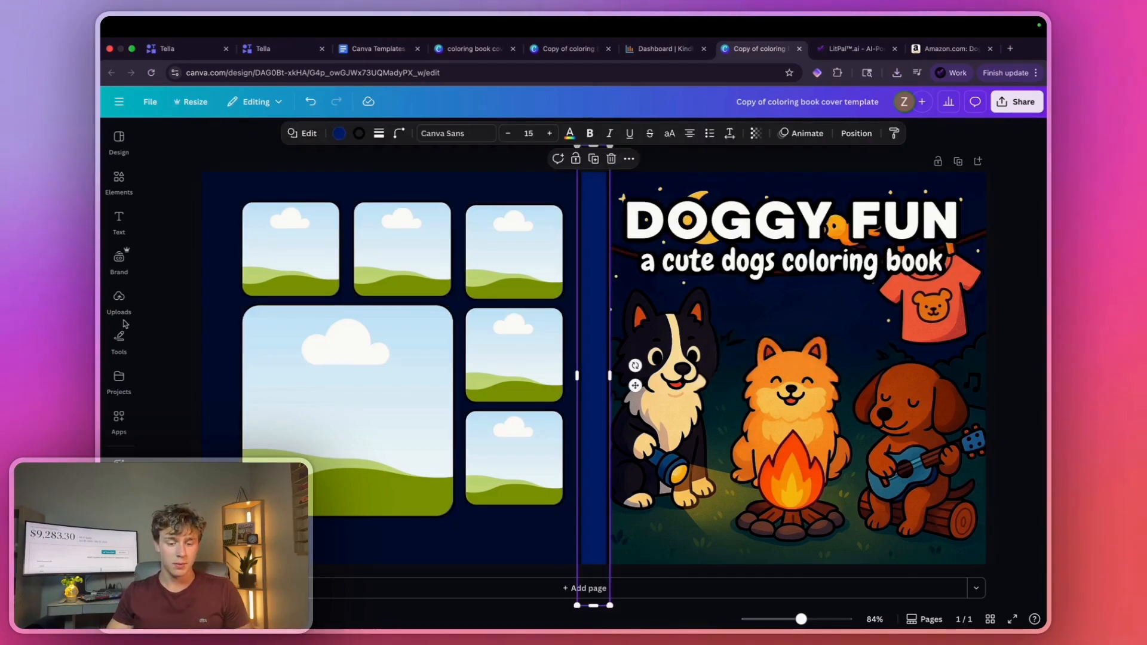
{"action": "left_click", "coordinate": [119, 300]}
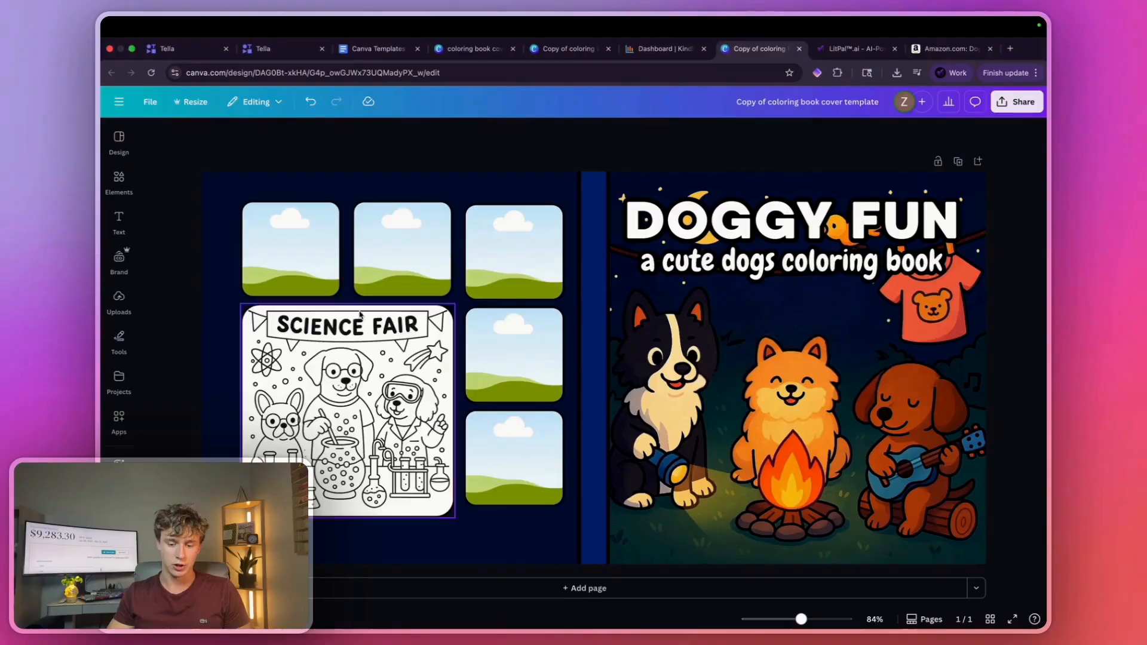
{"action": "left_click", "coordinate": [291, 248]}
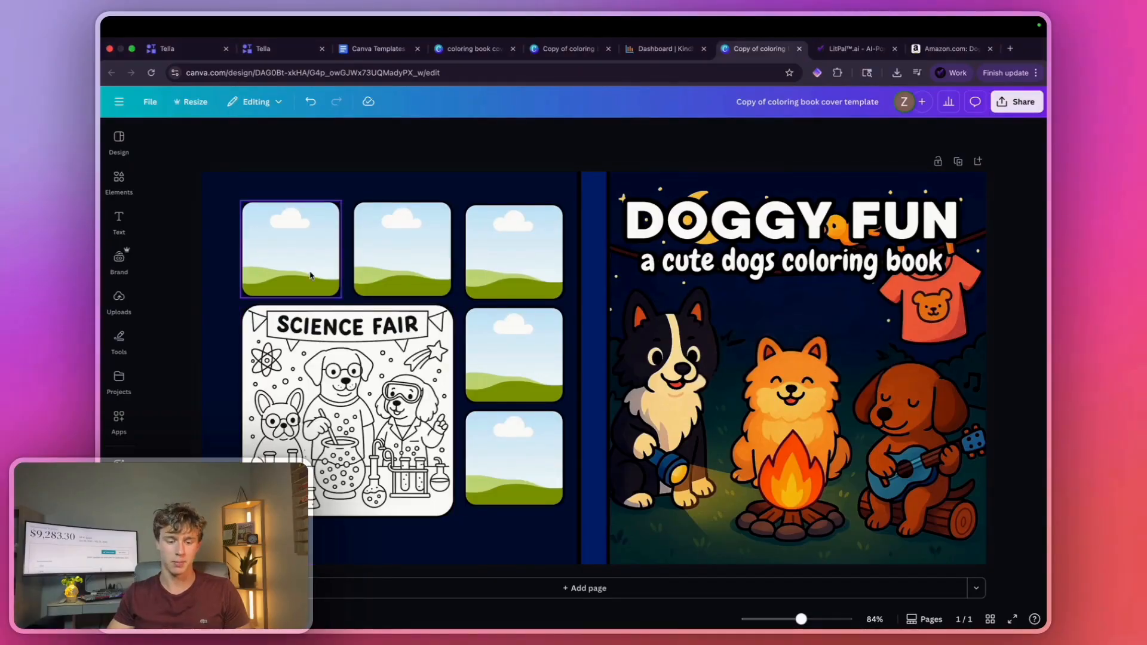
{"action": "left_click", "coordinate": [118, 300]}
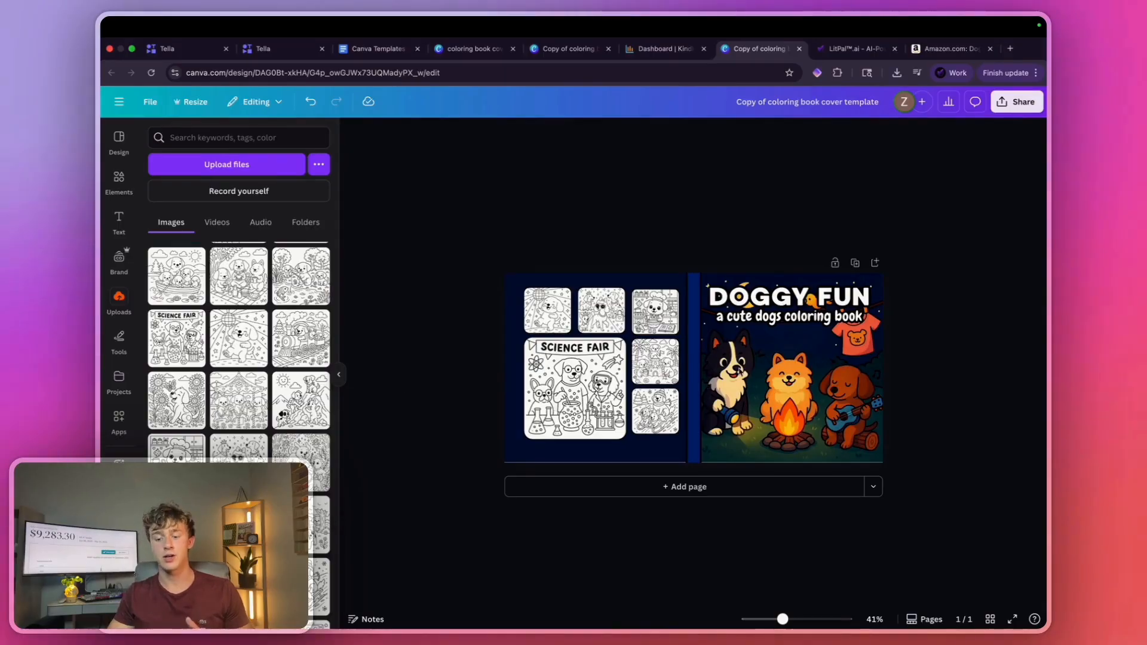
{"action": "mouse_move", "coordinate": [650, 470]}
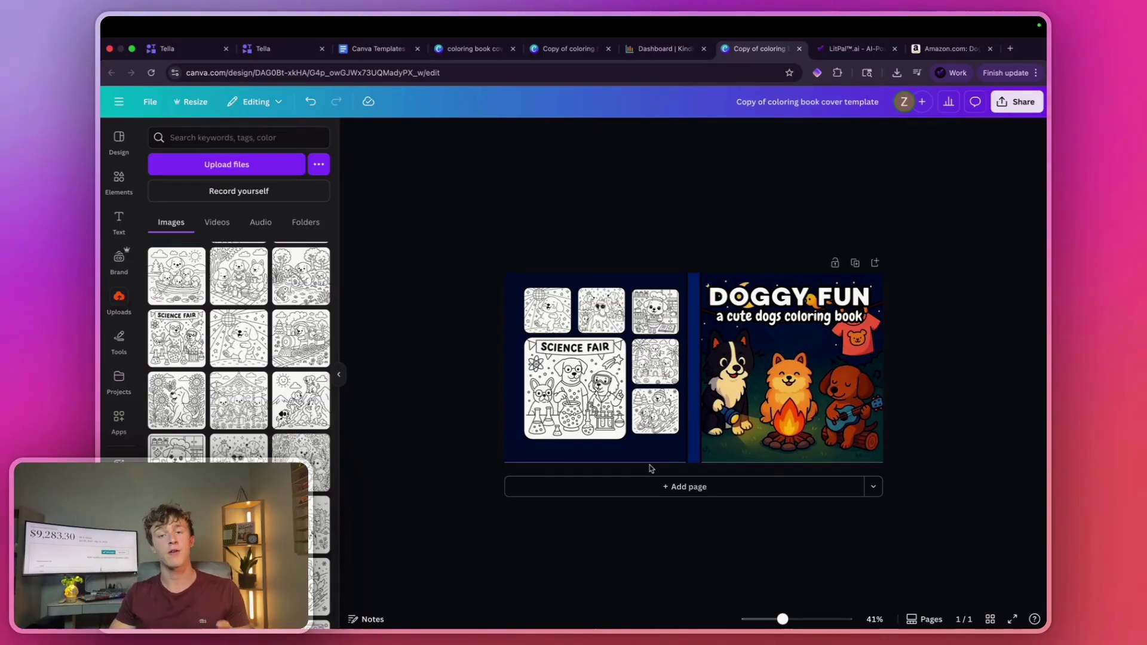
Inspect the finished Doggy Fun cover up close, then switch to the Kindle Direct Publishing bookshelf.
{"action": "left_click", "coordinate": [575, 392]}
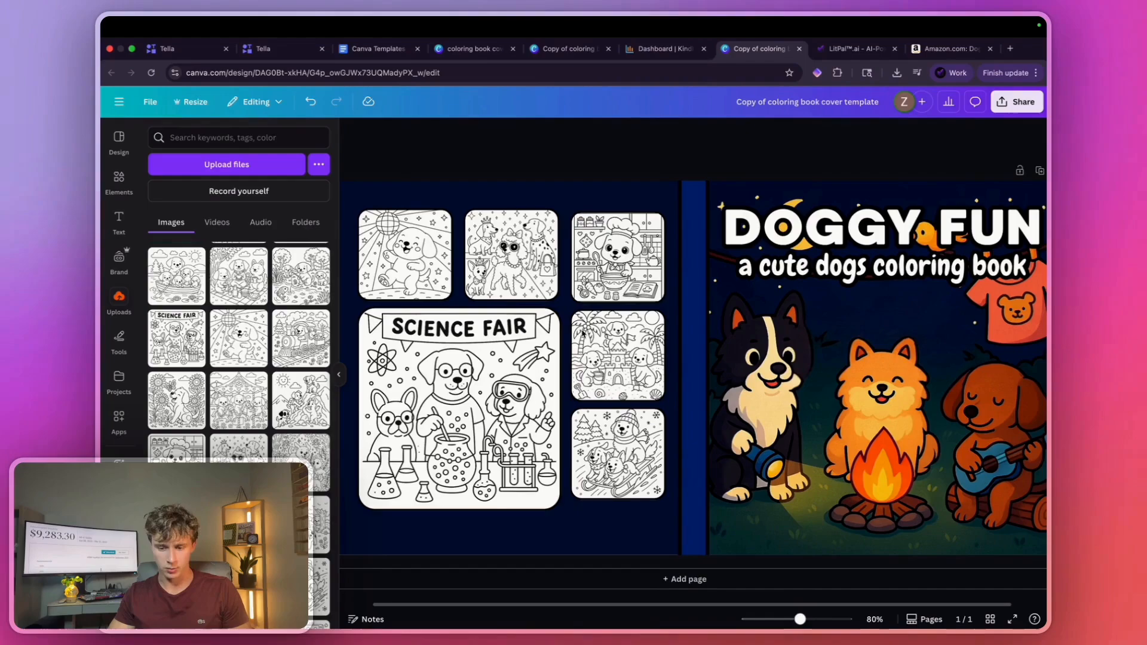
{"action": "mouse_move", "coordinate": [797, 523]}
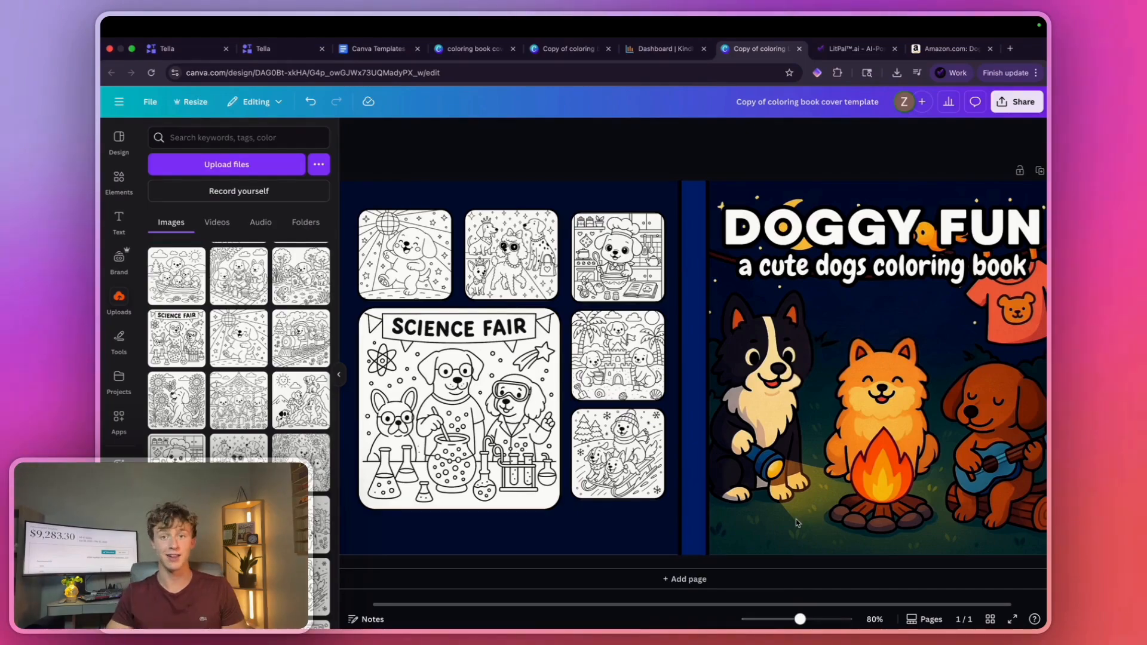
{"action": "left_click", "coordinate": [662, 48]}
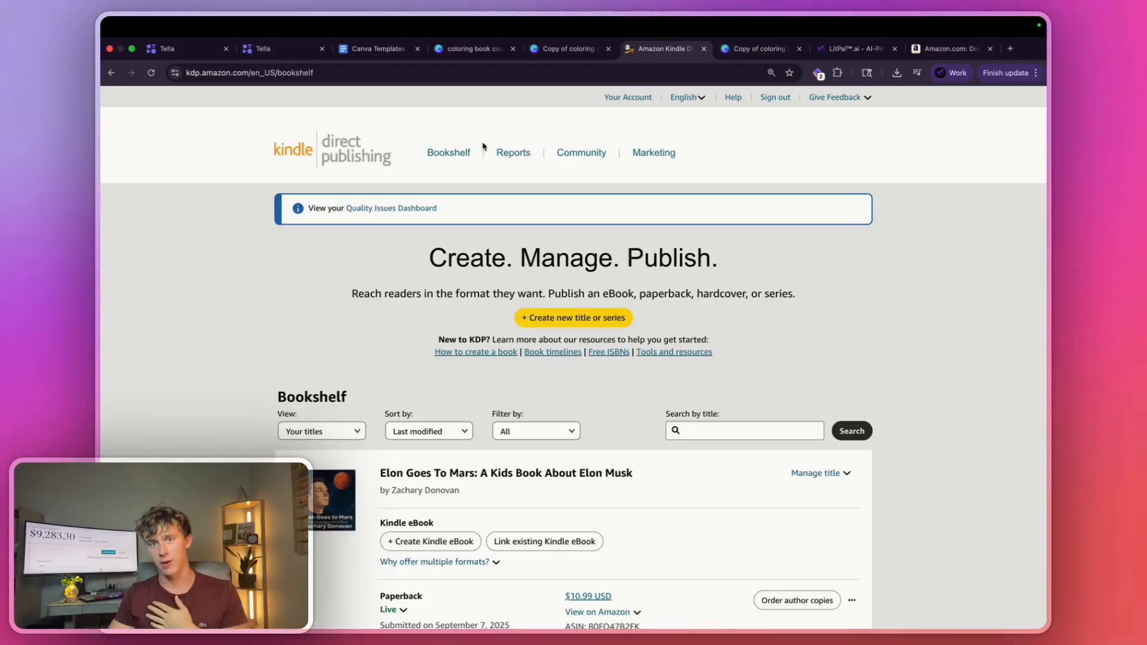
{"action": "mouse_move", "coordinate": [575, 276]}
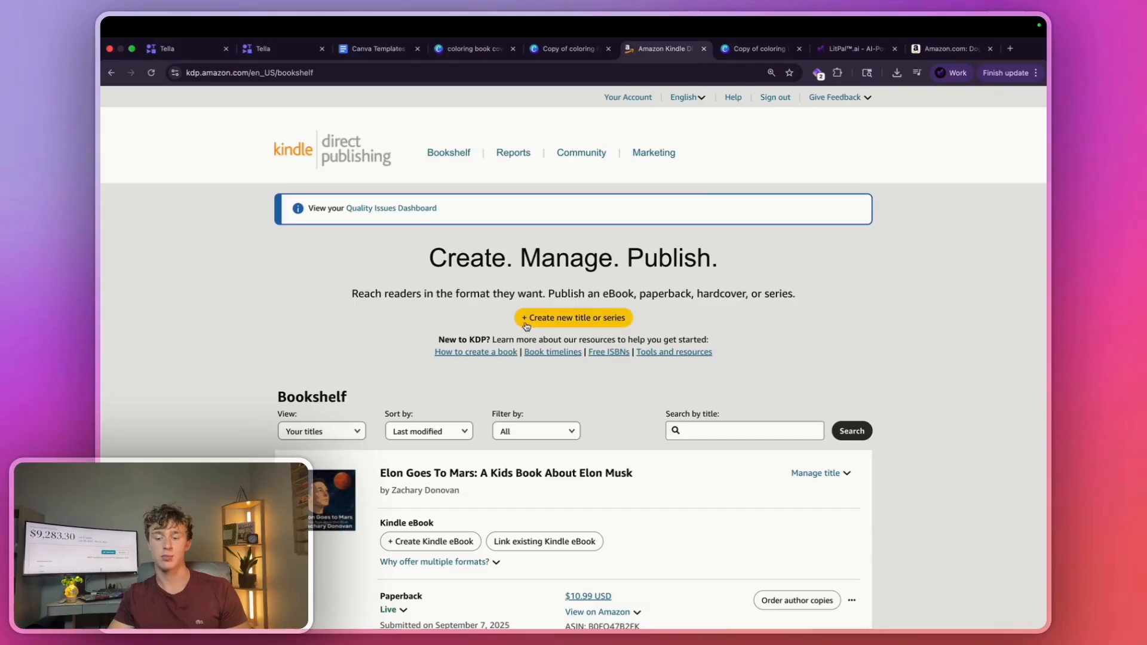
Create a new KDP title and choose the paperback format to reach its details form.
{"action": "left_click", "coordinate": [573, 318]}
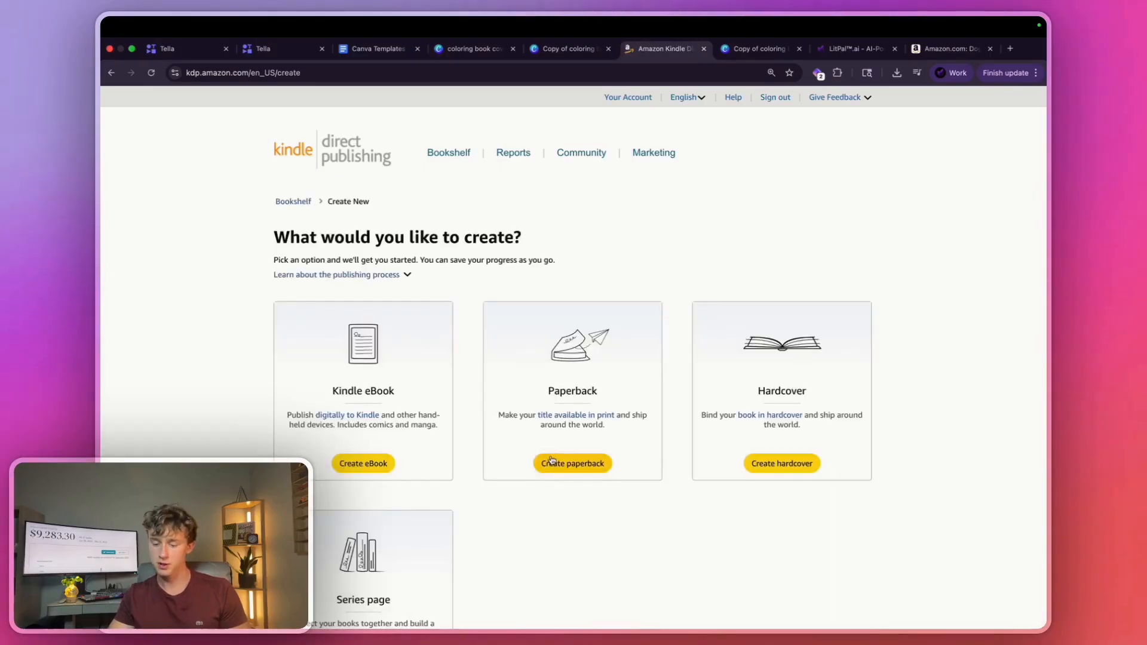
{"action": "left_click", "coordinate": [573, 464]}
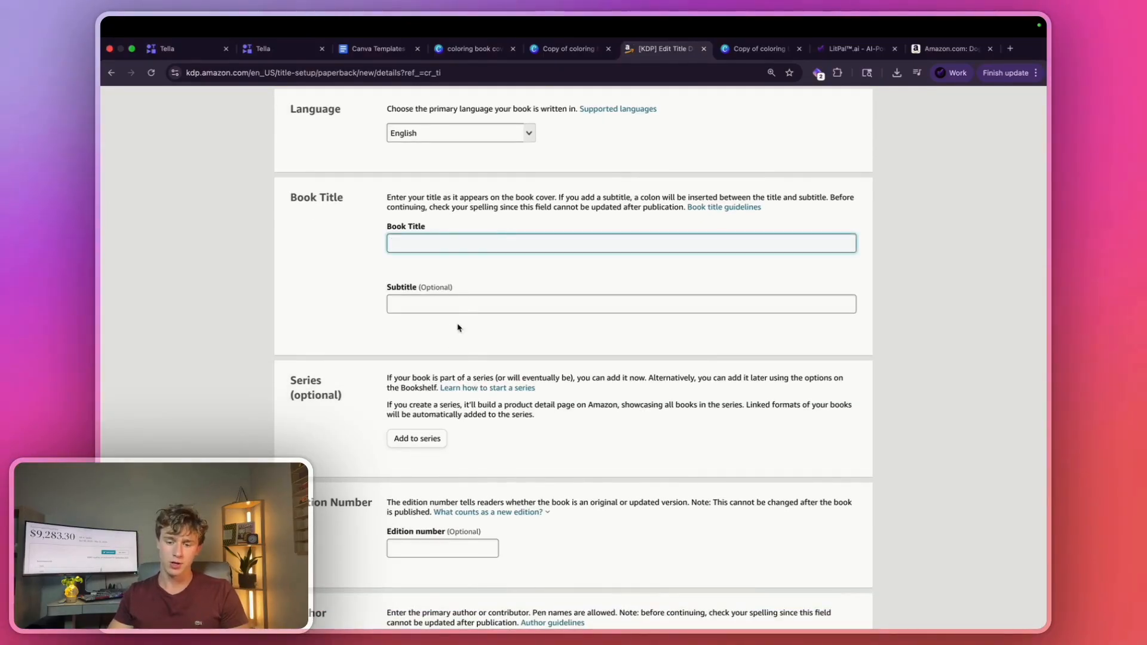
Enter Book Title 'Doggy Fun' and subtitle 'A cute bold and easy coloring book about dogs for teens and adults', then review the form.
{"action": "type", "text": "Do"}
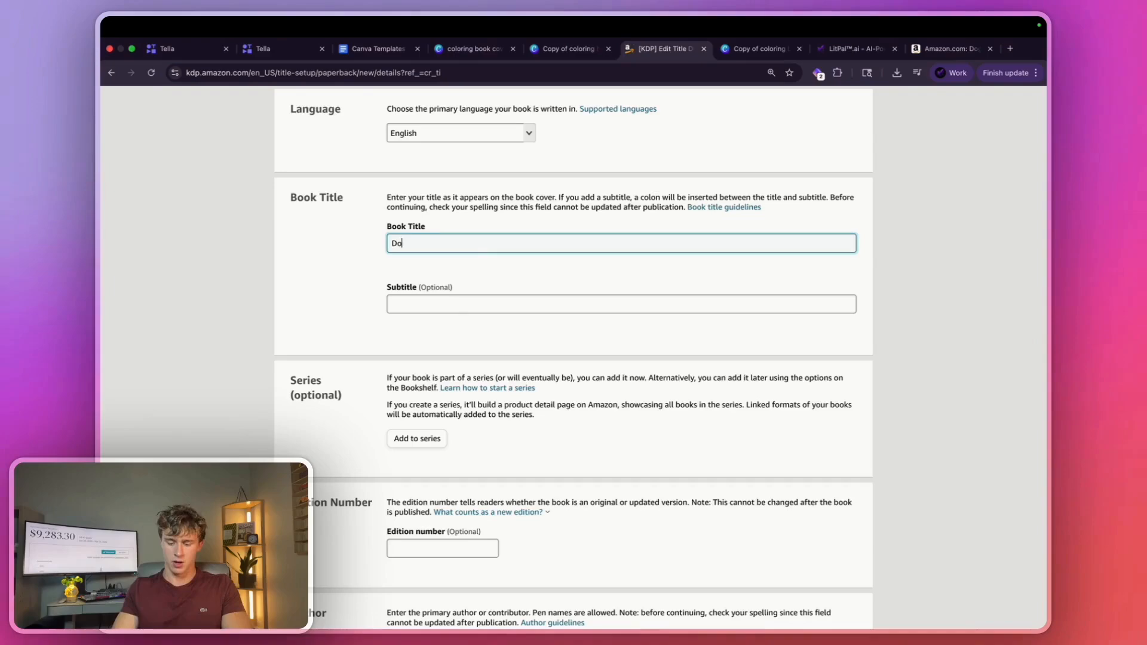
{"action": "type", "text": "A cute bold and easy coloring book about dogs for teens and adults"}
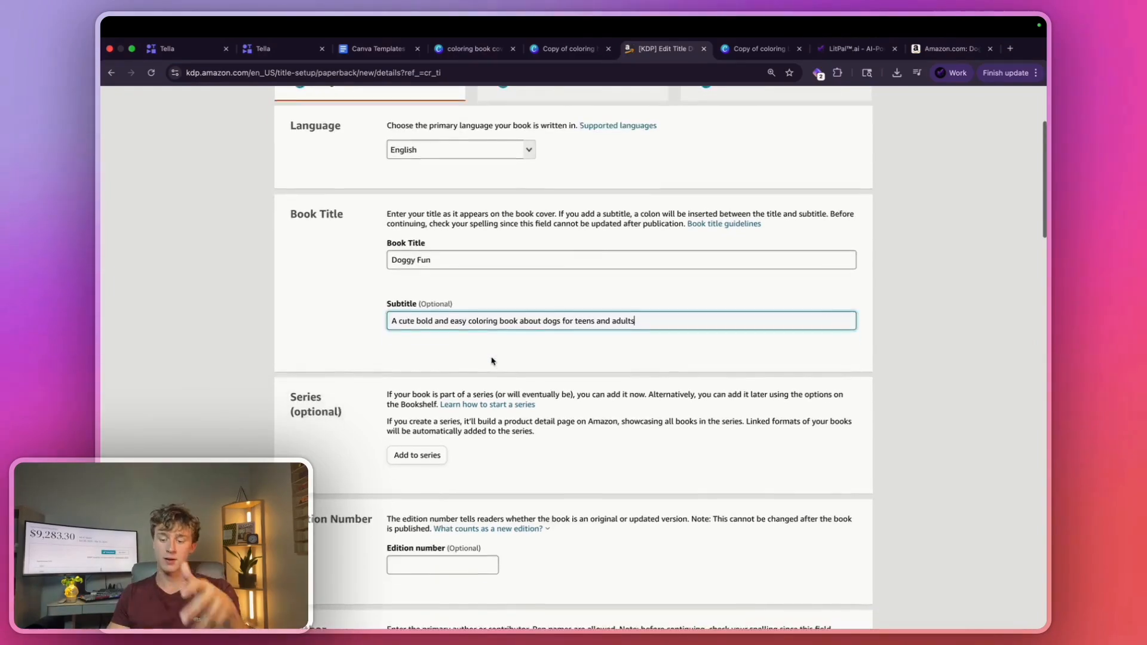
{"action": "scroll", "scroll_direction": "down", "scroll_amount": 3}
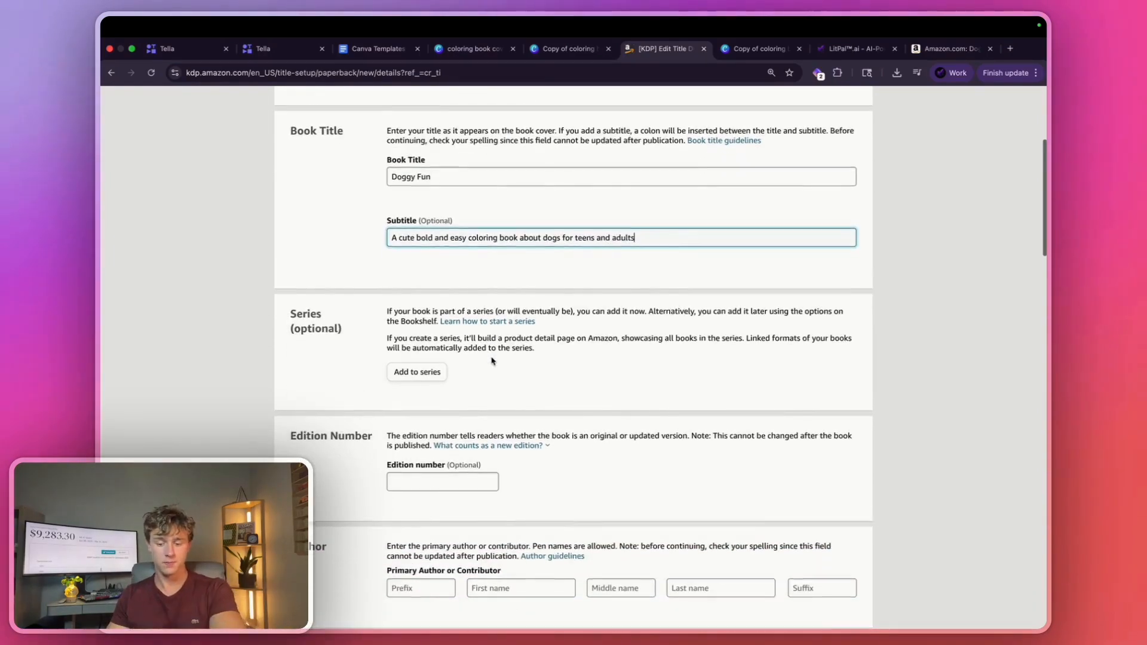
{"action": "scroll", "scroll_direction": "down", "scroll_amount": 3}
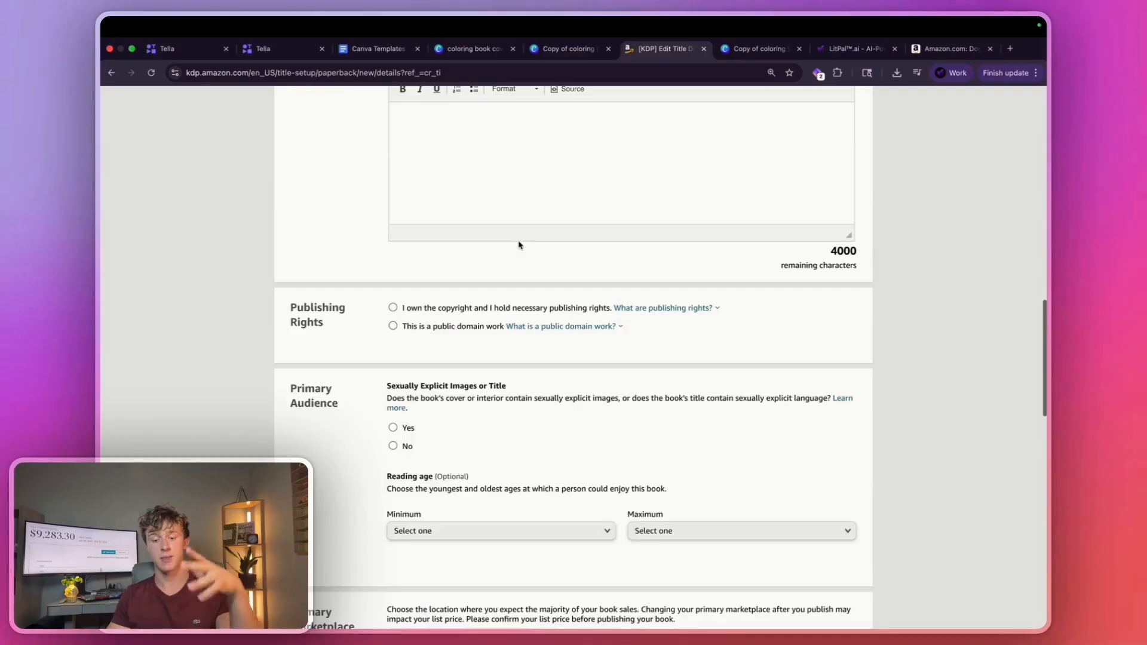
{"action": "scroll", "scroll_direction": "down", "scroll_amount": 3}
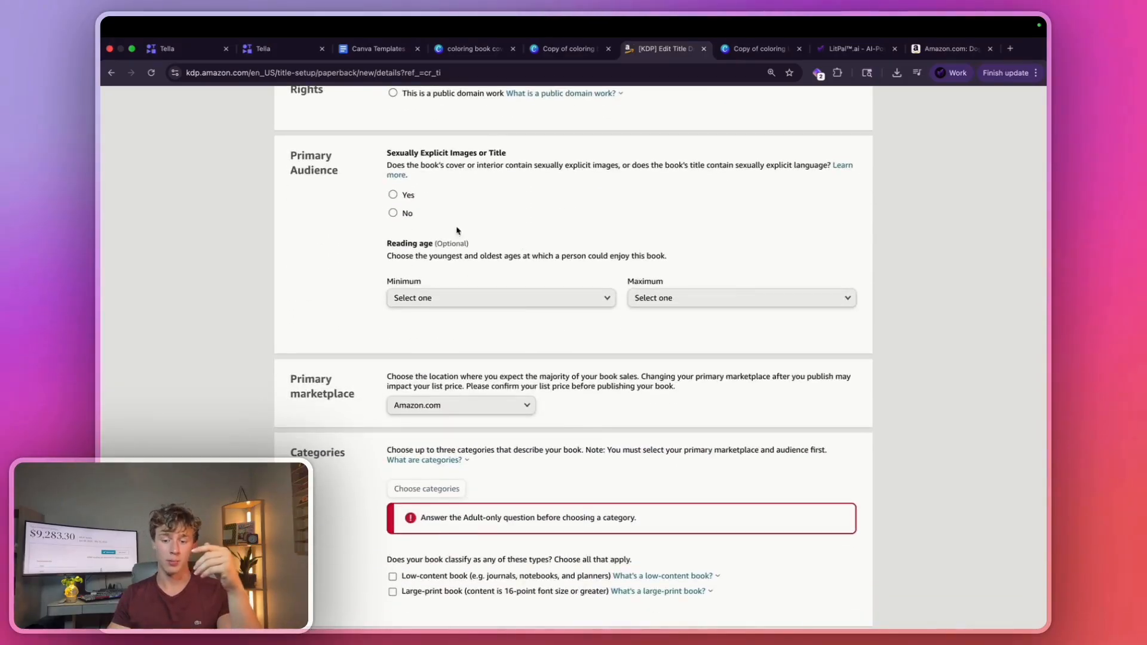
{"action": "scroll", "scroll_direction": "down", "scroll_amount": 3}
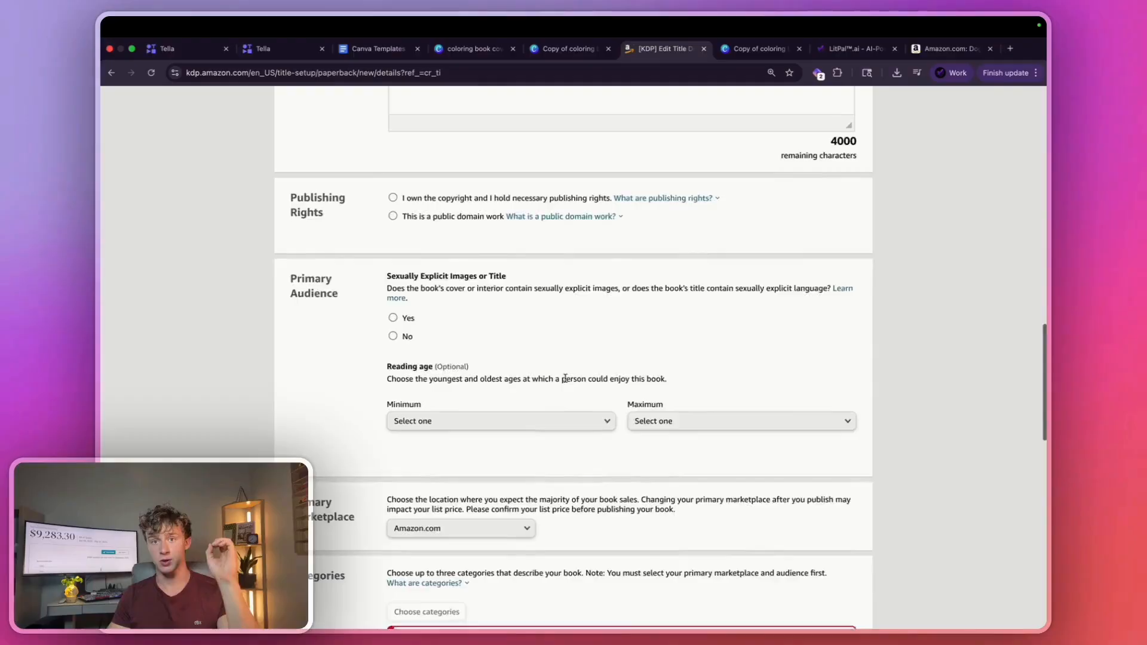
{"action": "scroll", "scroll_direction": "up", "scroll_amount": 3}
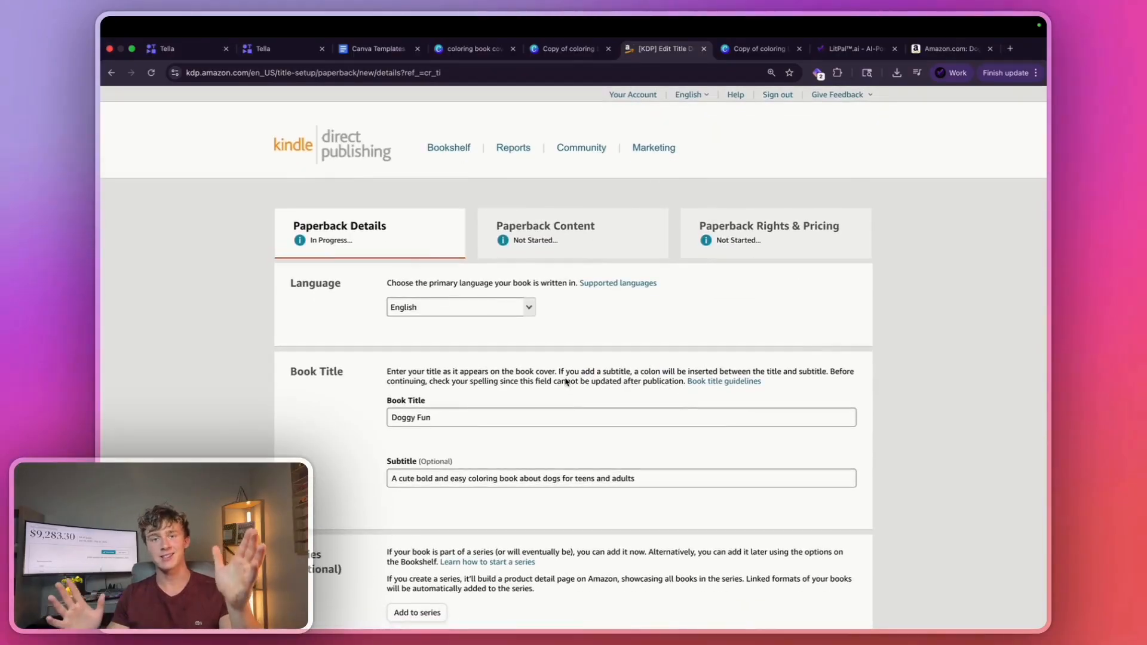
{"action": "mouse_move", "coordinate": [569, 399]}
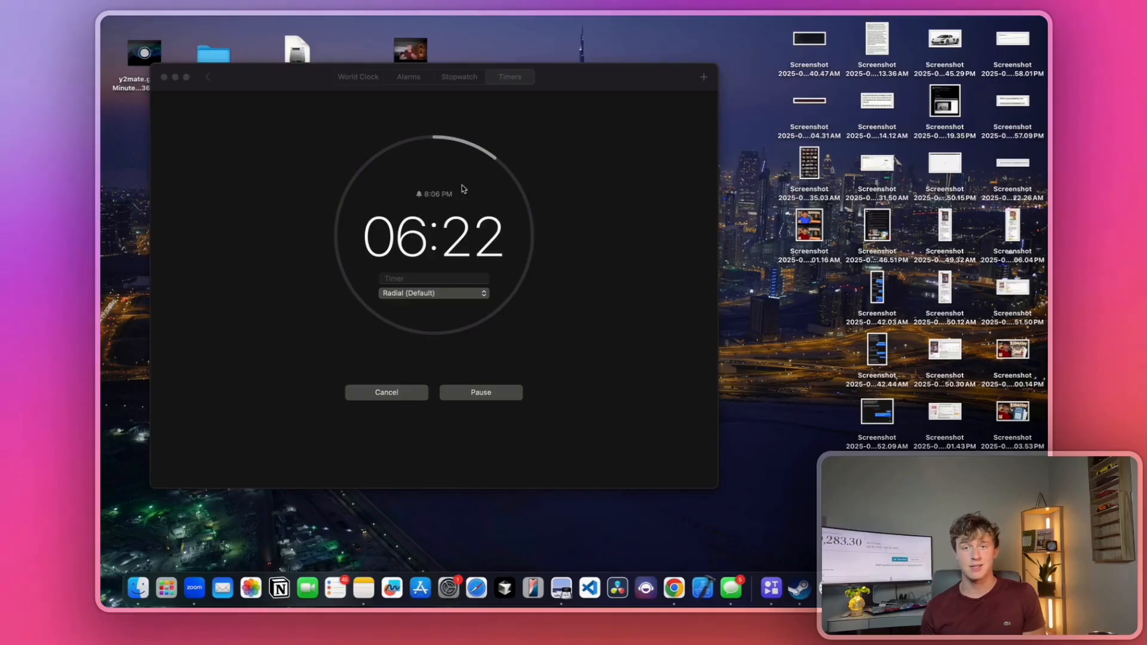
{"action": "mouse_move", "coordinate": [551, 140]}
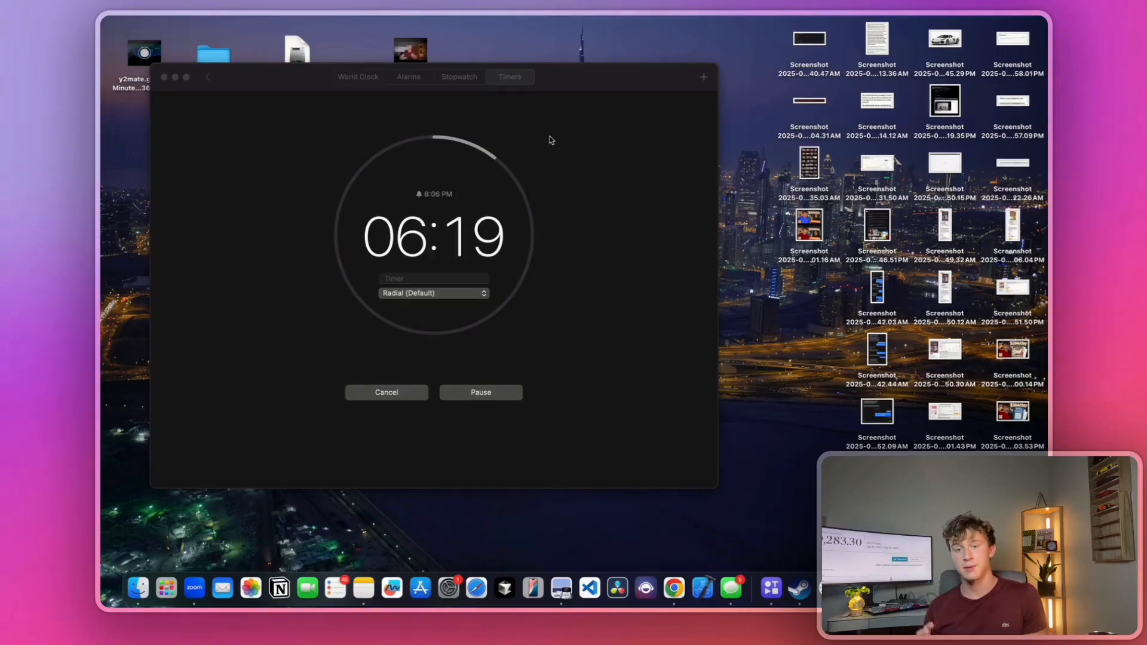